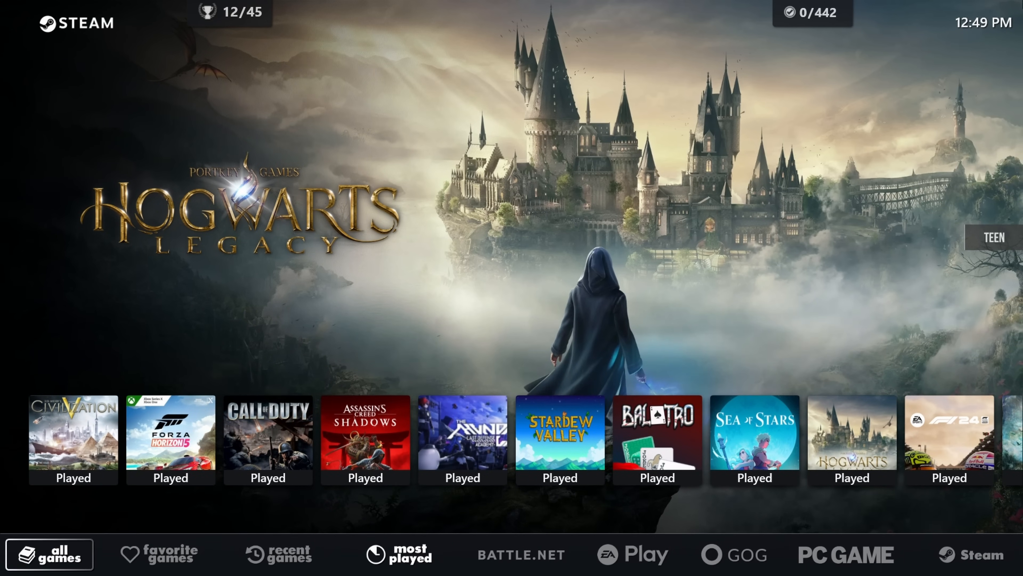
Browse the bottom filter bar through Battle.net, EA Play, GOG and the PC collection
left_click(521, 554)
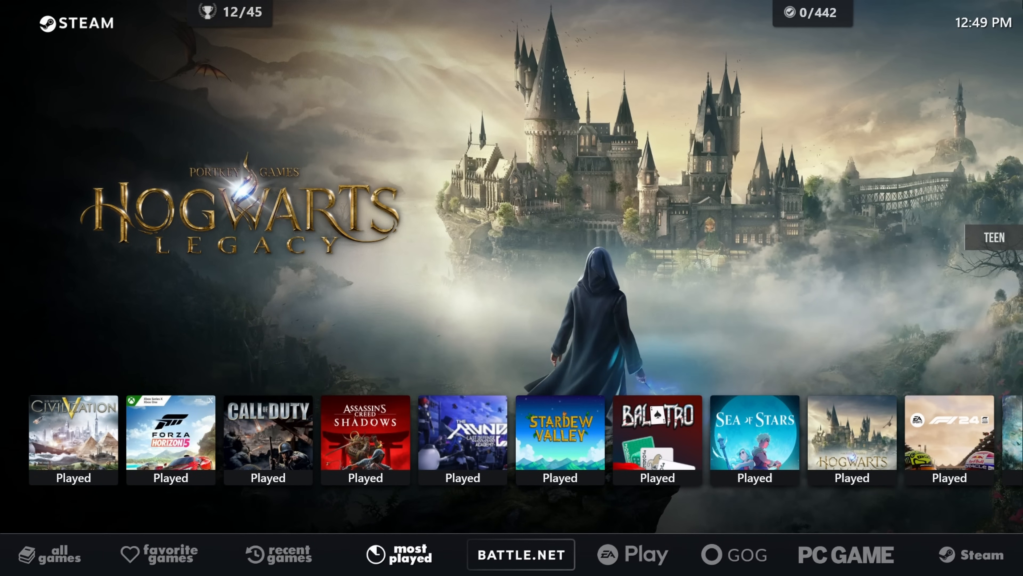
left_click(520, 554)
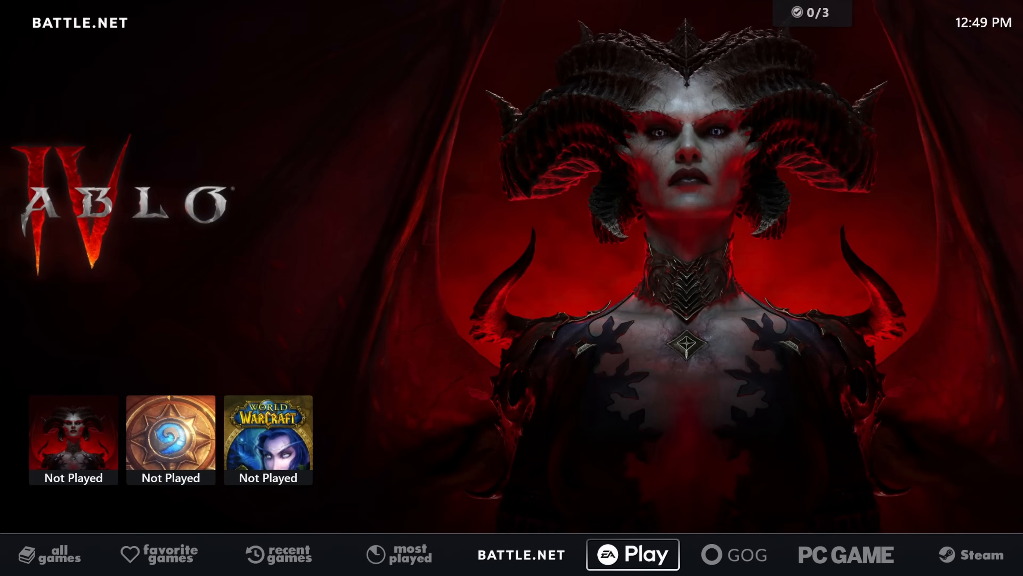
left_click(631, 554)
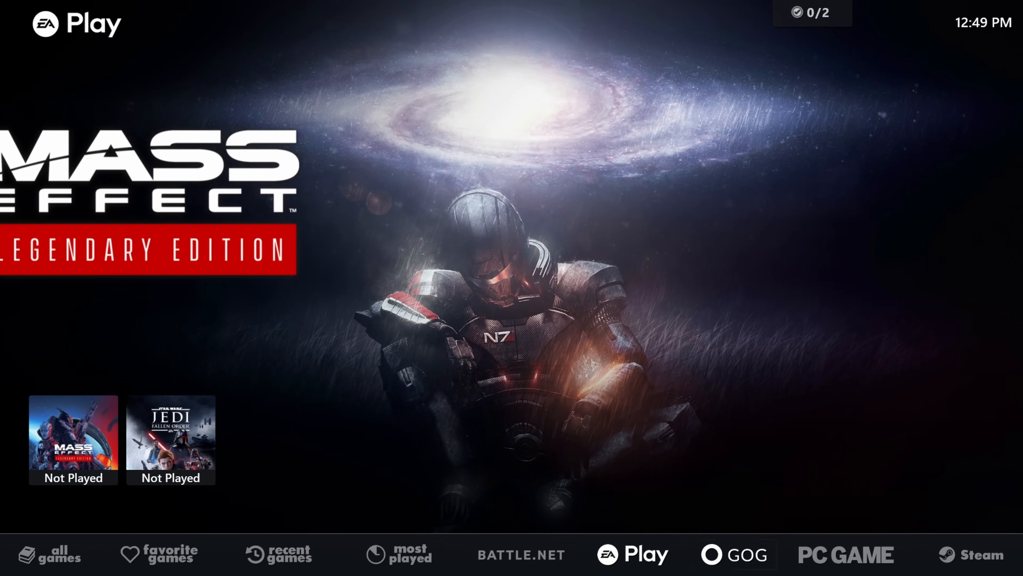
left_click(734, 554)
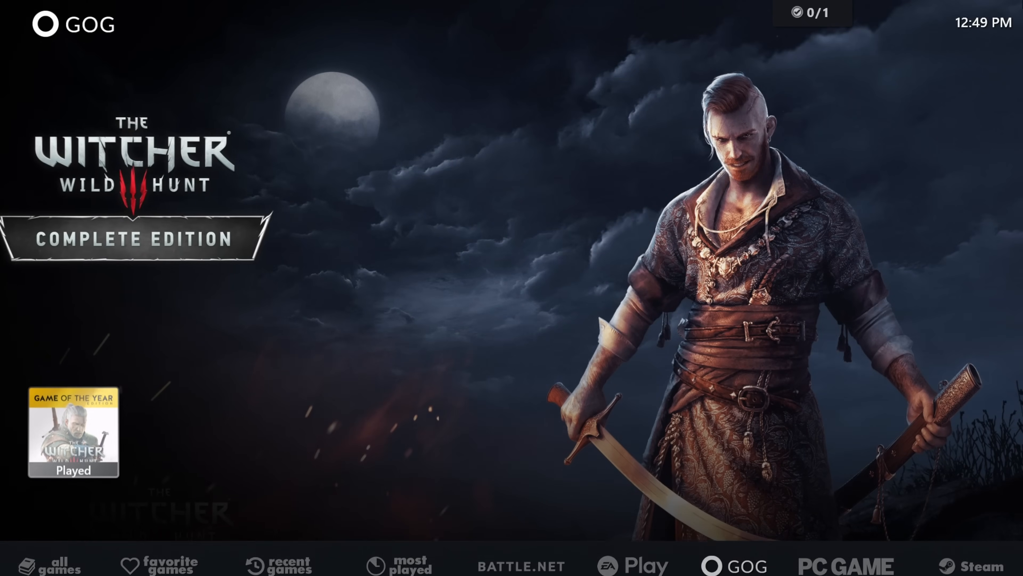
Continue through the Xbox 360 and GameCube filters and land back on the Steam collection
left_click(72, 434)
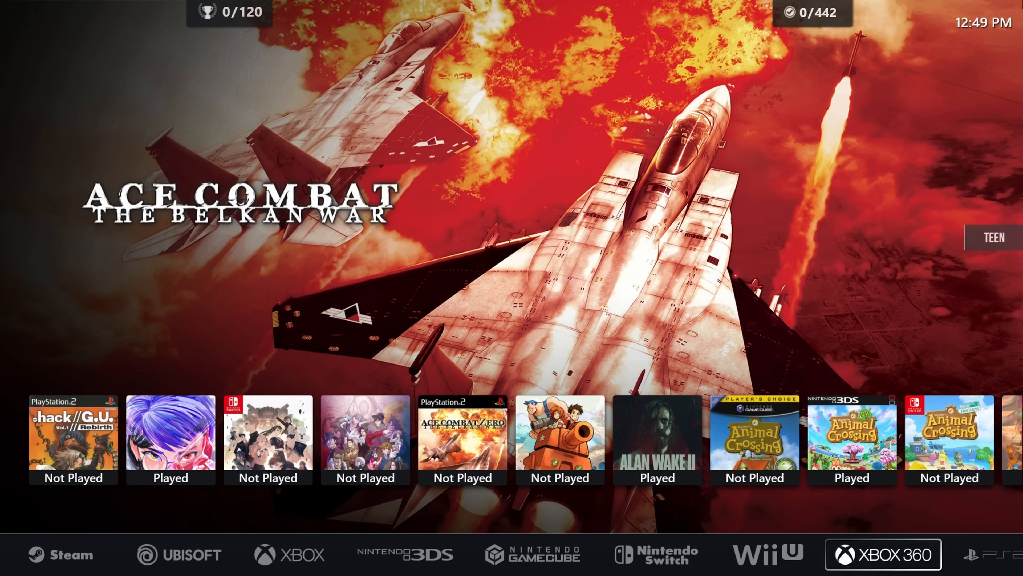
left_click(531, 554)
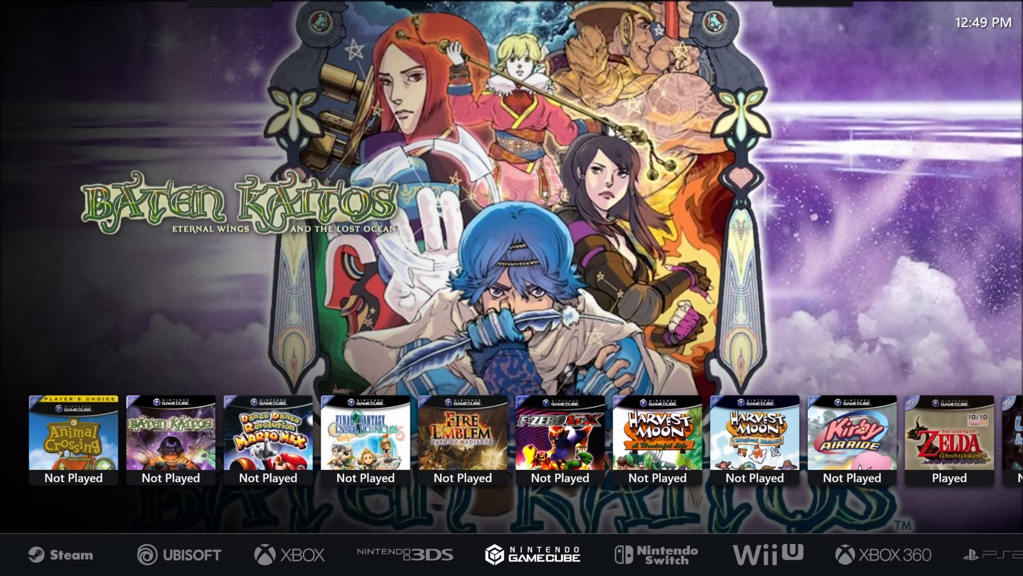
left_click(882, 554)
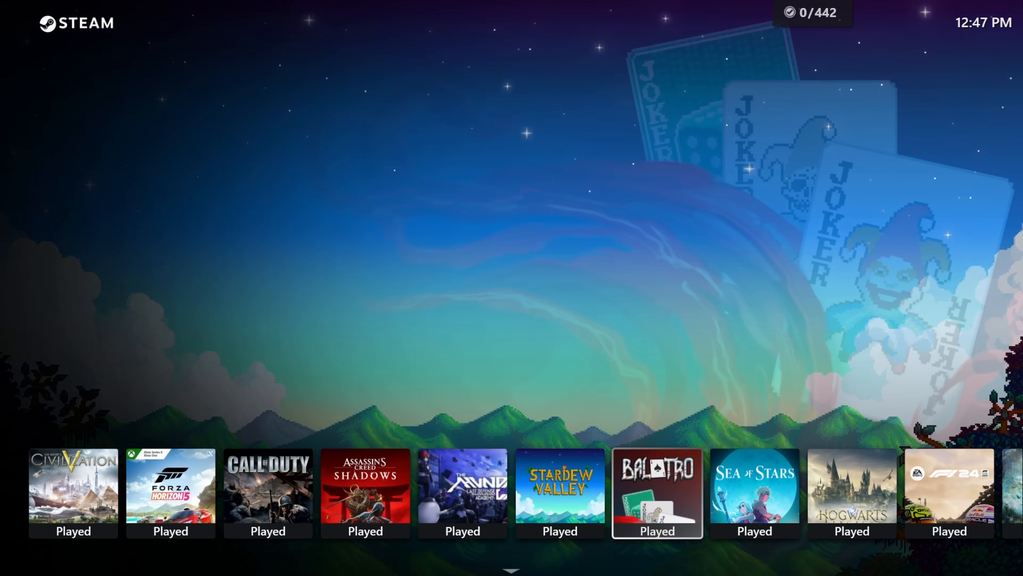
View Balatro's artwork, then download the Playnite installer from playnite.link and launch it
left_click(657, 492)
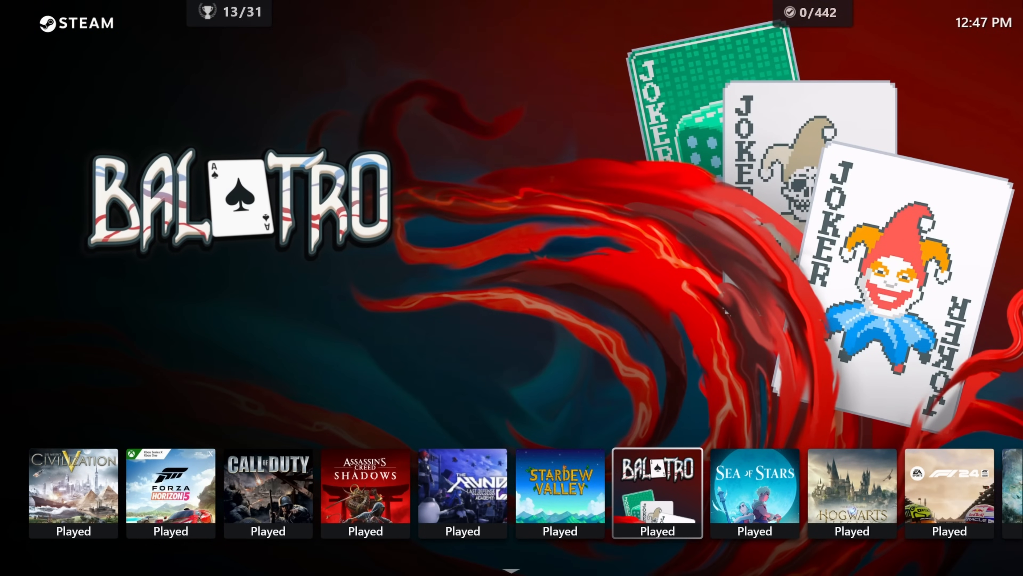
left_click(657, 493)
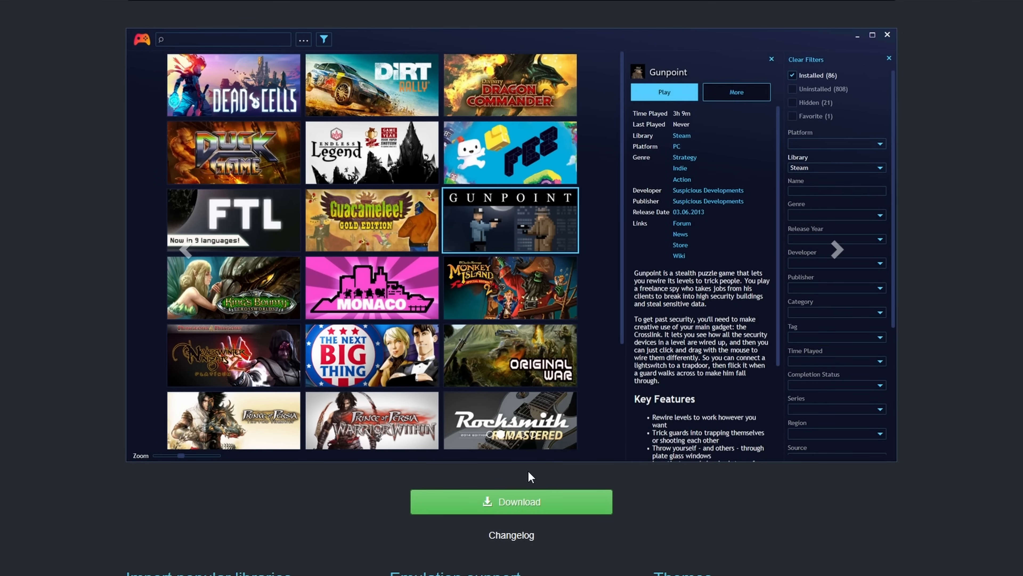
left_click(511, 501)
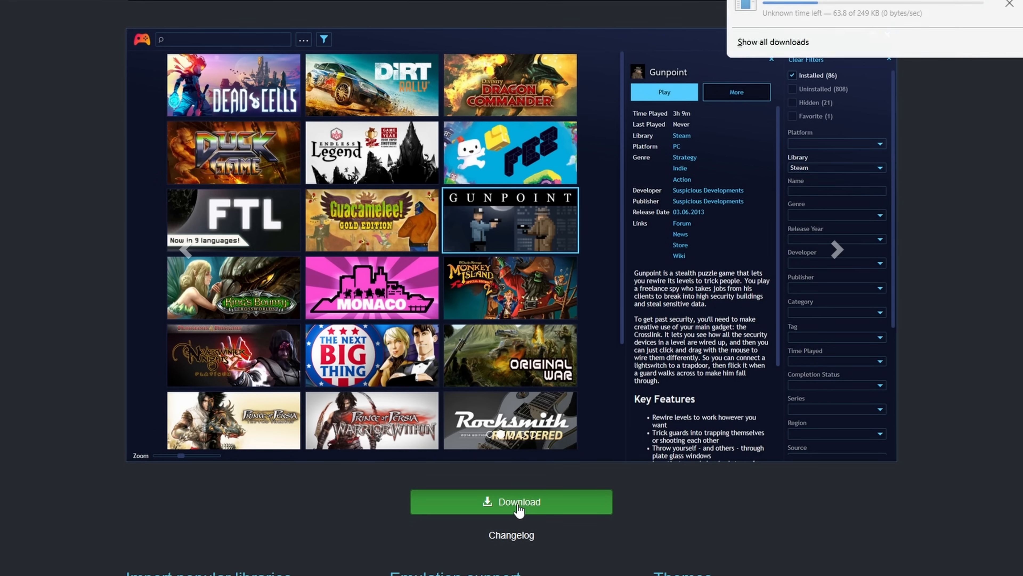
left_click(511, 501)
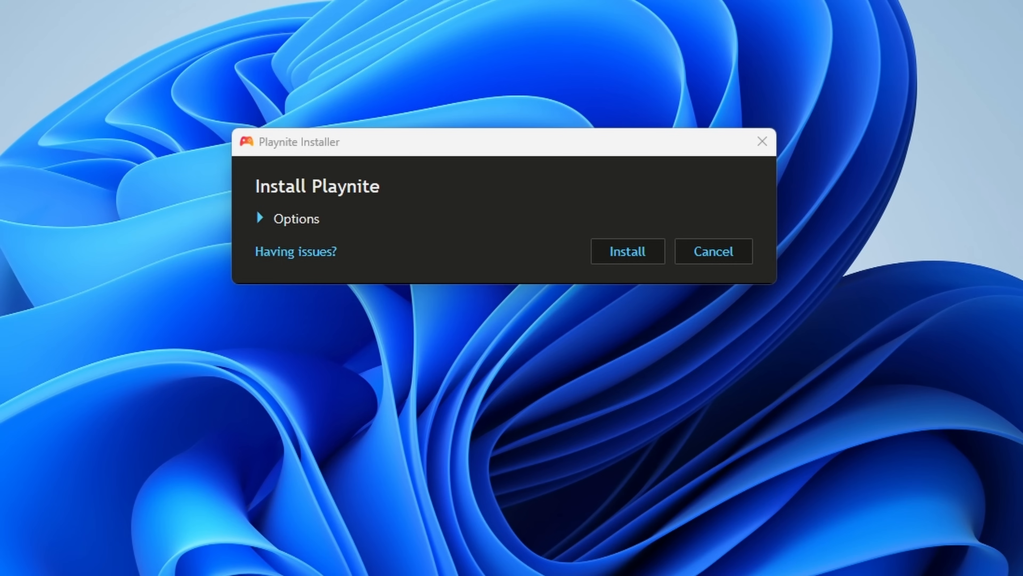
Install Playnite as a portable copy into C:\Playnite via the expanded Options
left_click(260, 218)
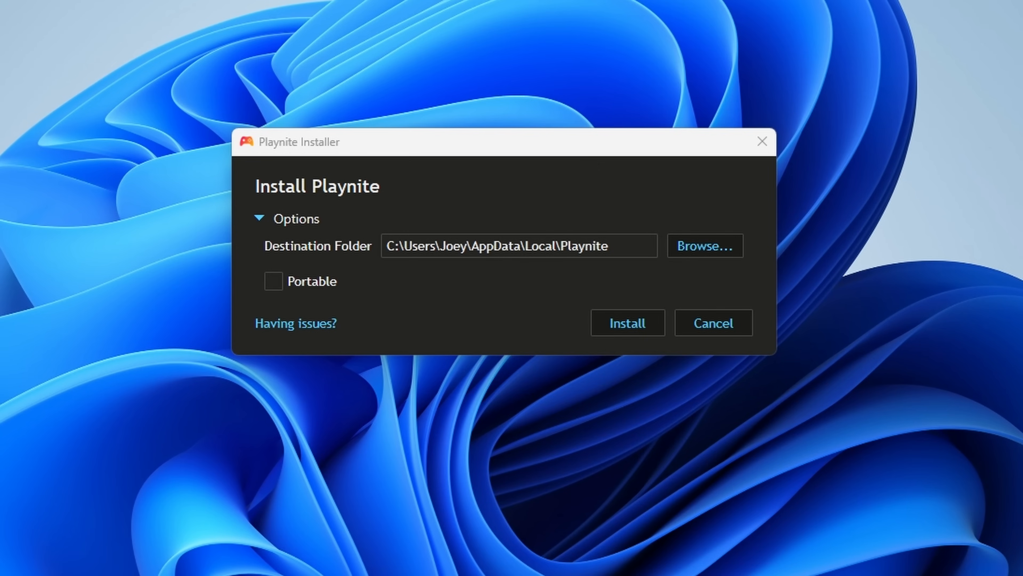
left_click(704, 246)
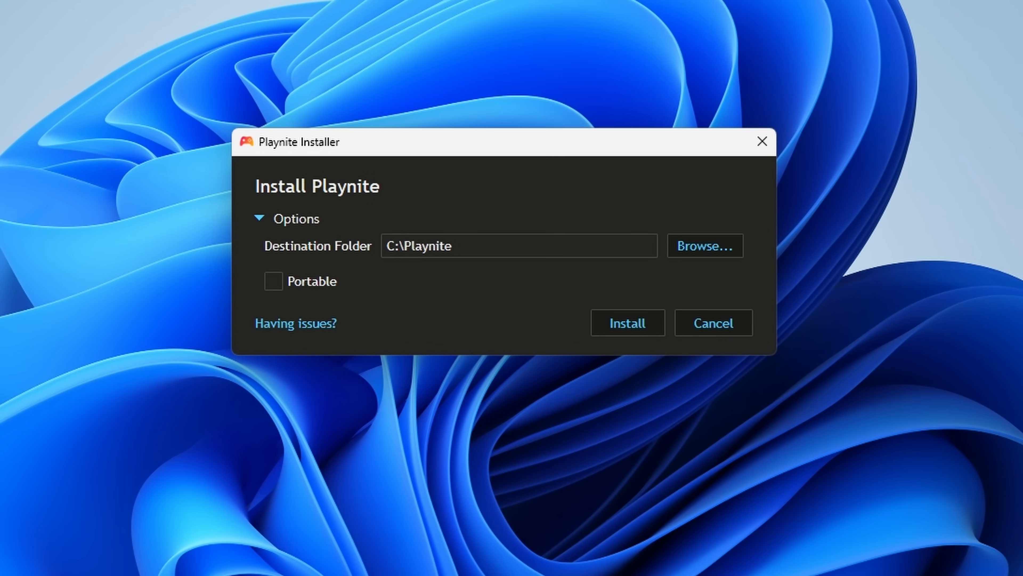
left_click(274, 281)
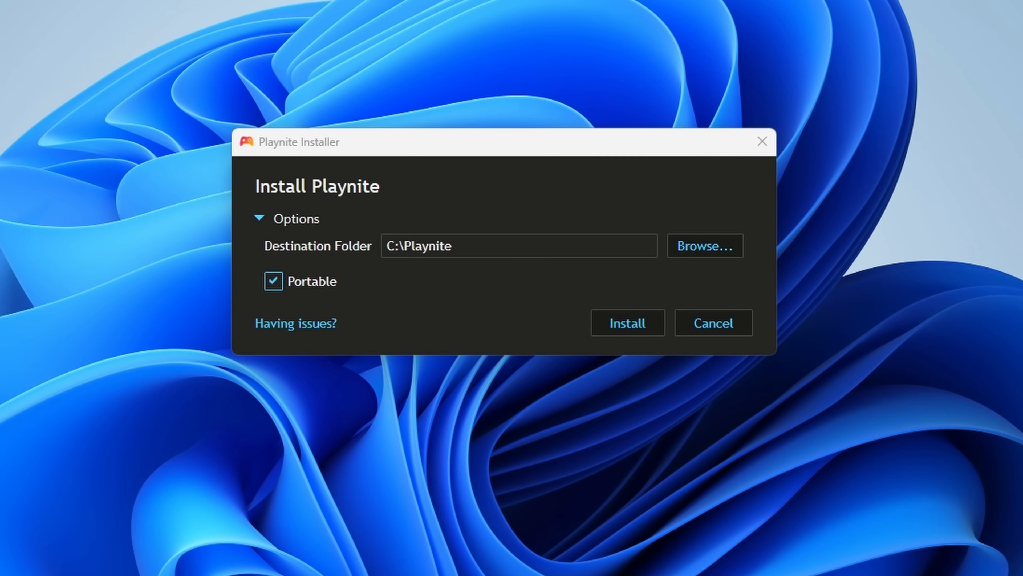
left_click(626, 323)
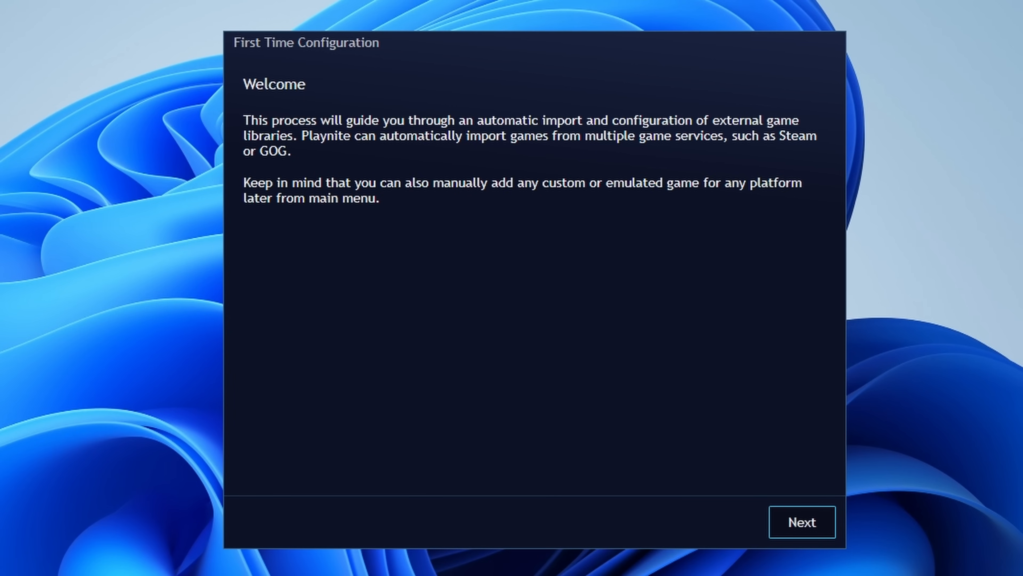
Choose the Battle.net, Epic, Steam, Ubisoft Connect and Xbox GamePass integrations and continue
left_click(801, 522)
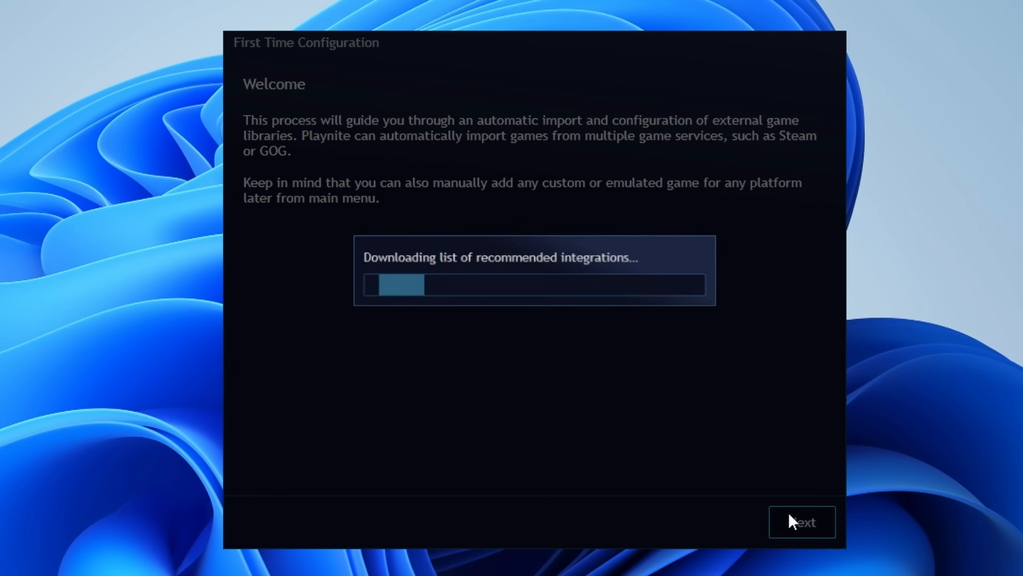
left_click(802, 521)
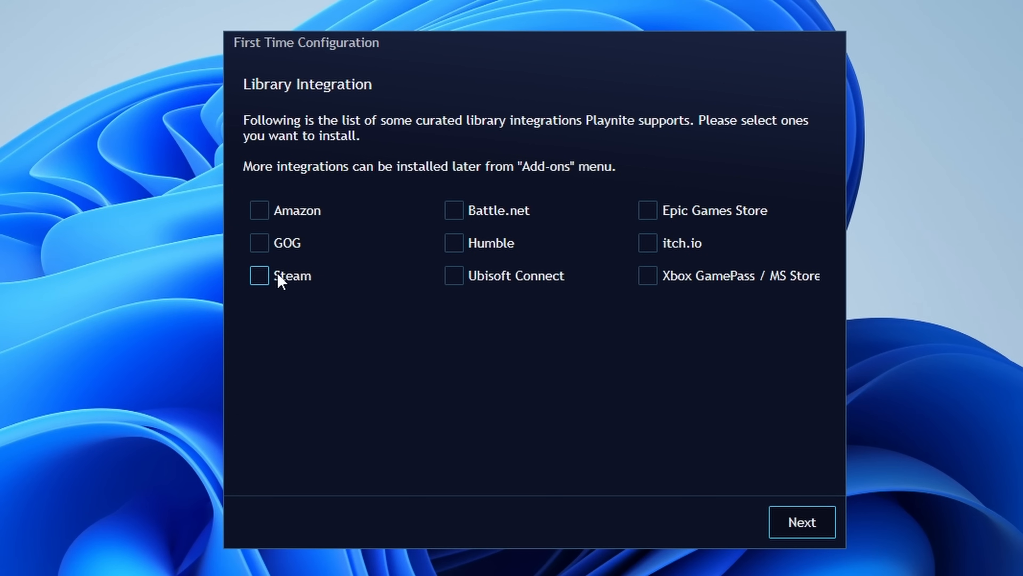
left_click(454, 210)
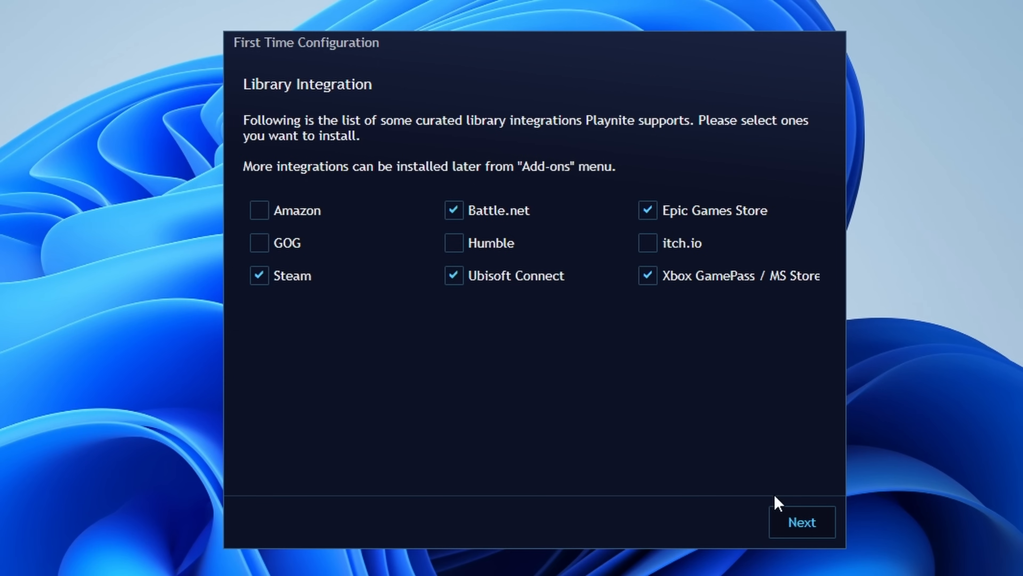
left_click(800, 521)
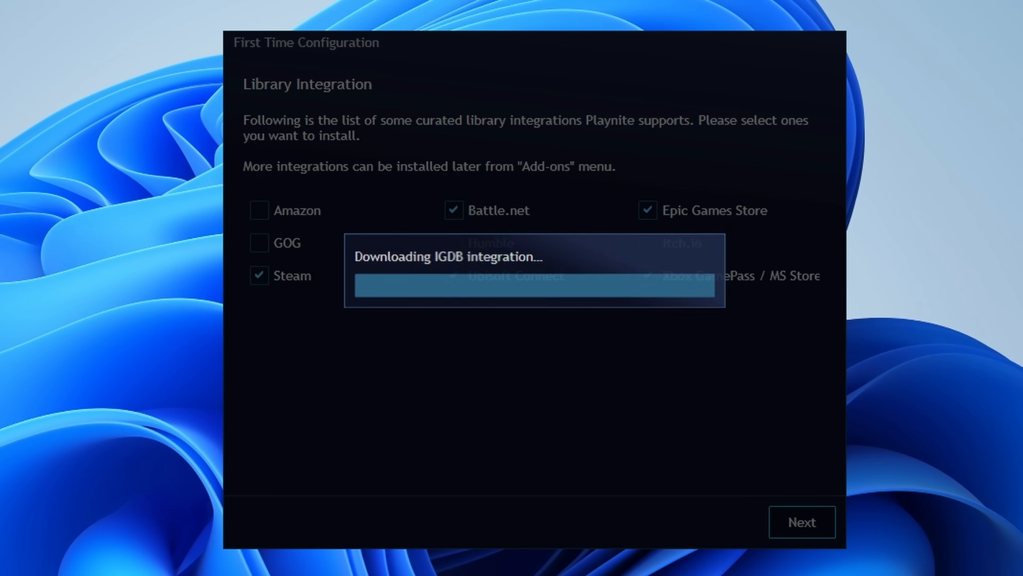
Enable Connect account in Battle.net Settings, authenticate, and advance to finish setup
left_click(802, 521)
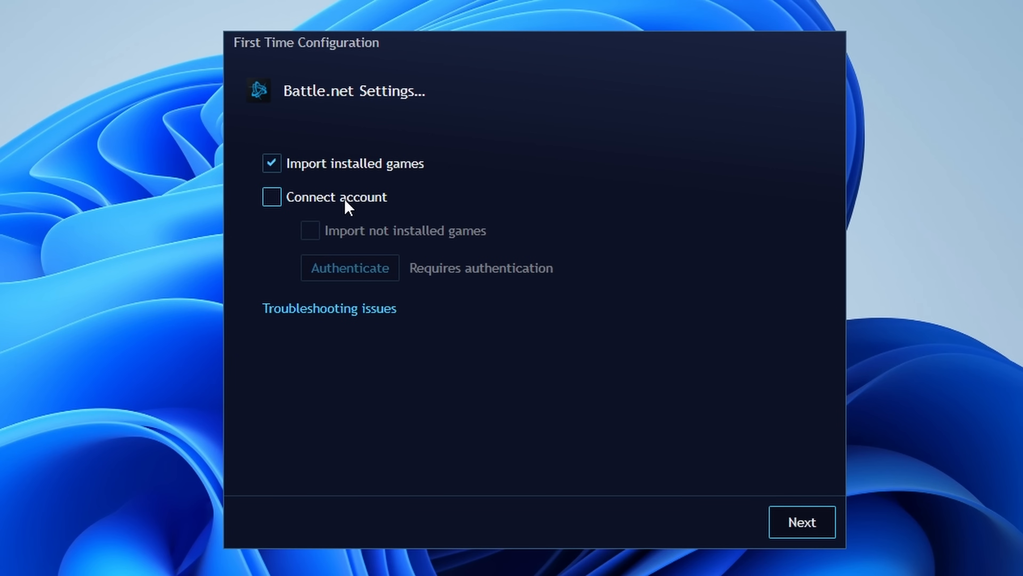
left_click(271, 197)
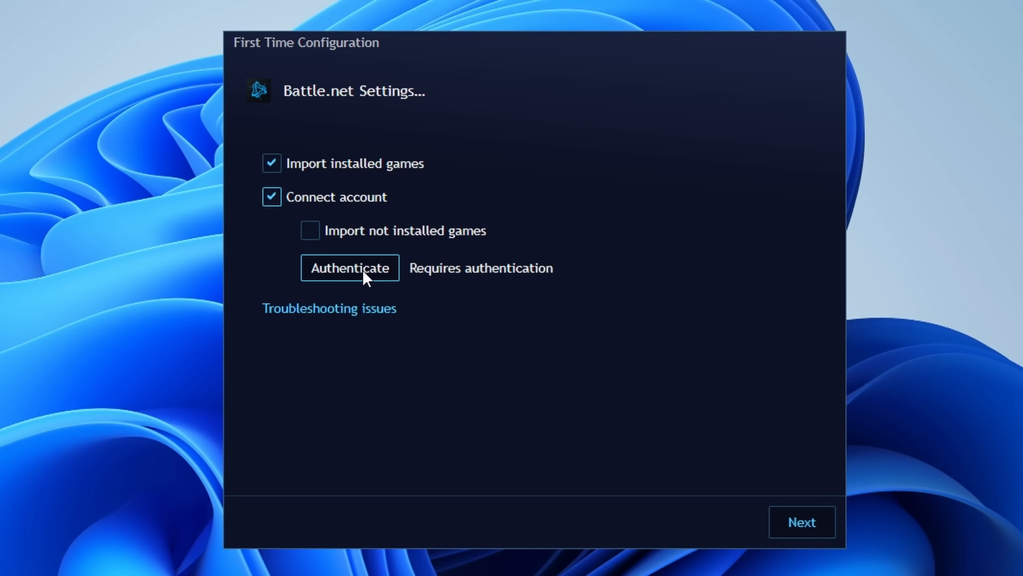
left_click(800, 521)
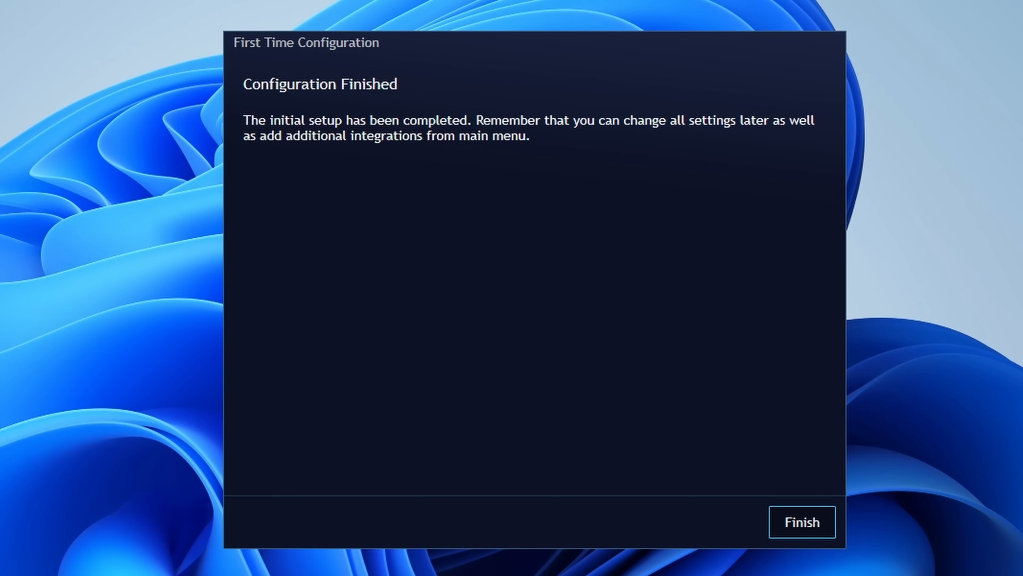
Finish the first-time setup so the main library opens while metadata downloads
left_click(802, 522)
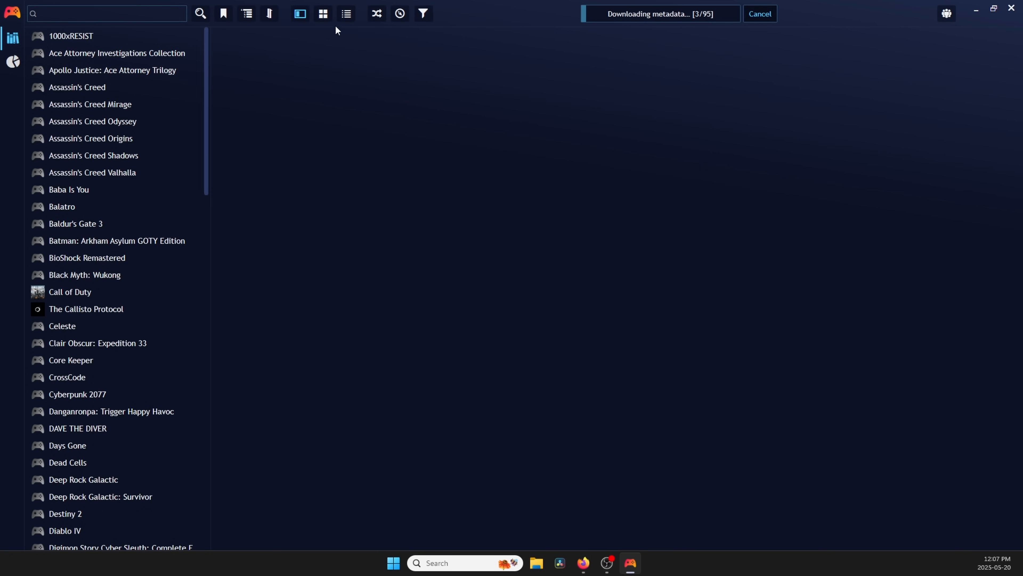
Show the library as cover tiles and check the filter presets and Group by options
left_click(322, 13)
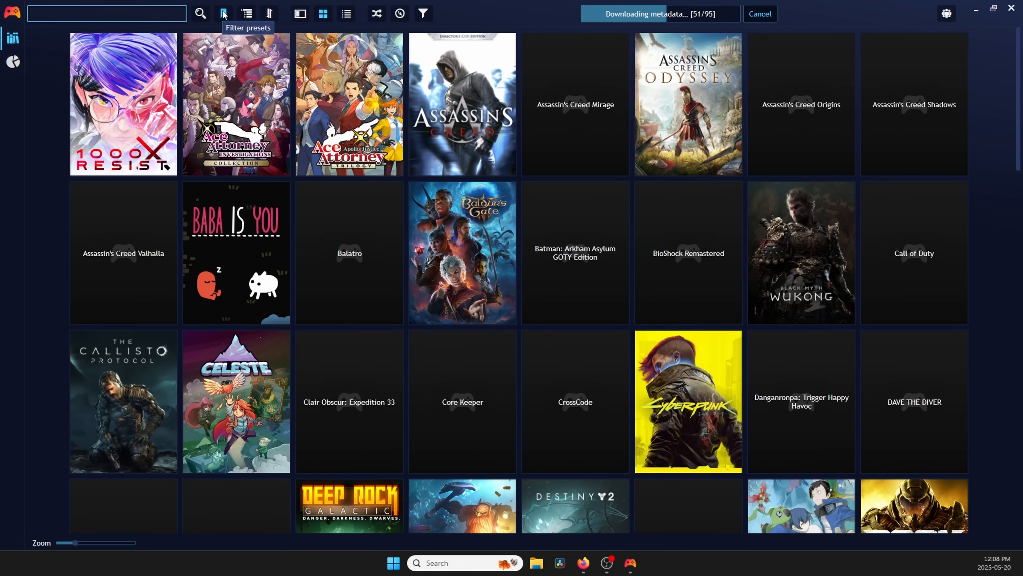
left_click(223, 13)
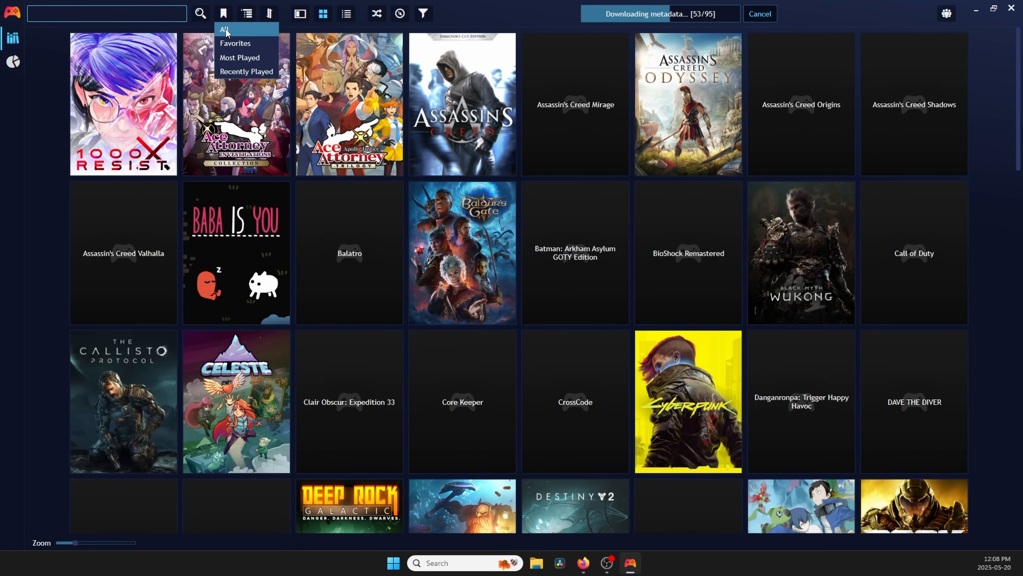
left_click(246, 12)
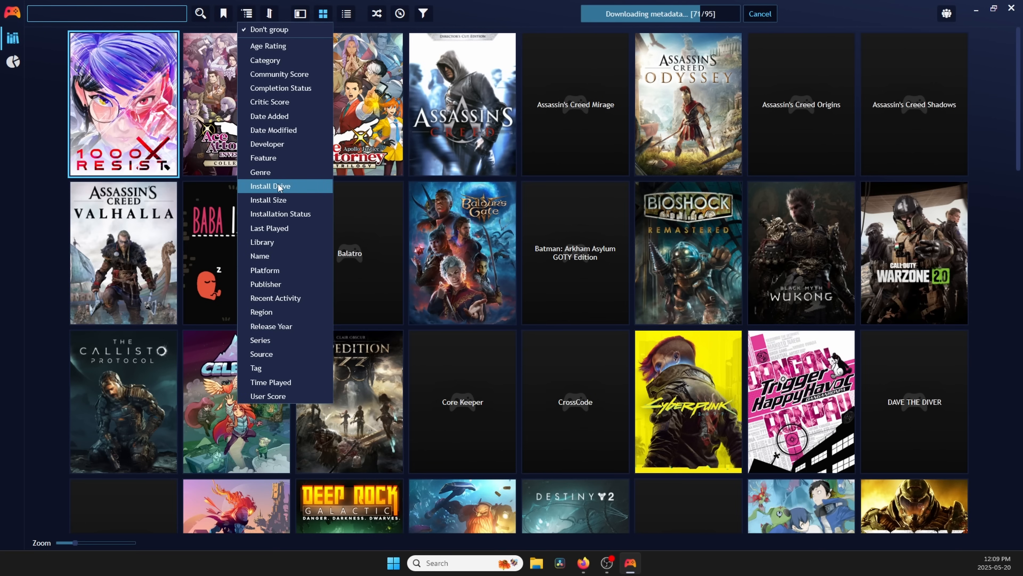
left_click(299, 13)
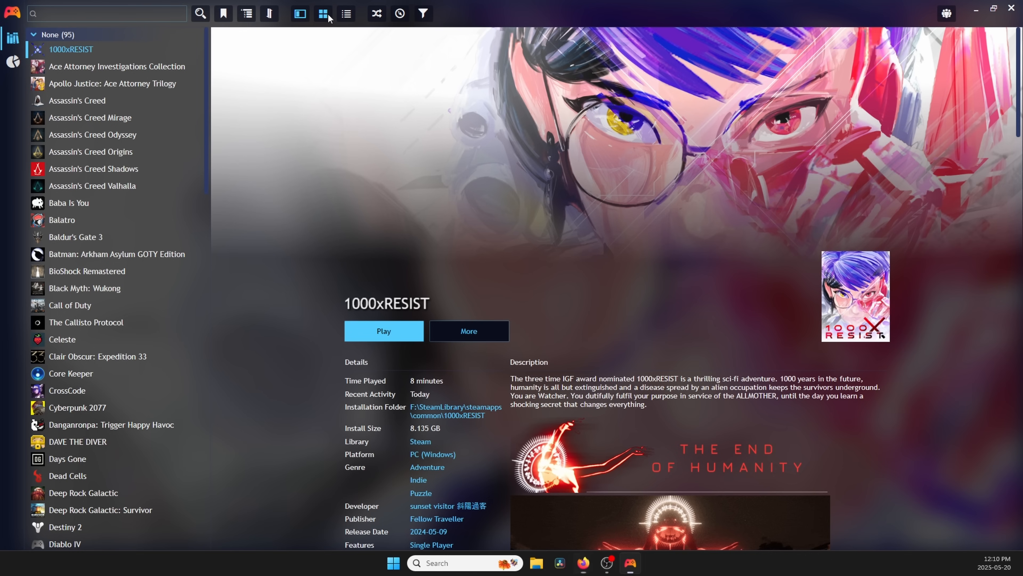
Compare the grid, details and list layouts, then switch to the fullscreen interface
left_click(323, 13)
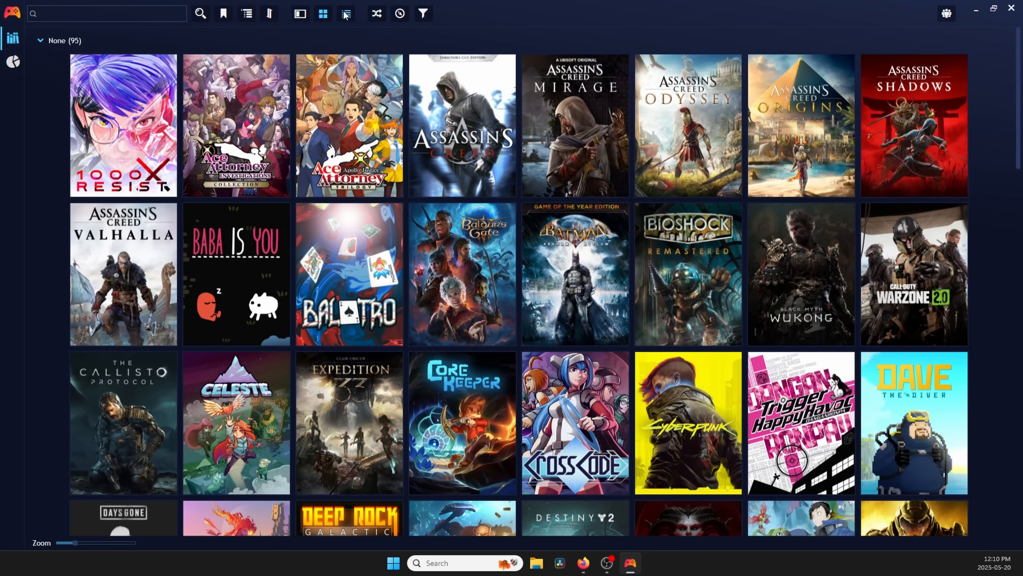
left_click(347, 13)
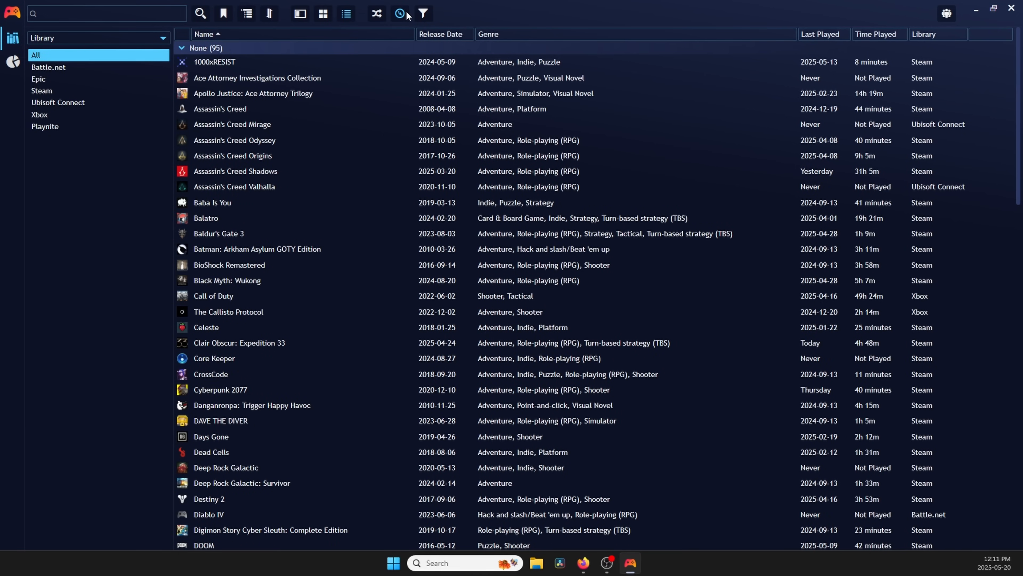
left_click(423, 13)
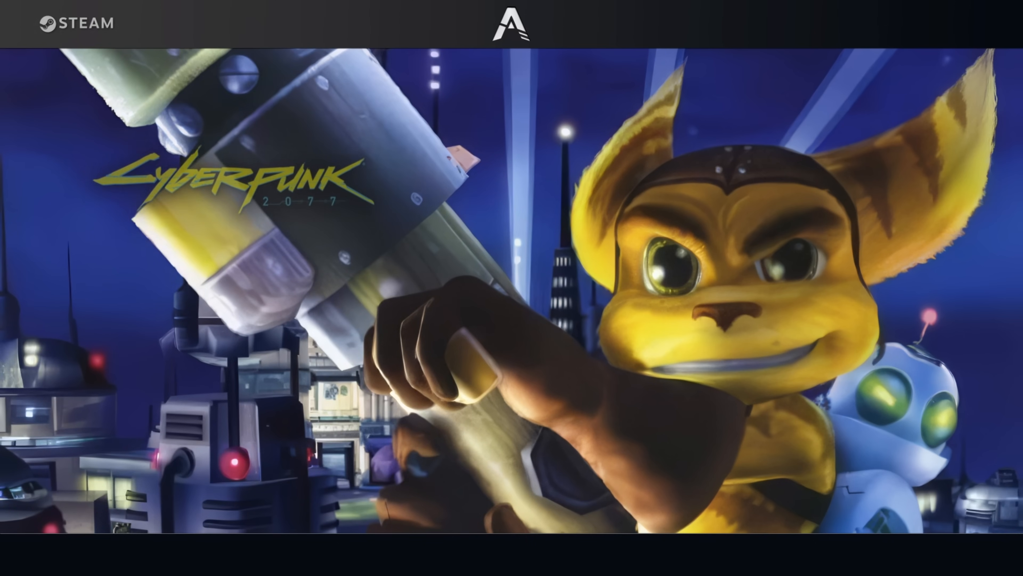
Switch to Fullscreen Mode from the main menu, browse the cover grid and bring up its main menu
left_click(582, 563)
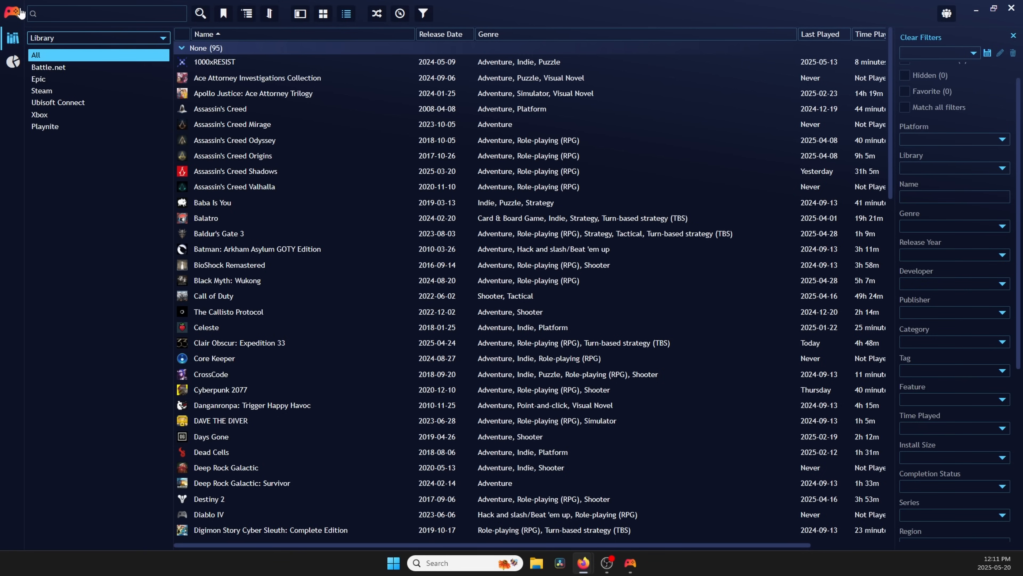
left_click(13, 13)
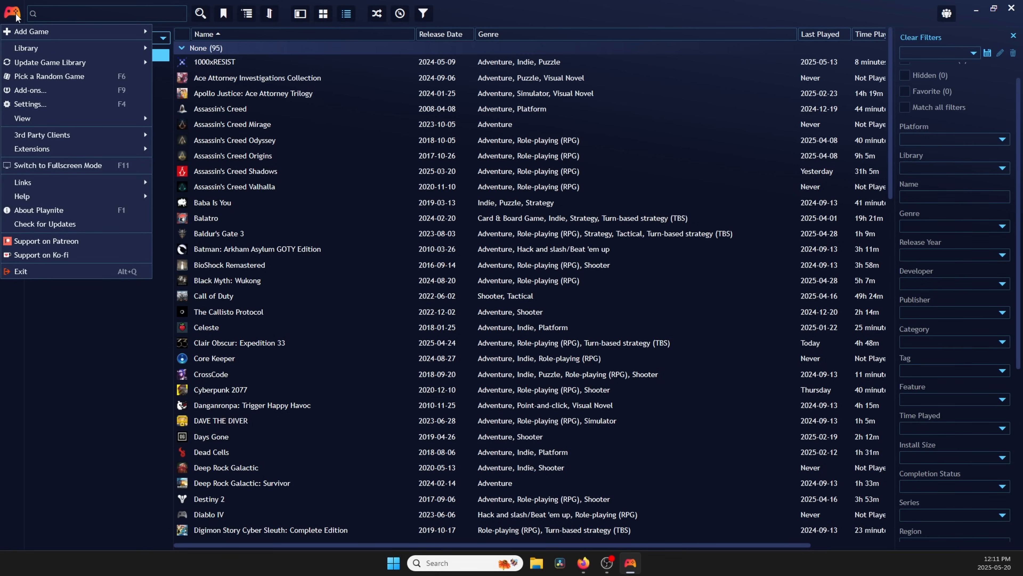
mouse_move(58, 165)
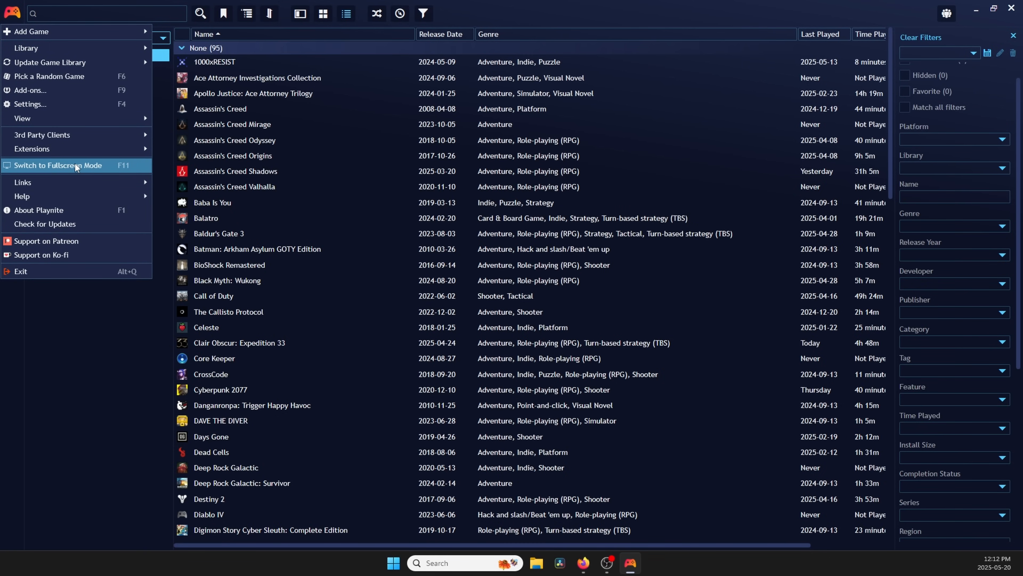
left_click(58, 165)
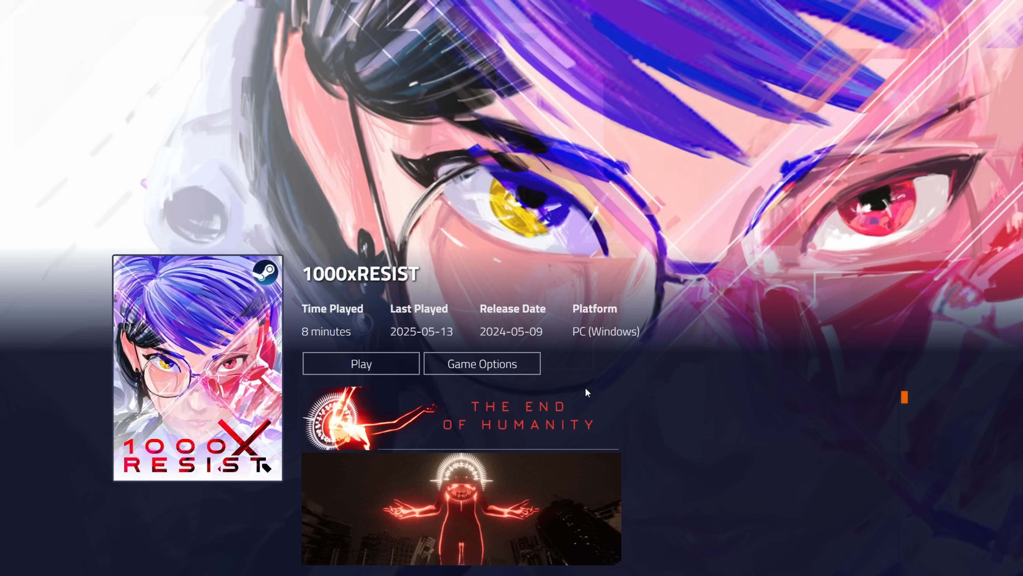
scroll("down", 3)
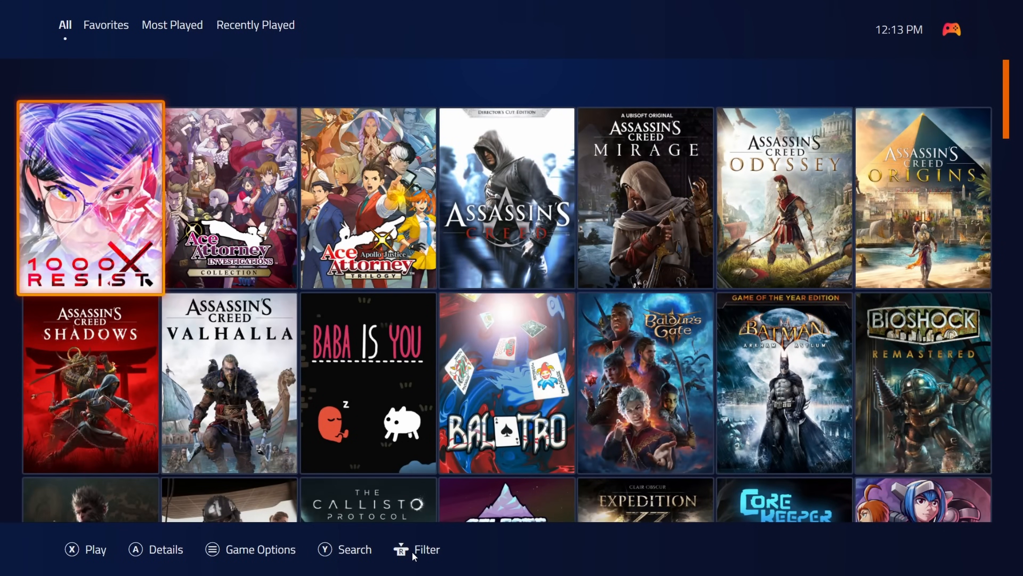
left_click(427, 549)
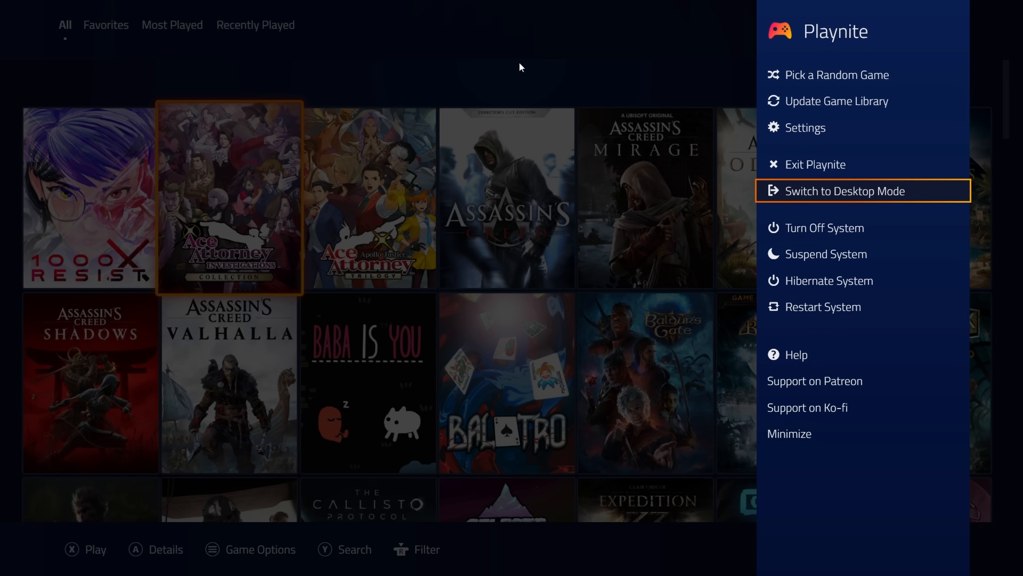
Return to desktop mode, open Add Game > Scan Automatically, try Scan Folder and cancel
left_click(844, 191)
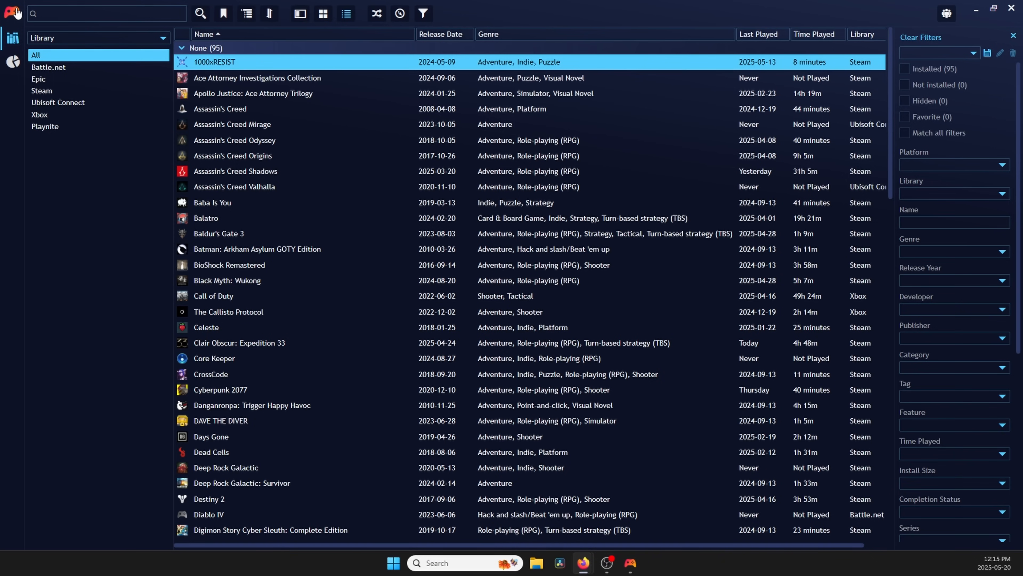
left_click(13, 13)
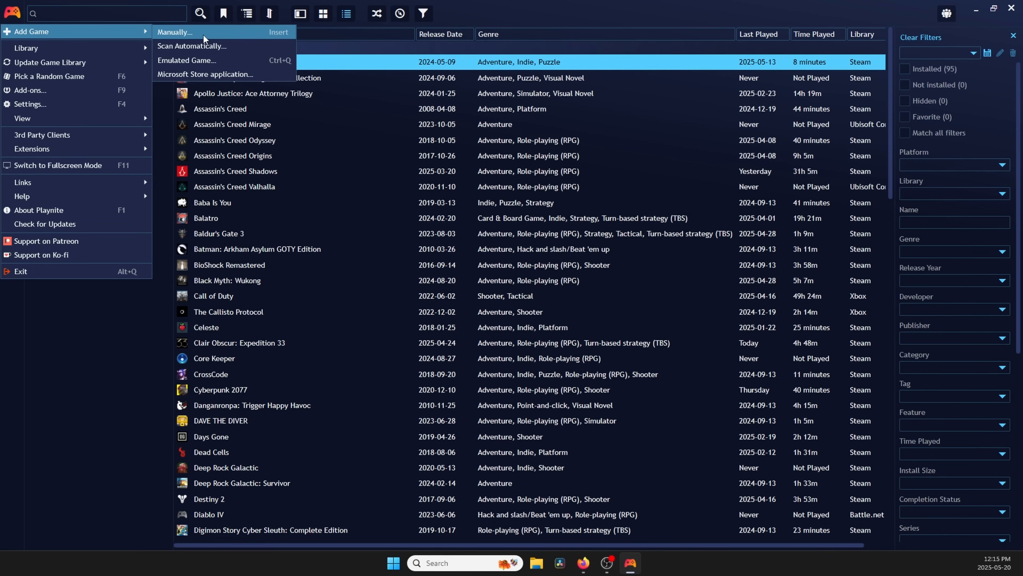
left_click(191, 44)
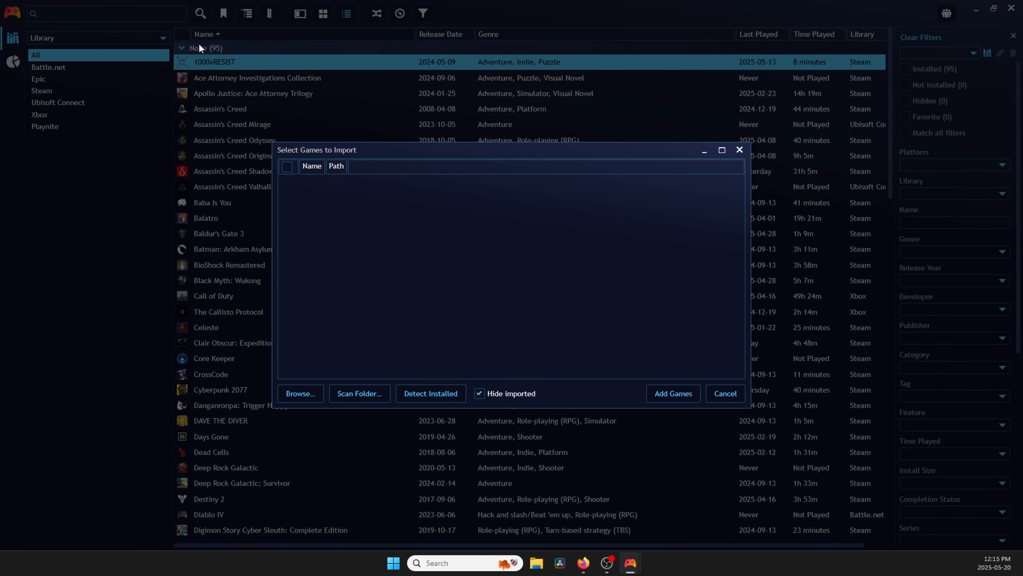
mouse_move(359, 393)
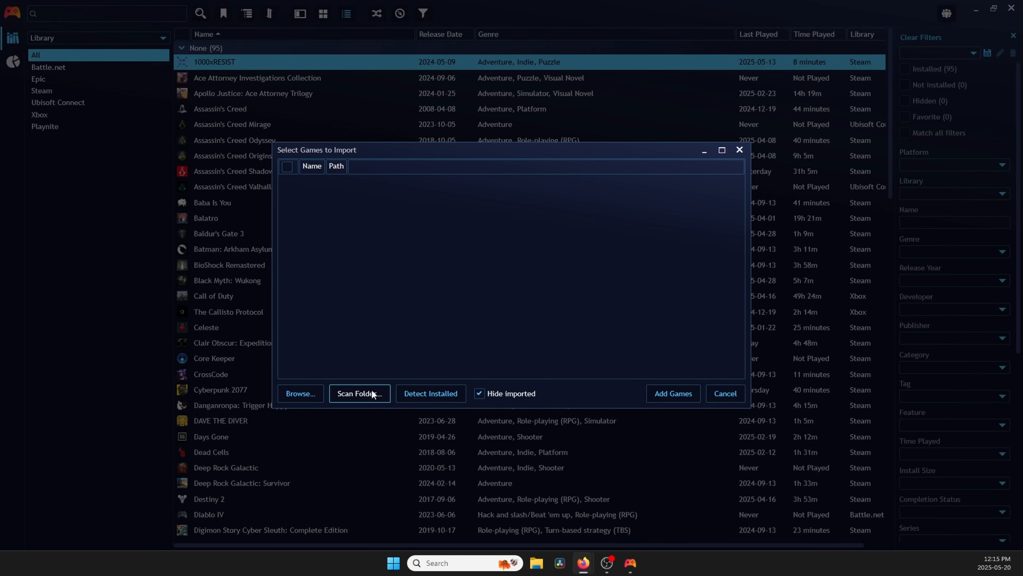
left_click(358, 393)
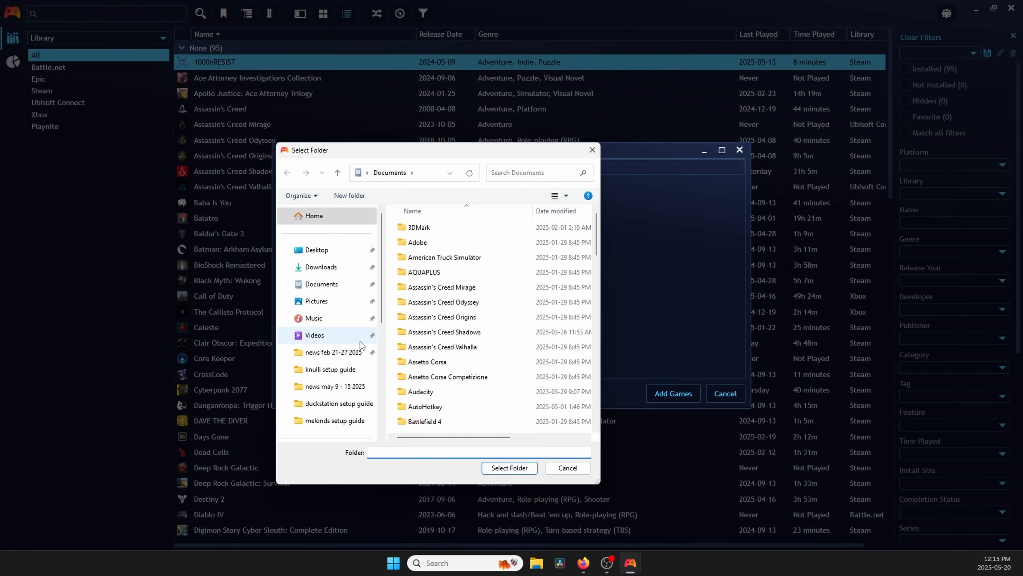
left_click(509, 468)
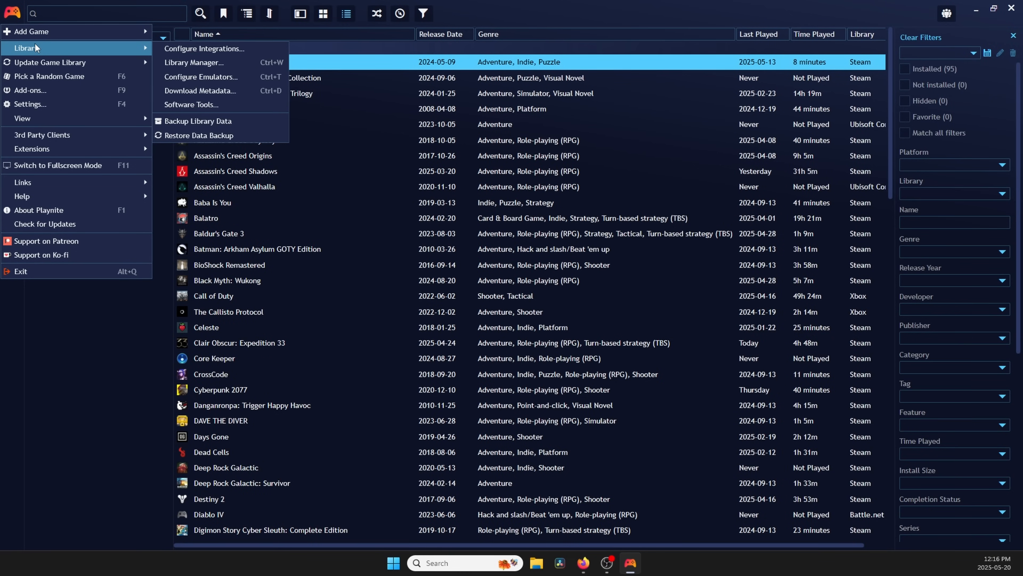
Check Library > Configure Integrations and close it again
left_click(204, 49)
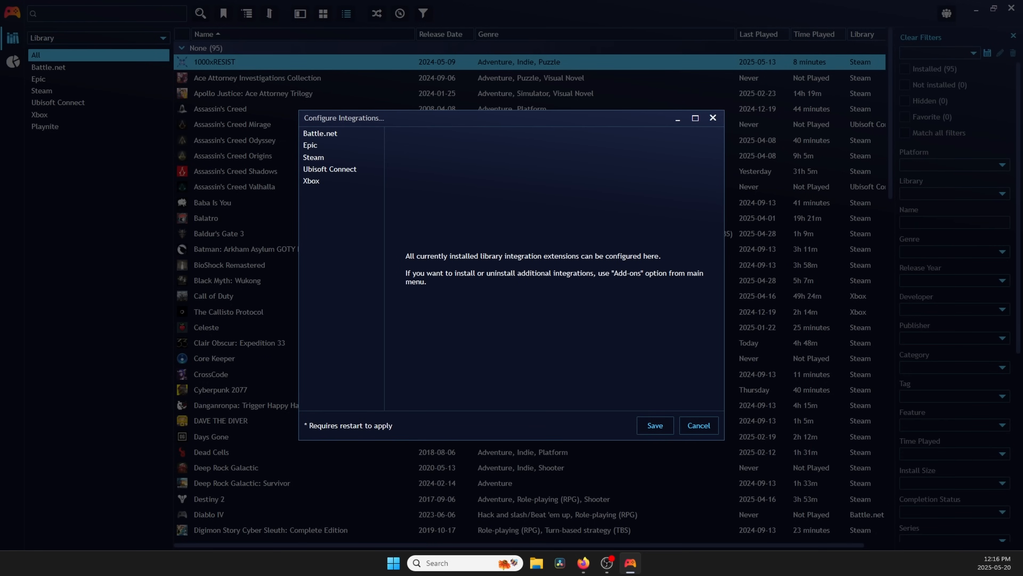
left_click(320, 134)
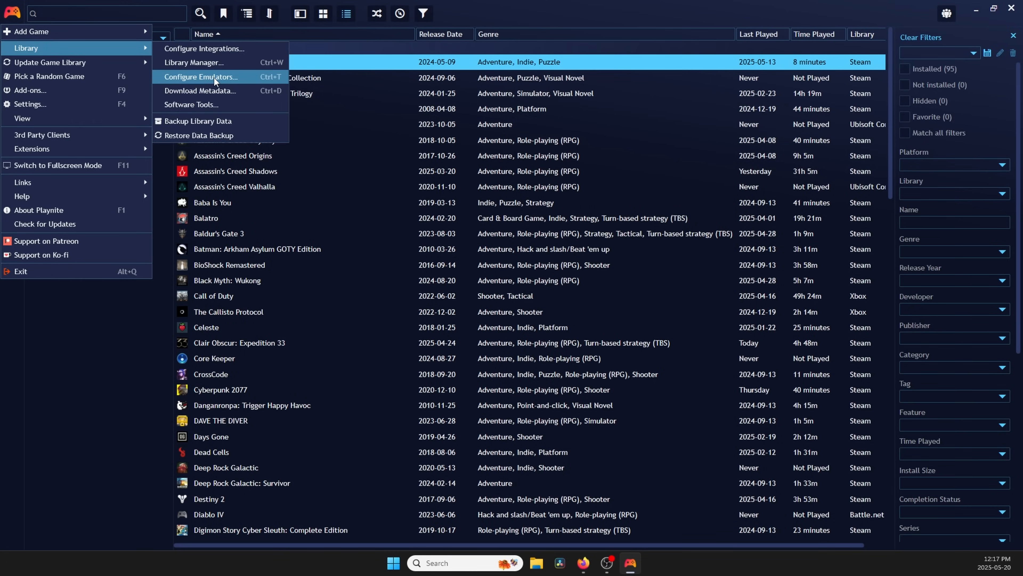
In Configure Emulators, start an import scanning the C:\Emulators folder
left_click(200, 77)
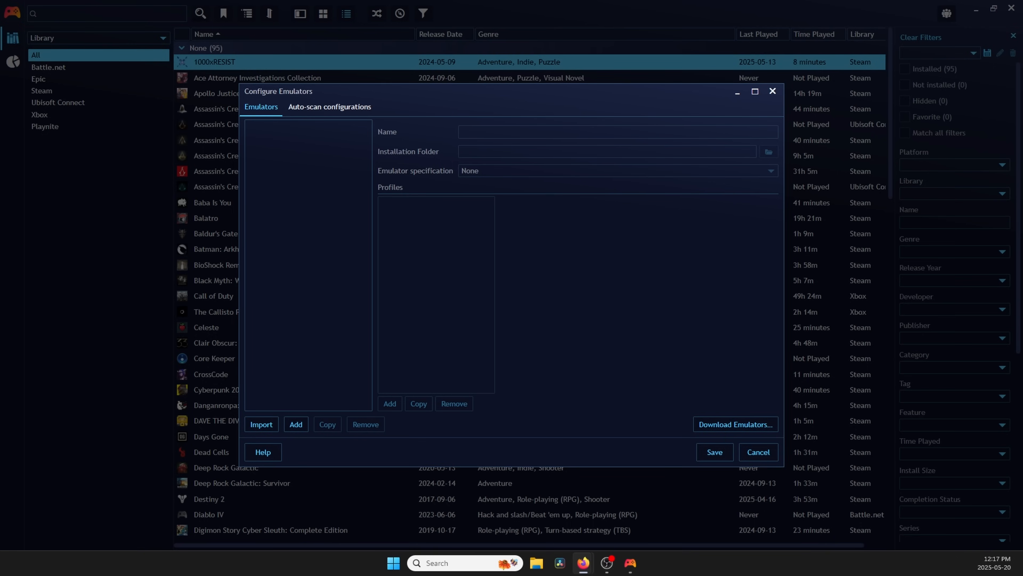
left_click(262, 424)
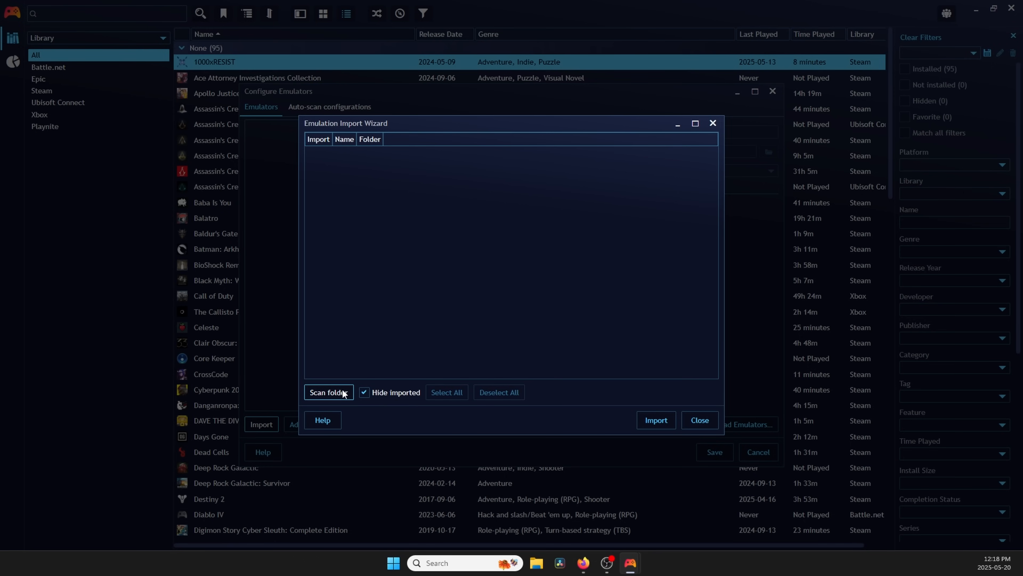
left_click(329, 392)
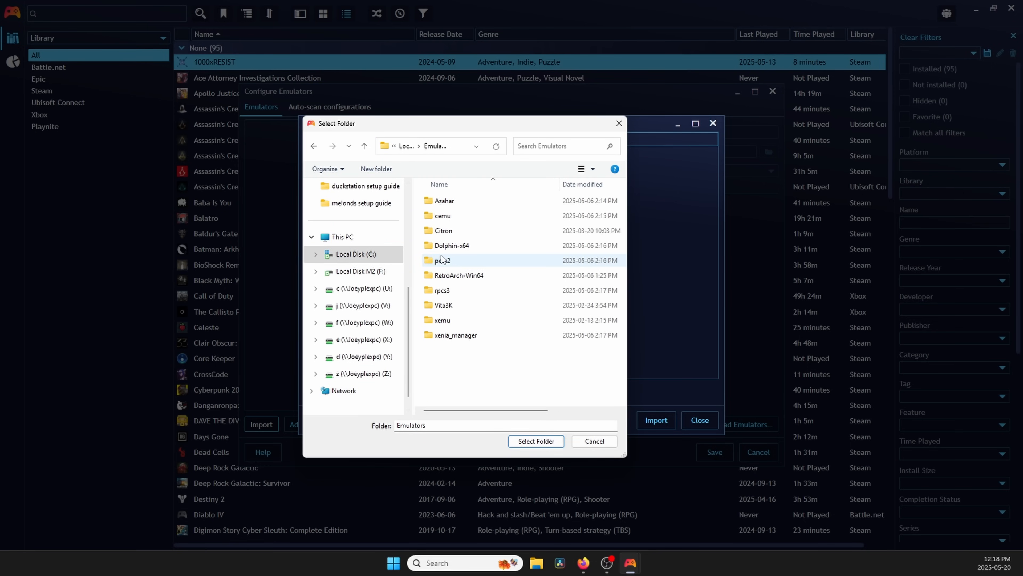
left_click(441, 261)
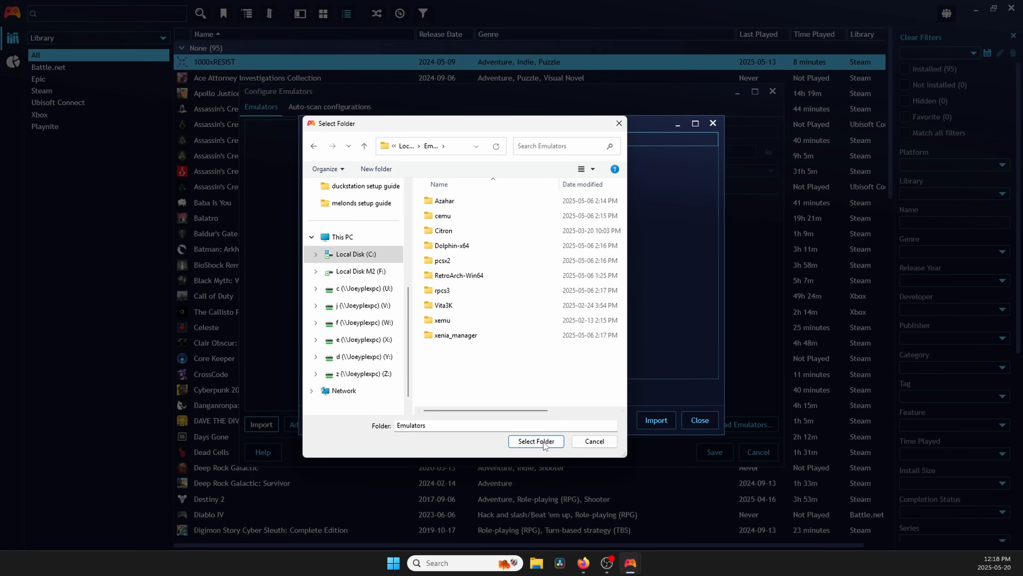
left_click(535, 441)
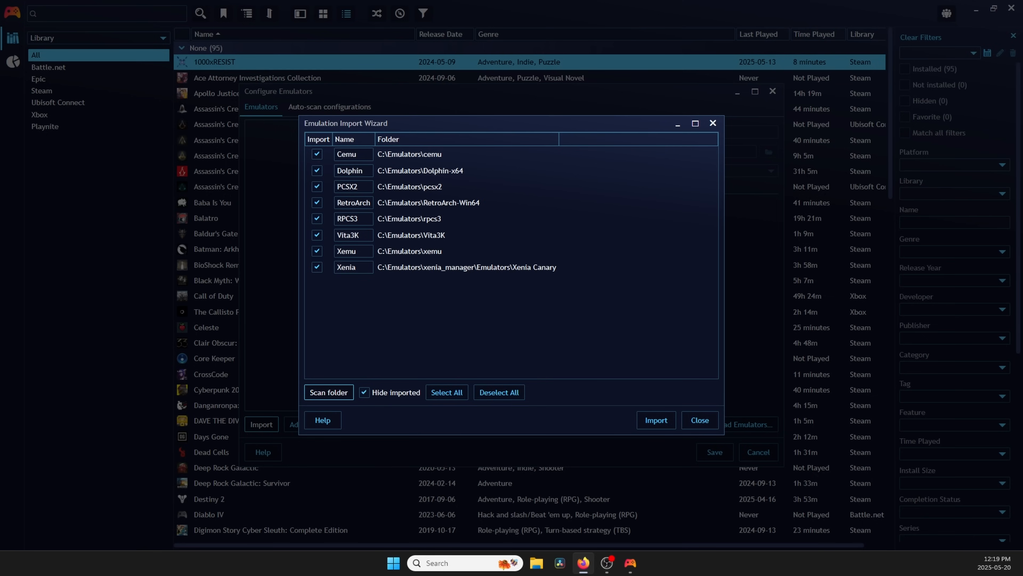
Import the eight detected emulators (Cemu, Dolphin, PCSX2, RetroArch, RPCS3, Vita3K, Xemu, Xenia) and save
left_click(698, 421)
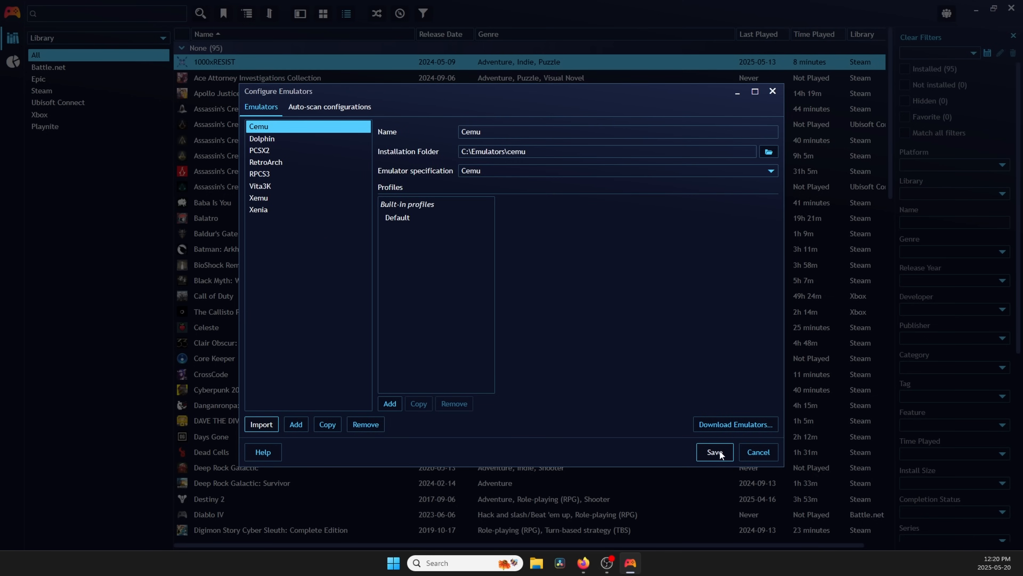
left_click(713, 451)
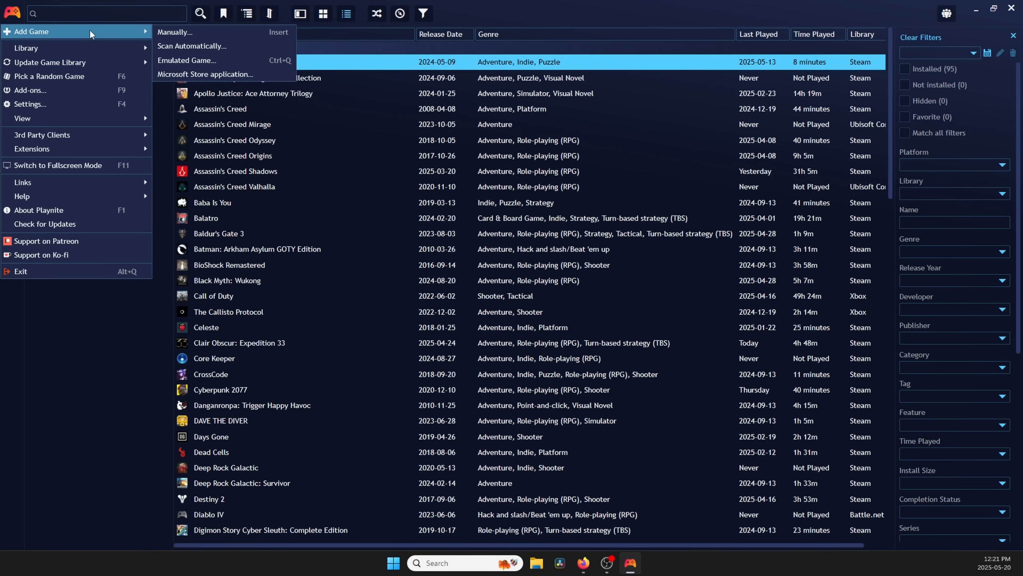
Add an emulated-game scanner using Cemu with platform override Nintendo Wii U
left_click(192, 45)
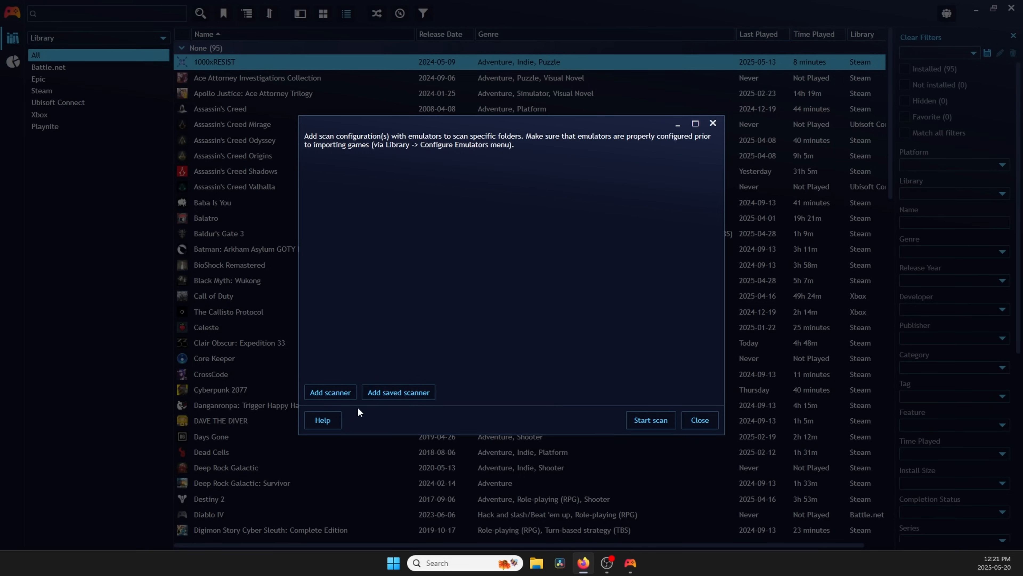
left_click(330, 391)
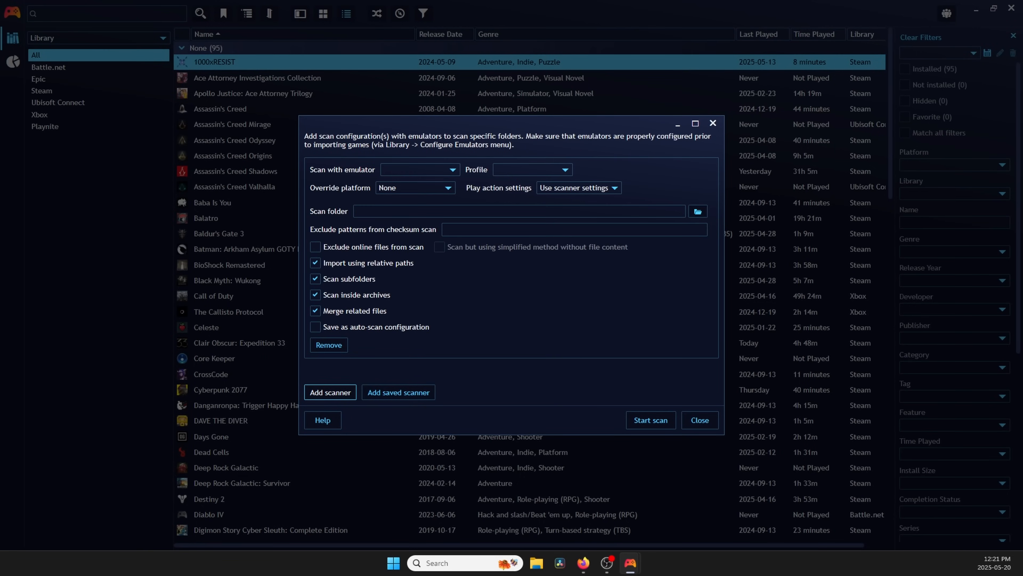
left_click(450, 169)
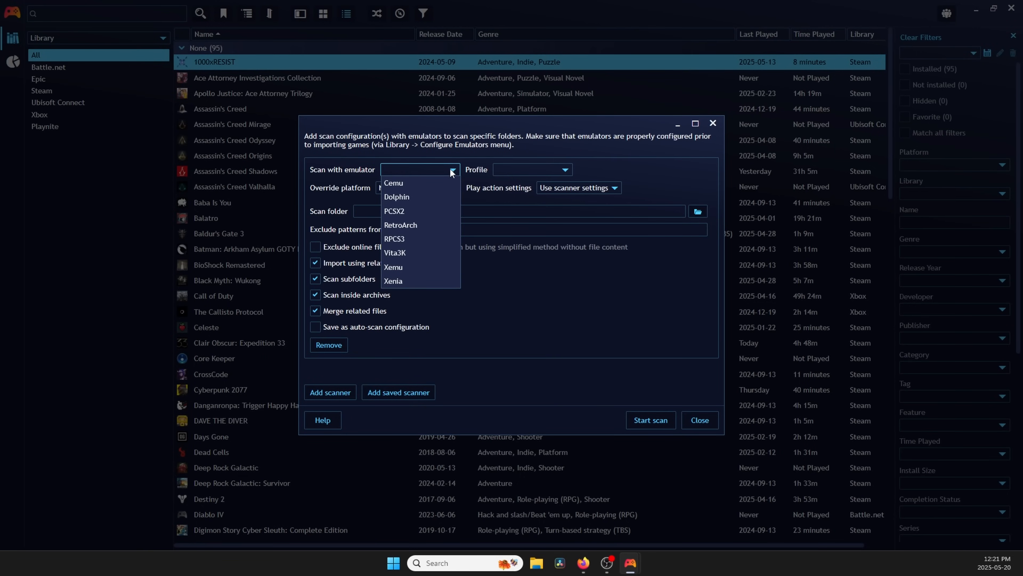
left_click(393, 183)
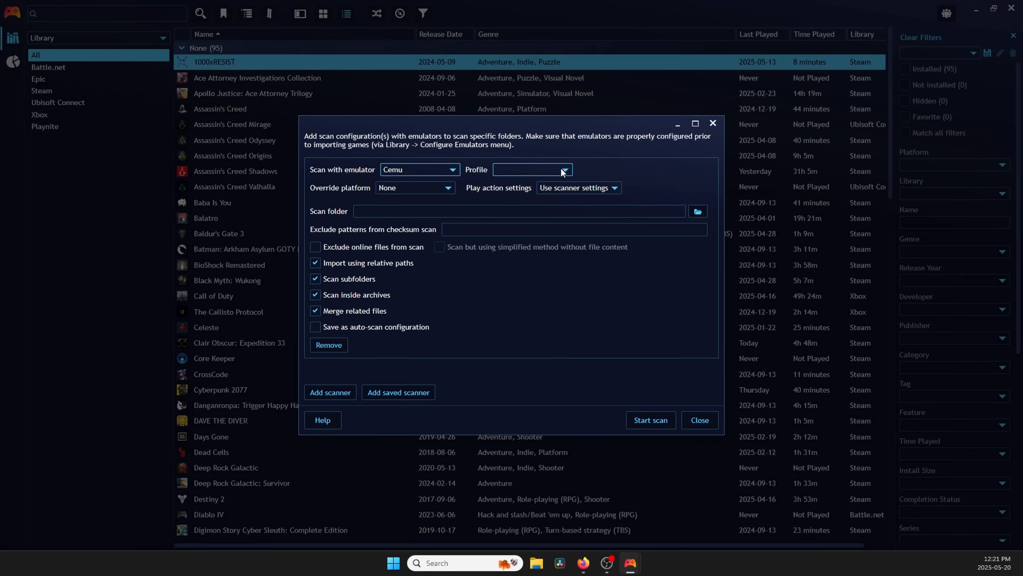
left_click(530, 170)
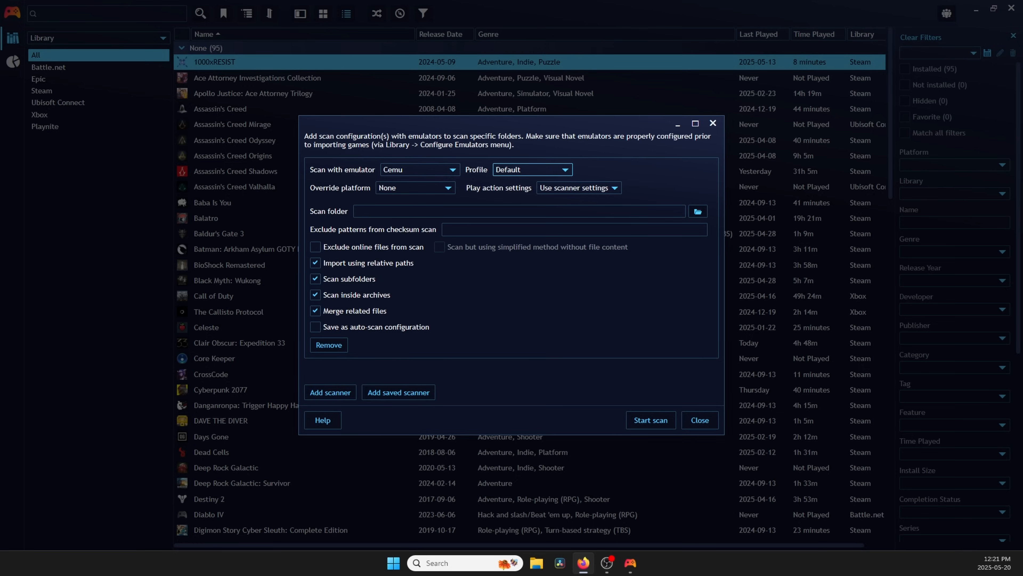
left_click(415, 188)
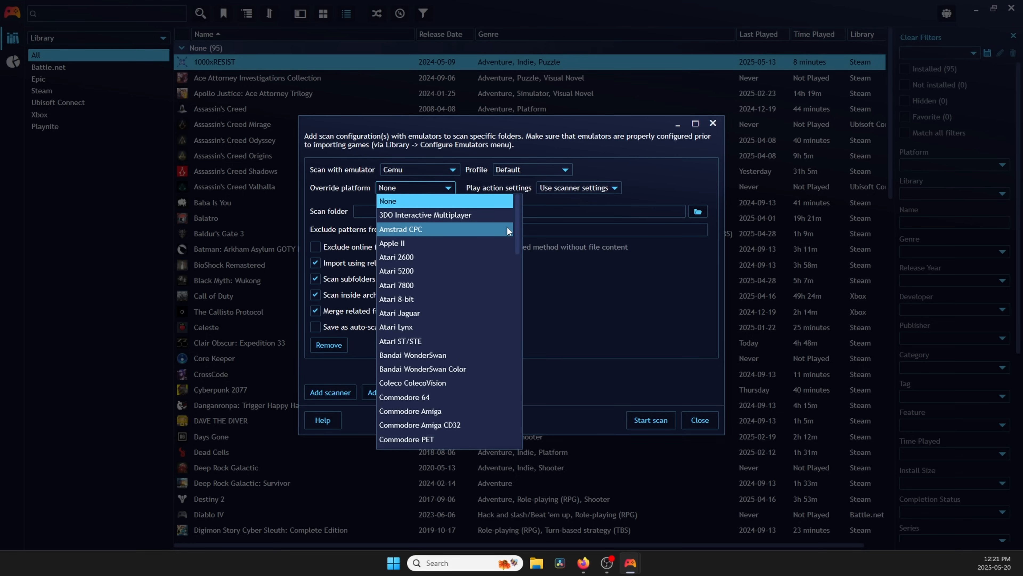
scroll("down", 3)
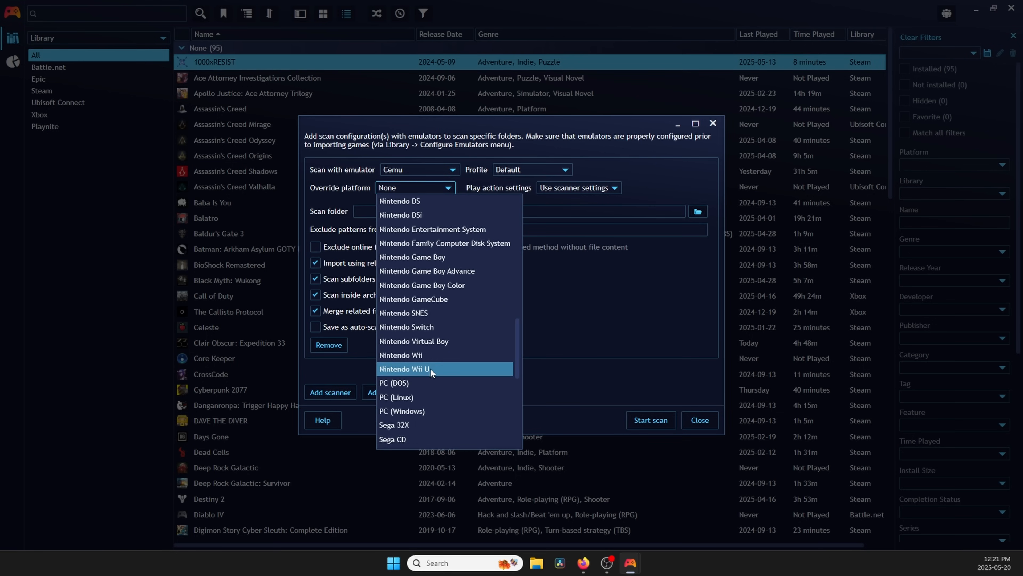
left_click(698, 211)
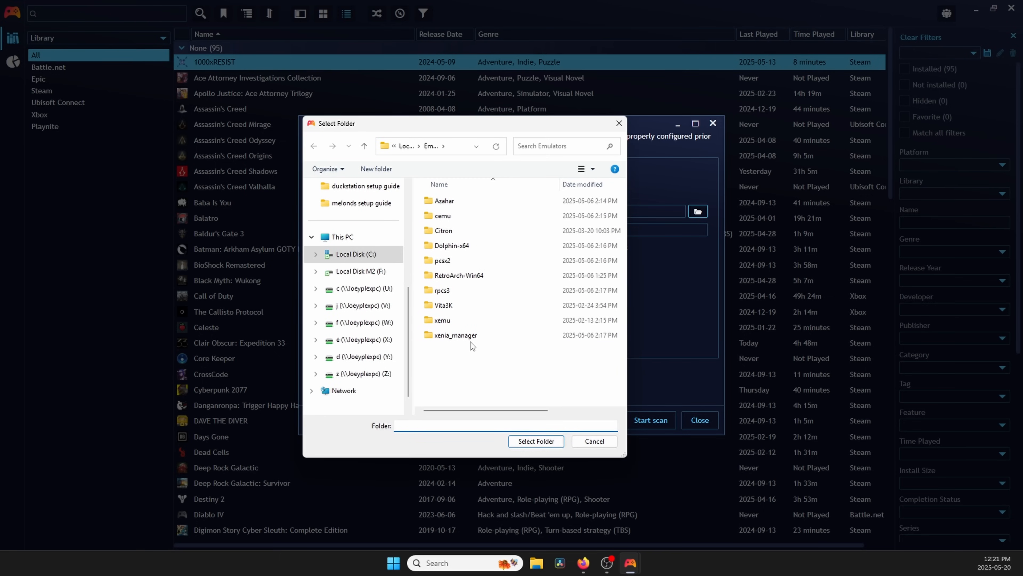
Set the scan folder to F:\Emulation\roms\wiiu and save it as auto-scan configuration 'Wii U'
left_click(357, 270)
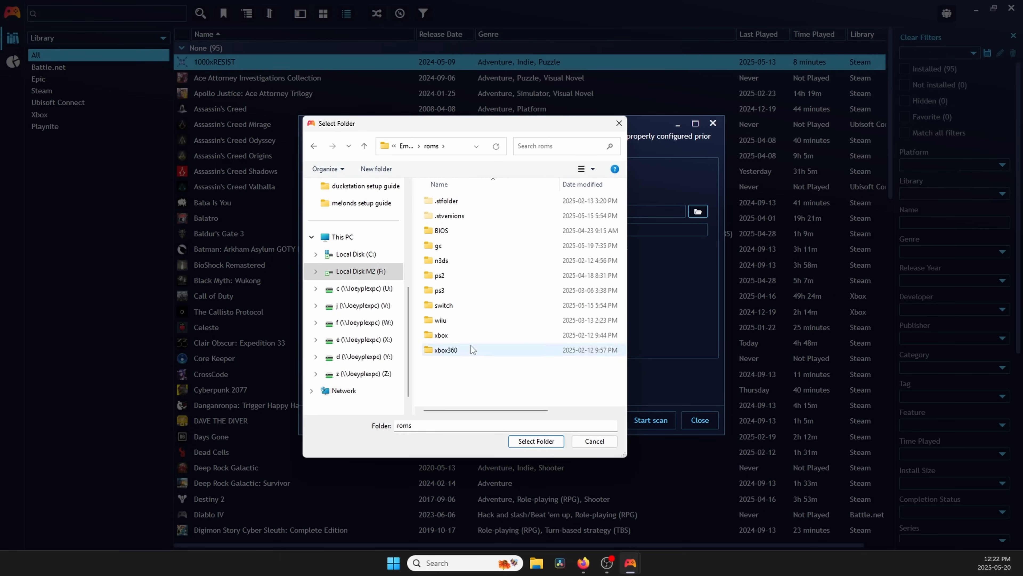
double_click(440, 320)
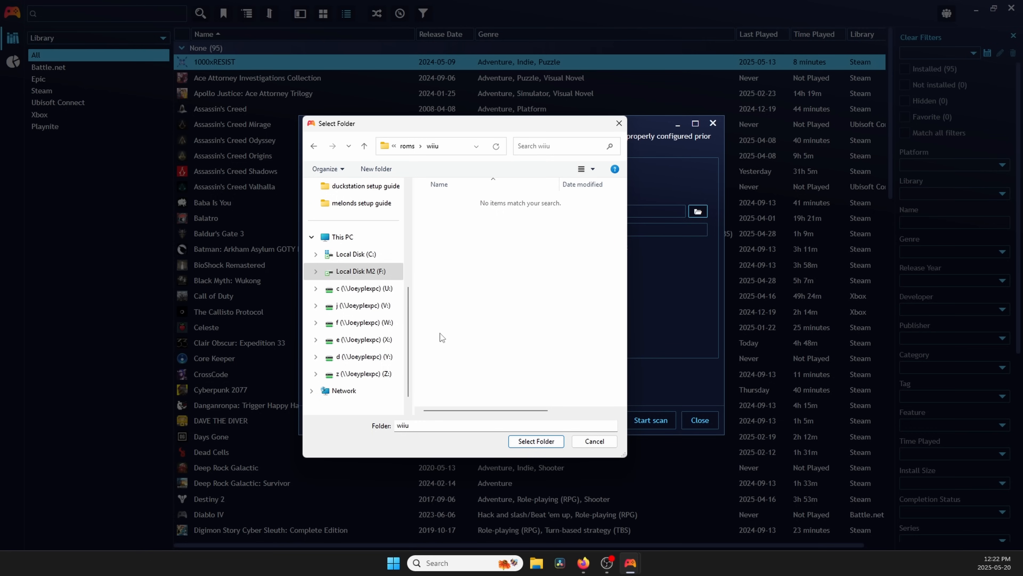
left_click(535, 442)
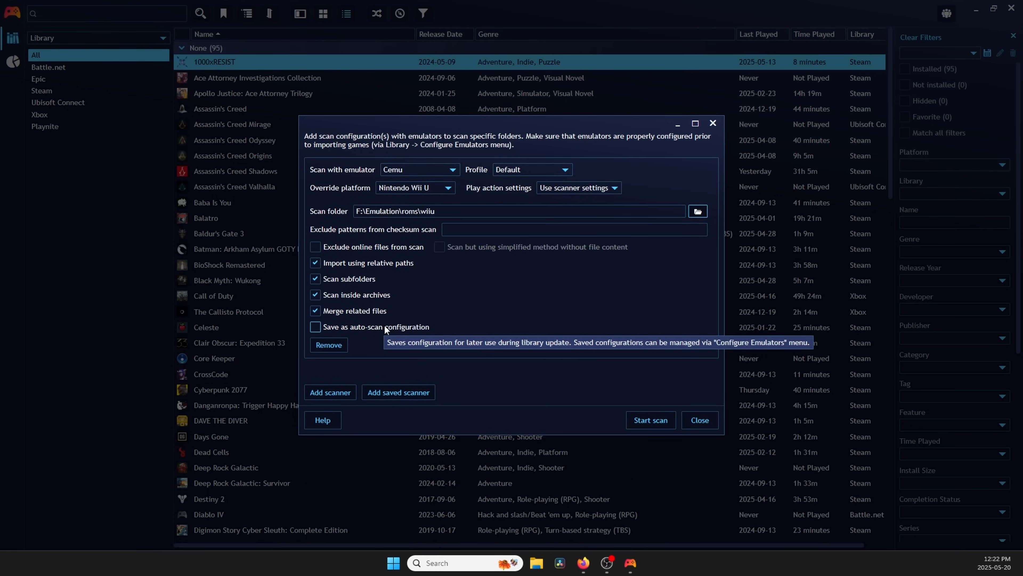
left_click(315, 327)
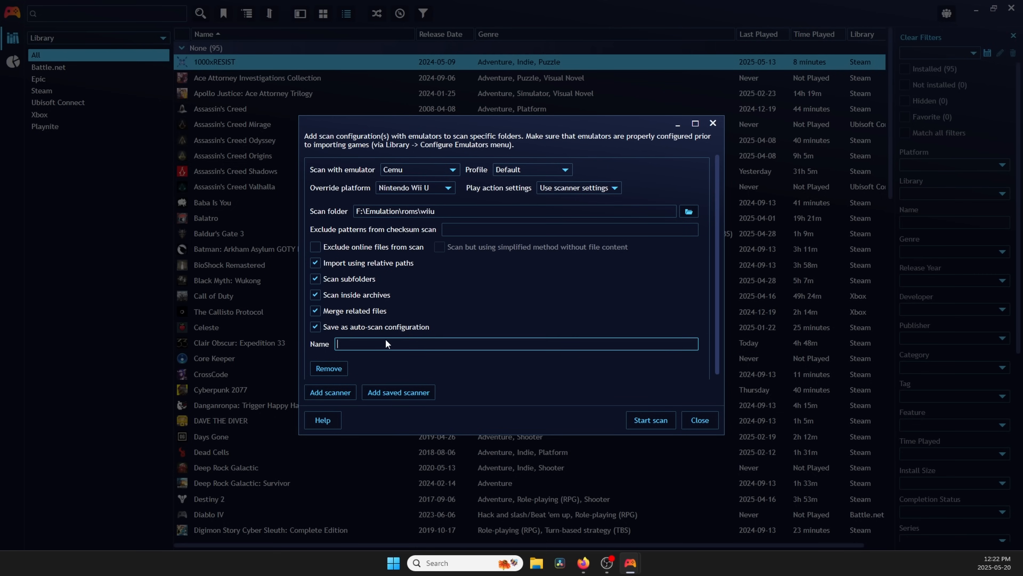
type("Wii U")
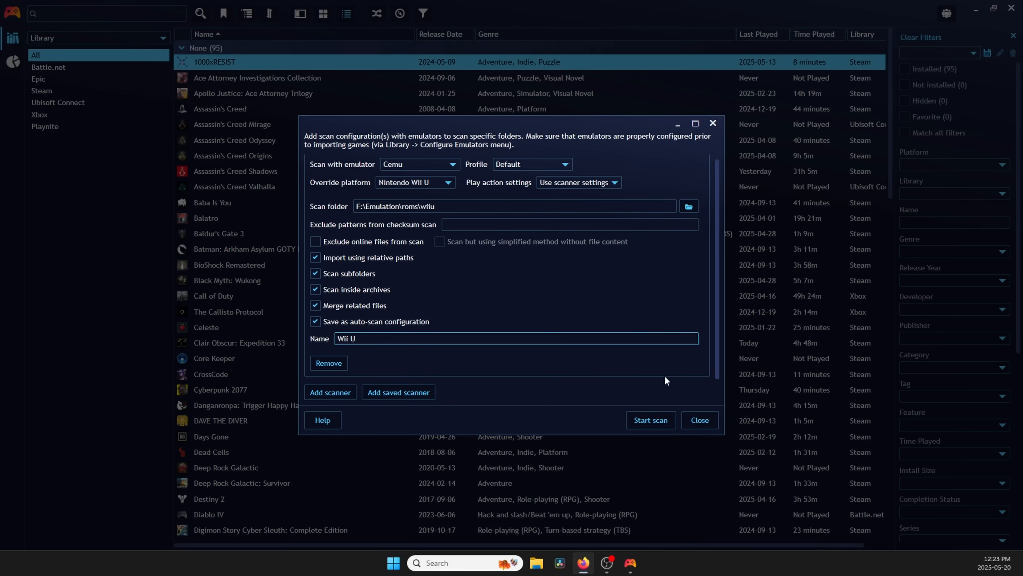
Scan the Wii U folder and import the 25 detected games into the library
left_click(651, 420)
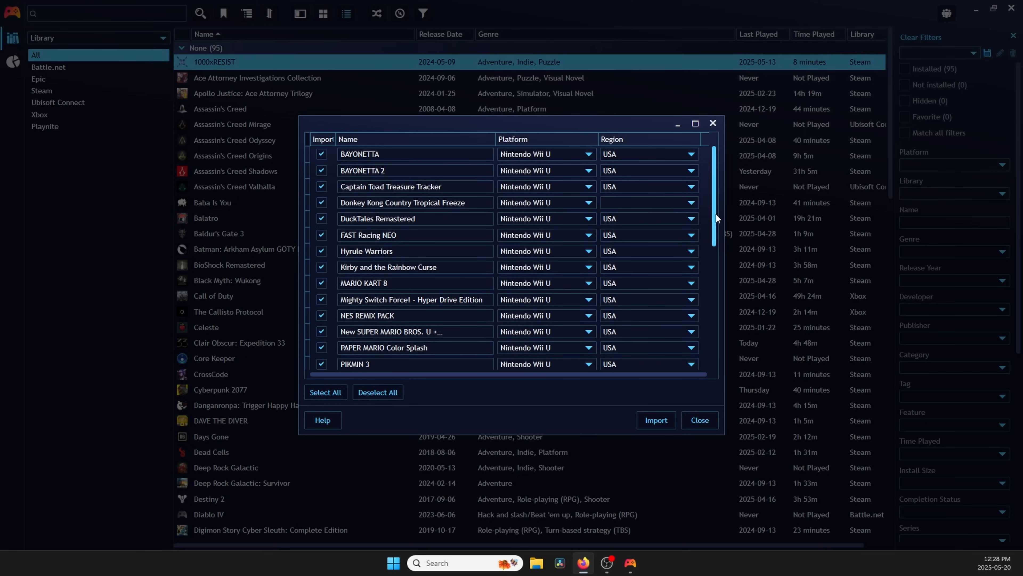
scroll("down", 3)
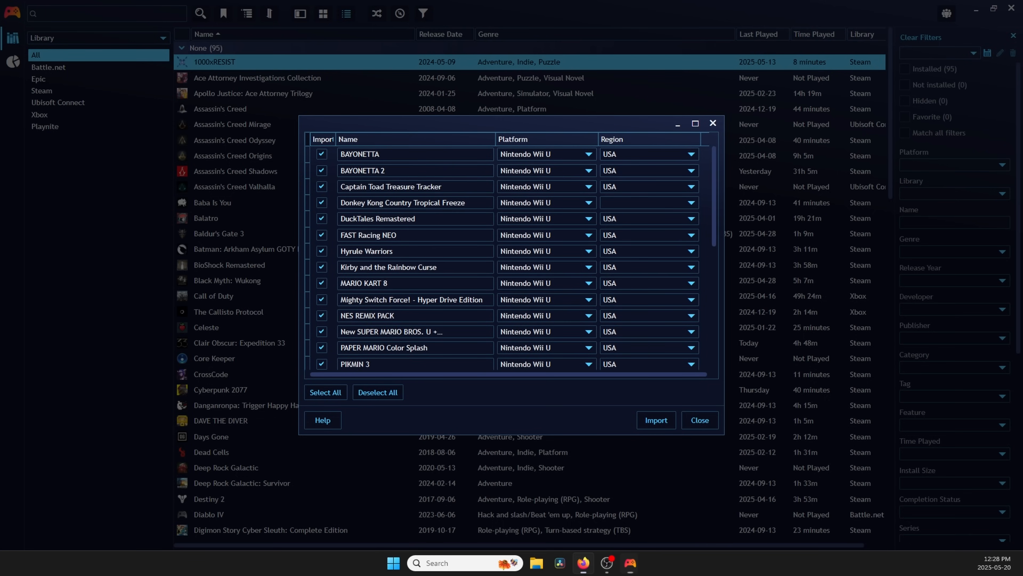
left_click(655, 420)
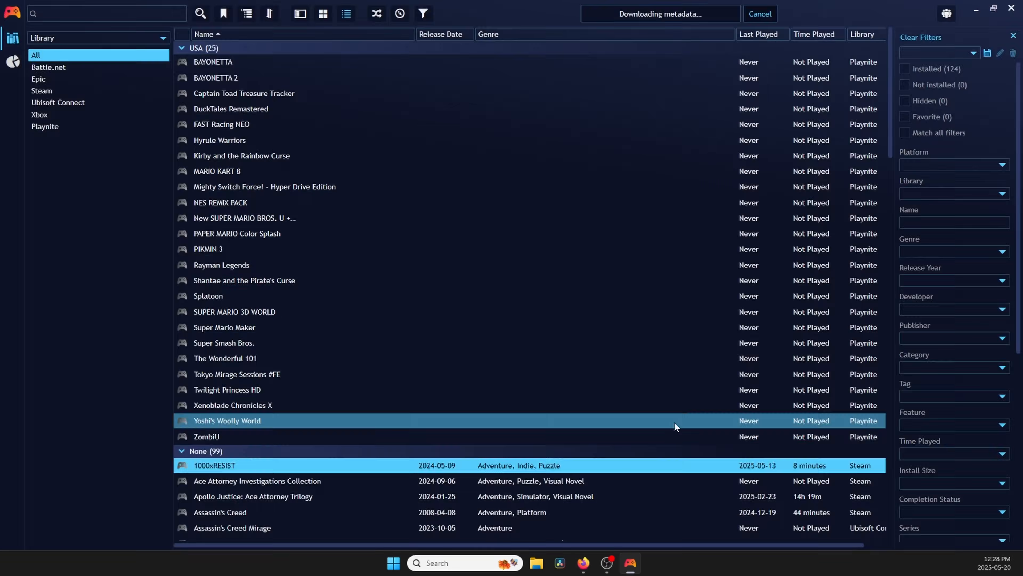
Filter the library by the Nintendo Wii U platform and show it as a cover grid
left_click(98, 37)
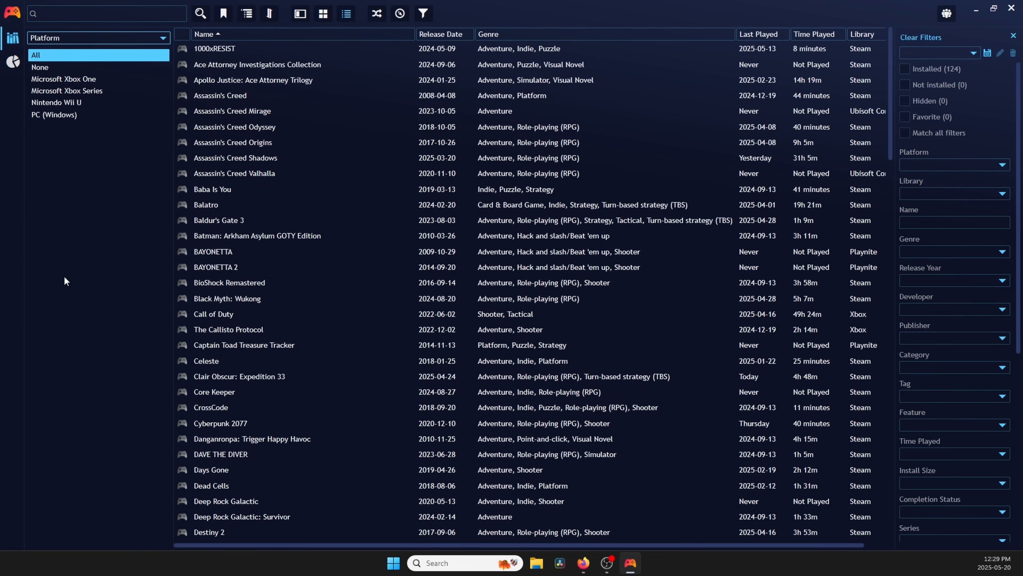
left_click(56, 102)
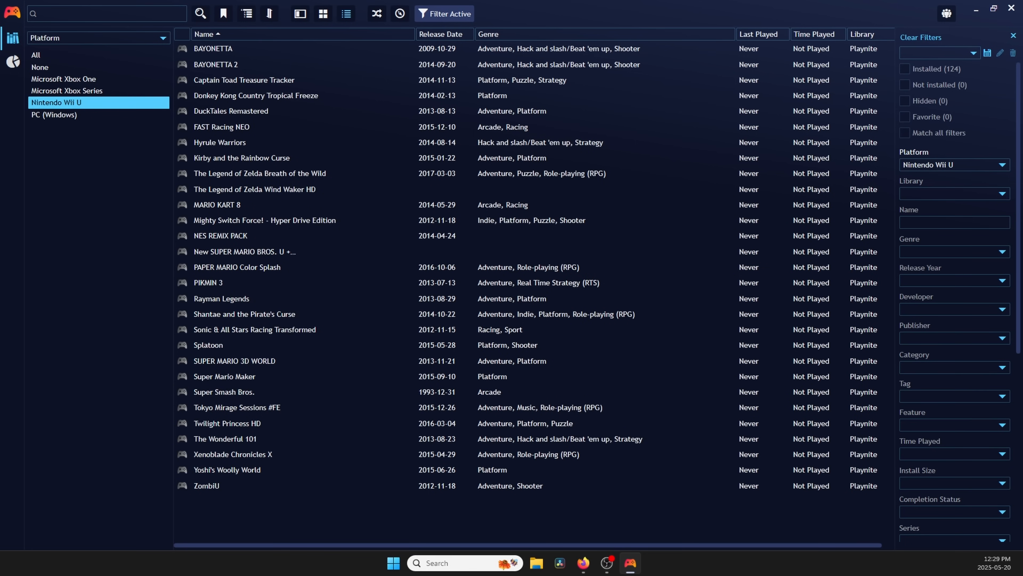
left_click(322, 13)
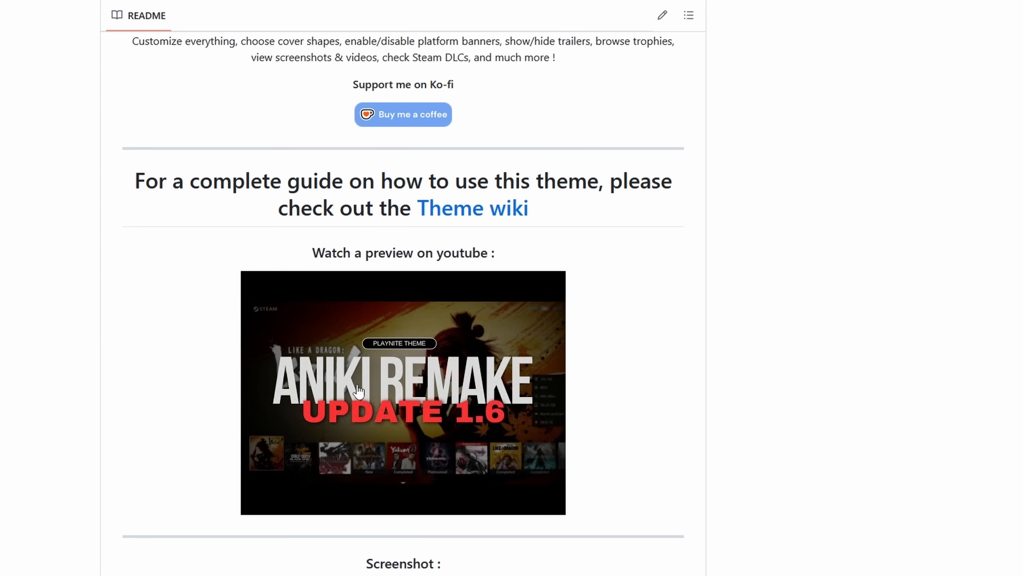
mouse_move(678, 378)
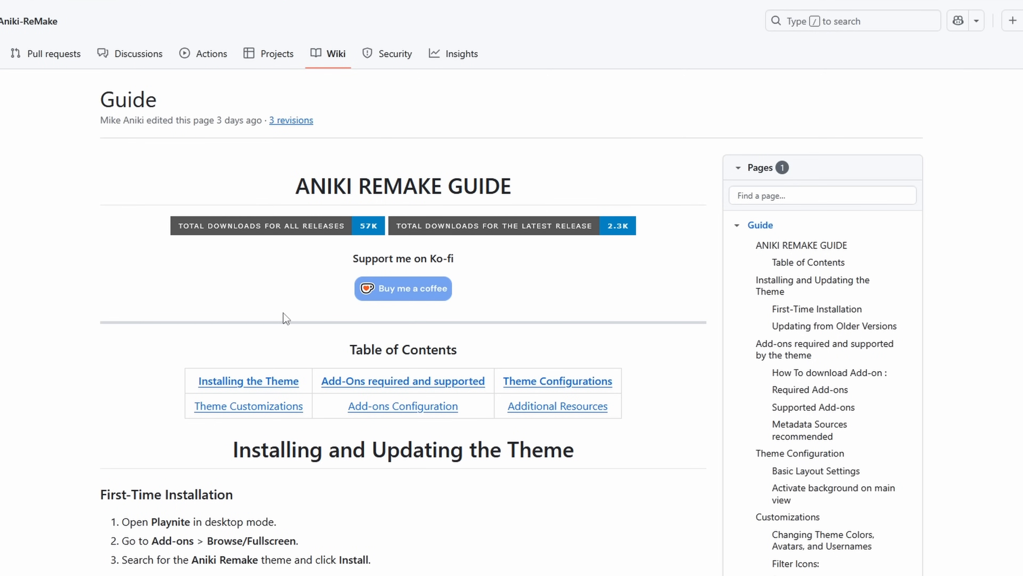
Scroll the Aniki ReMake guide to the Supported Add-ons and Theme Configuration sections
scroll("down", 3)
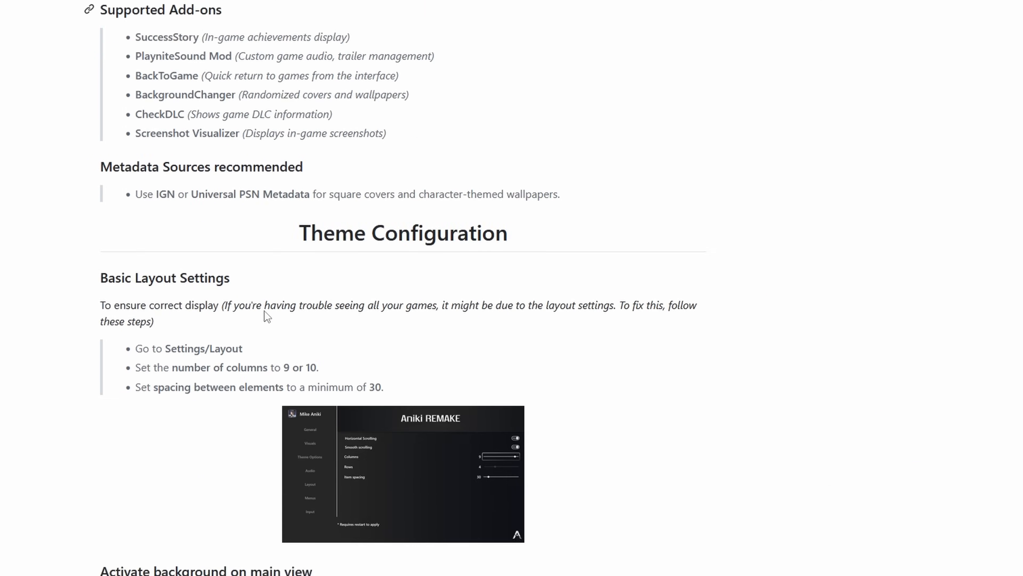
scroll("down", 3)
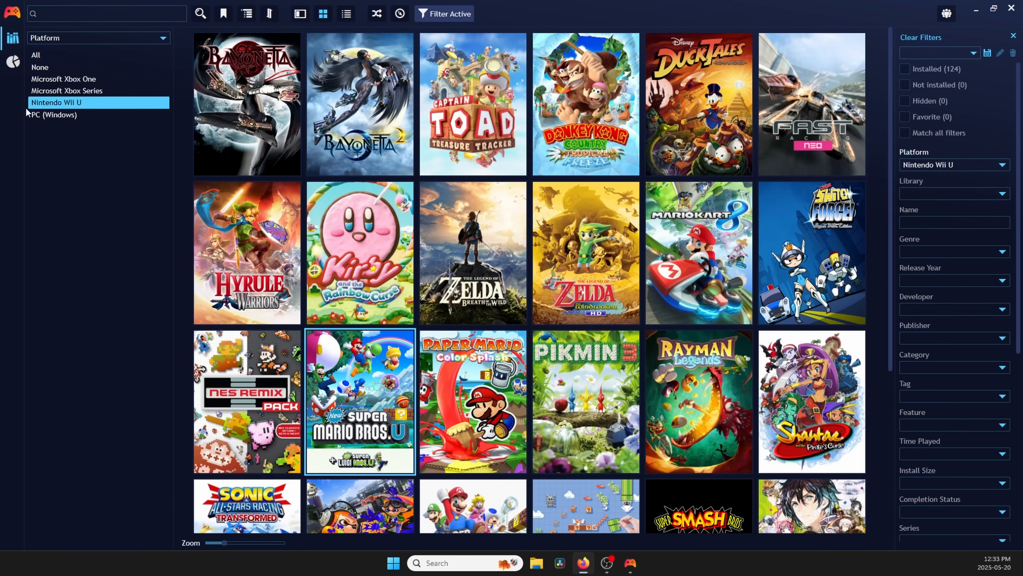
Install the Aniki-ReMake theme from the fullscreen themes catalogue, accepting the safety warning
left_click(12, 13)
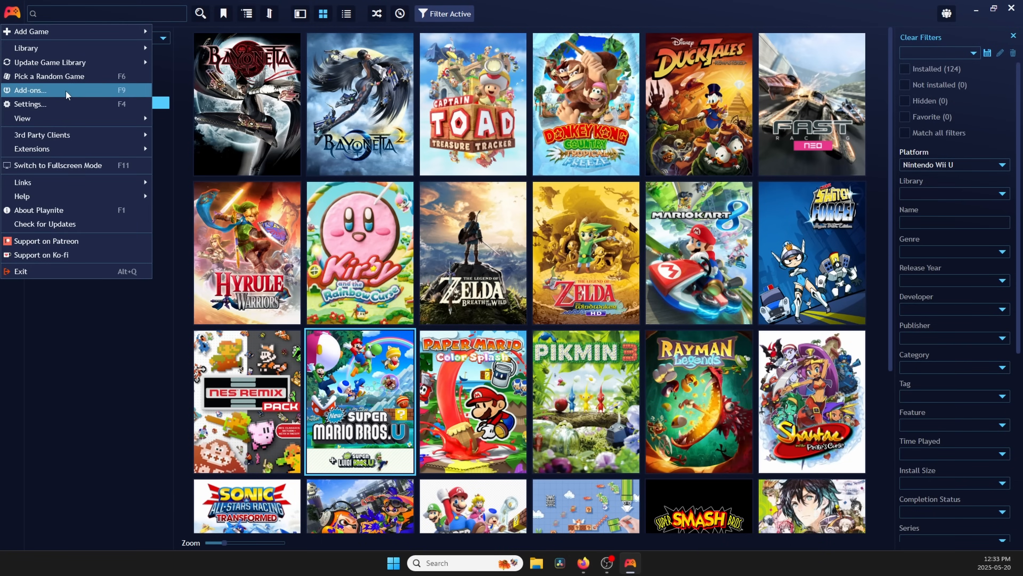
left_click(29, 90)
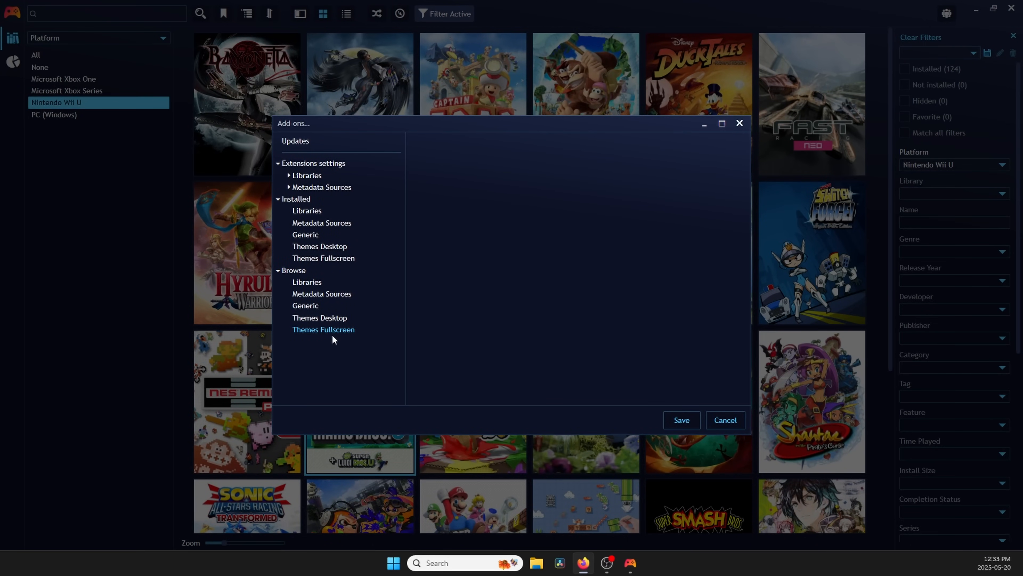
left_click(323, 329)
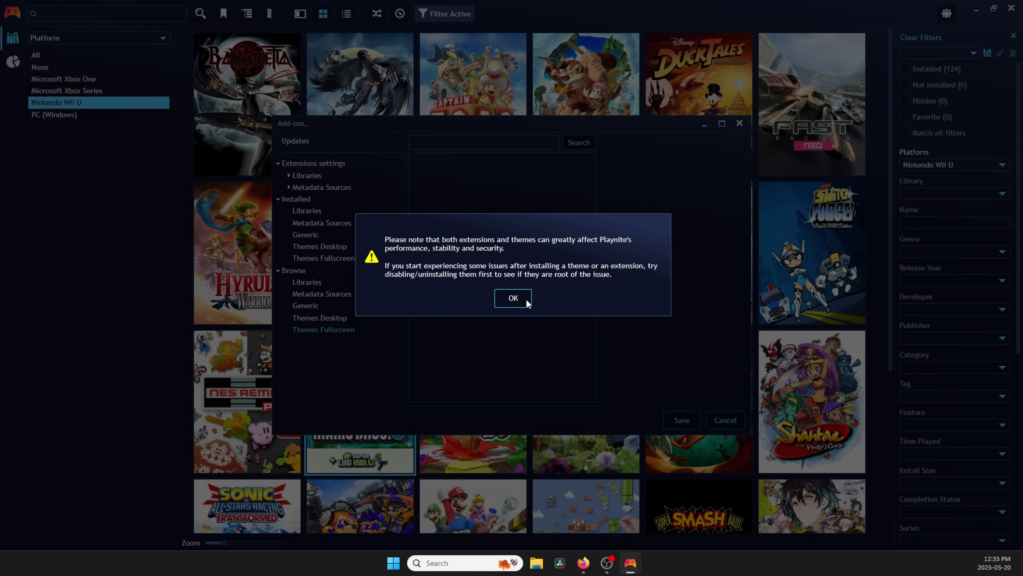
left_click(513, 298)
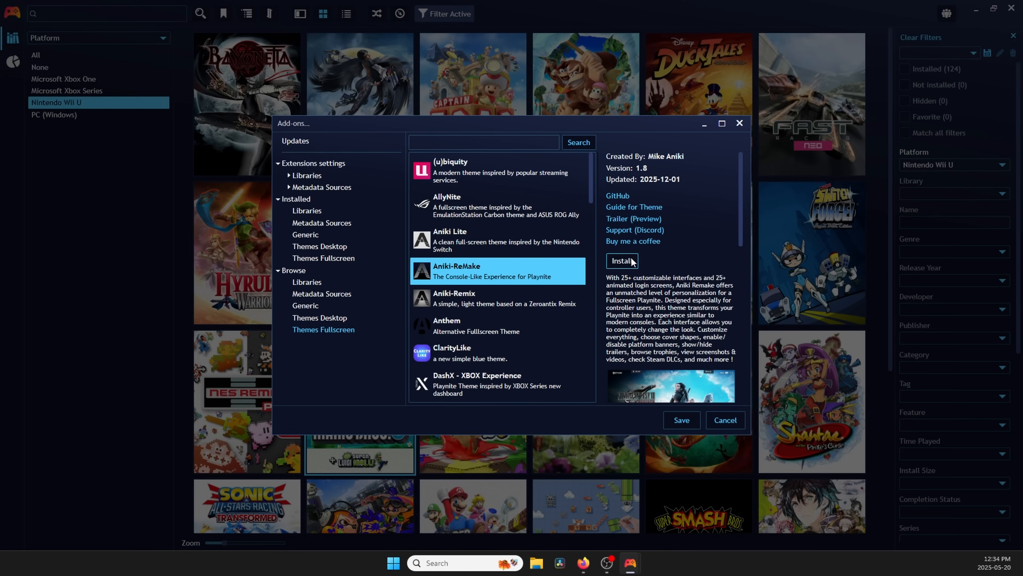
left_click(620, 260)
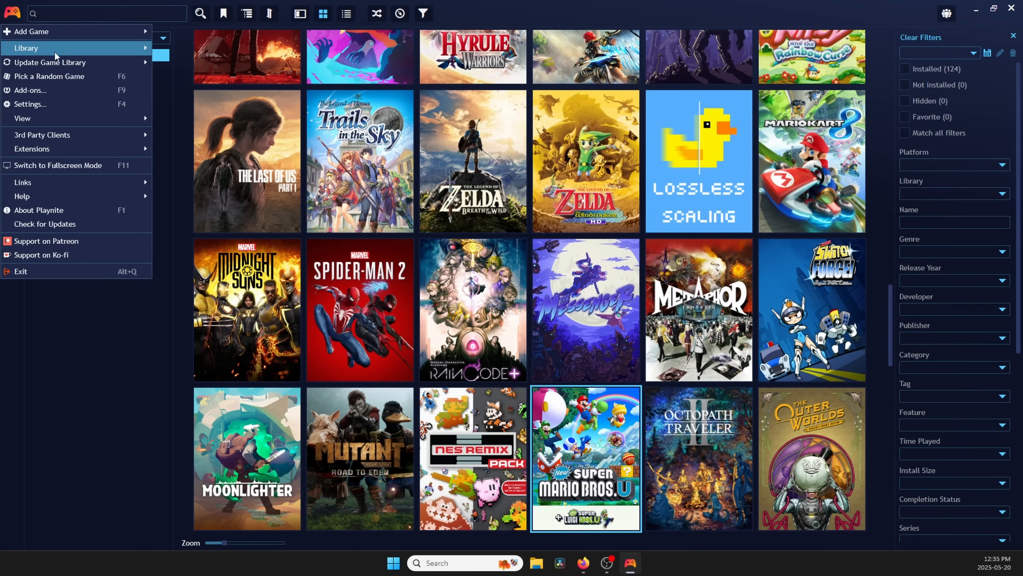
Install Extra Metadata Loader, its Fullscreen Mode Helper and SuccessStory from the Generic add-ons
left_click(29, 89)
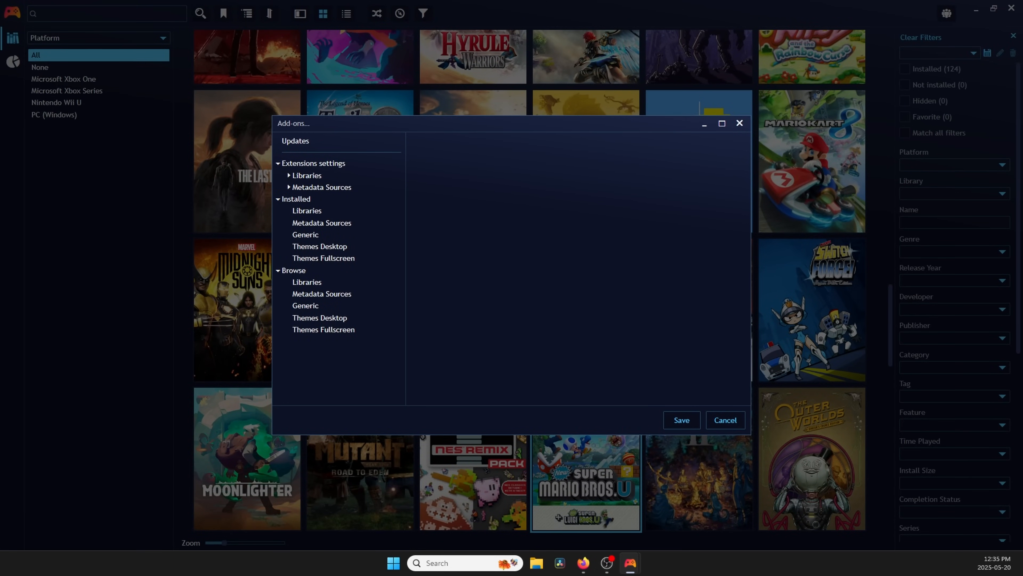
left_click(305, 305)
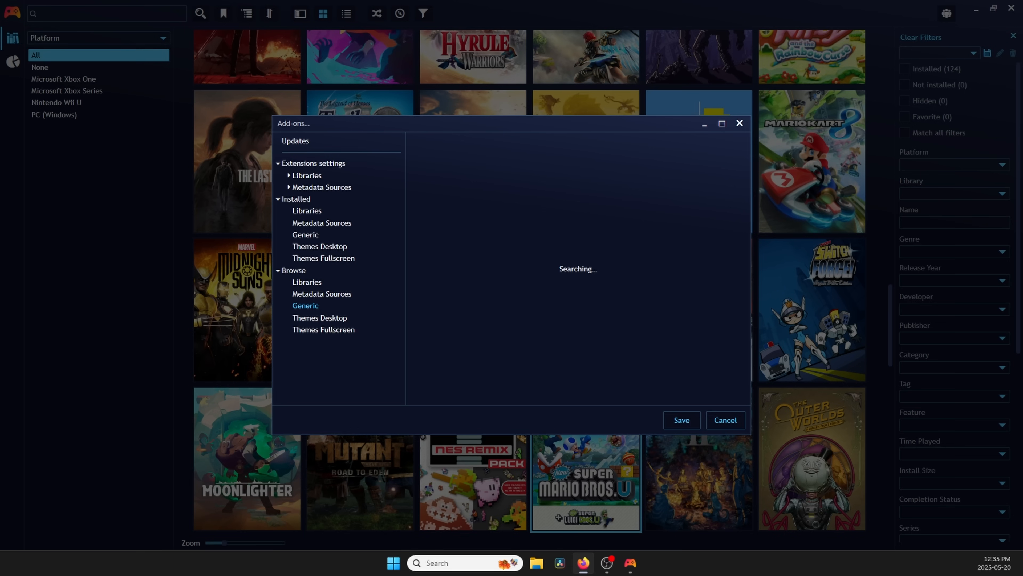
left_click(304, 306)
type("extra")
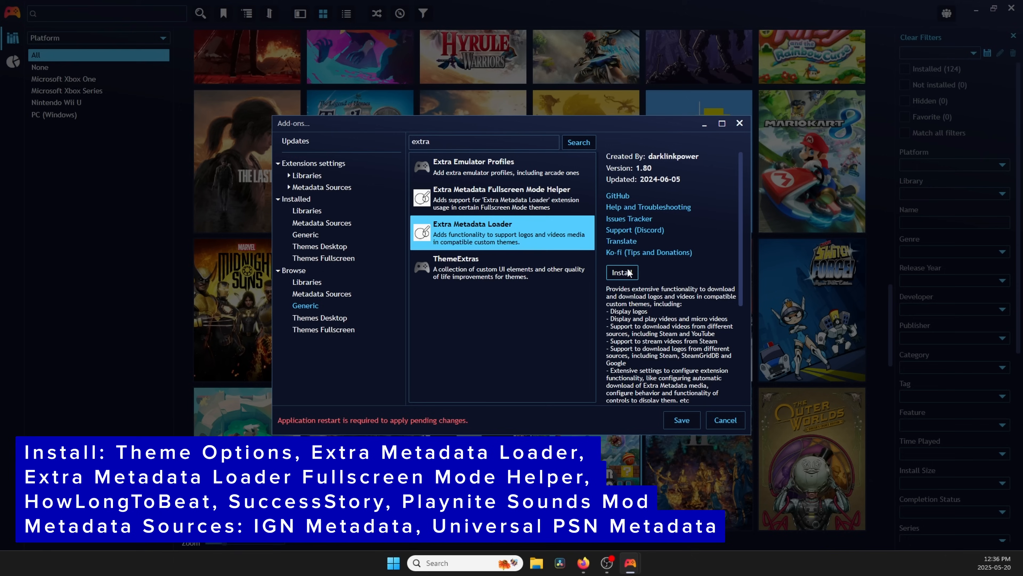
left_click(501, 197)
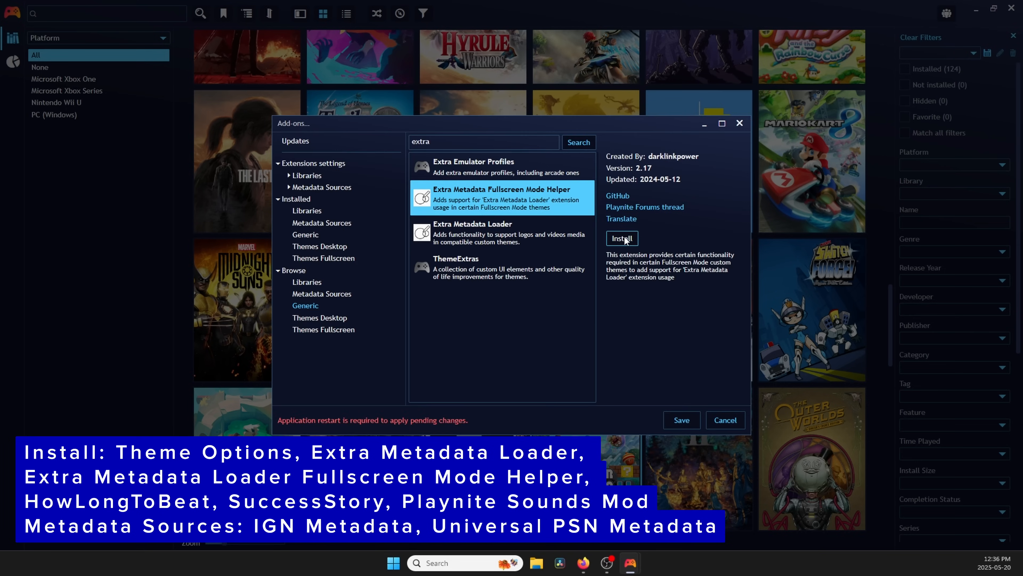
left_click(622, 237)
type("howlong")
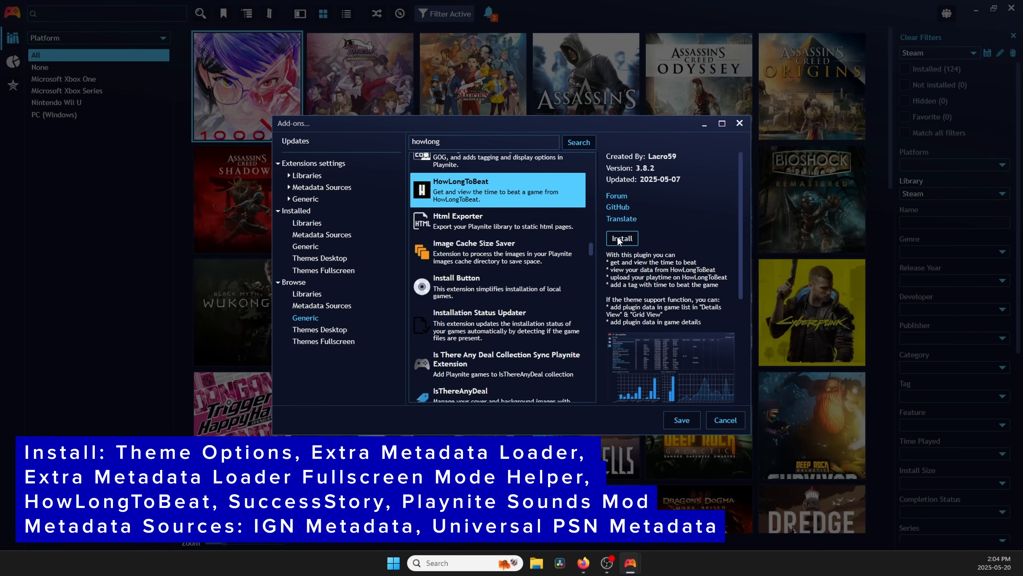
left_click(620, 238)
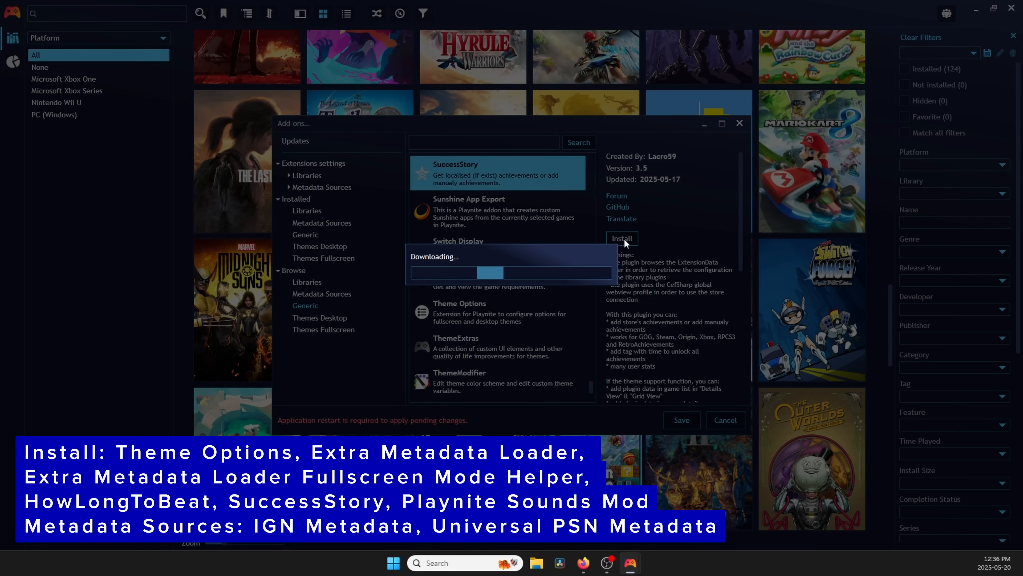
type("playnite")
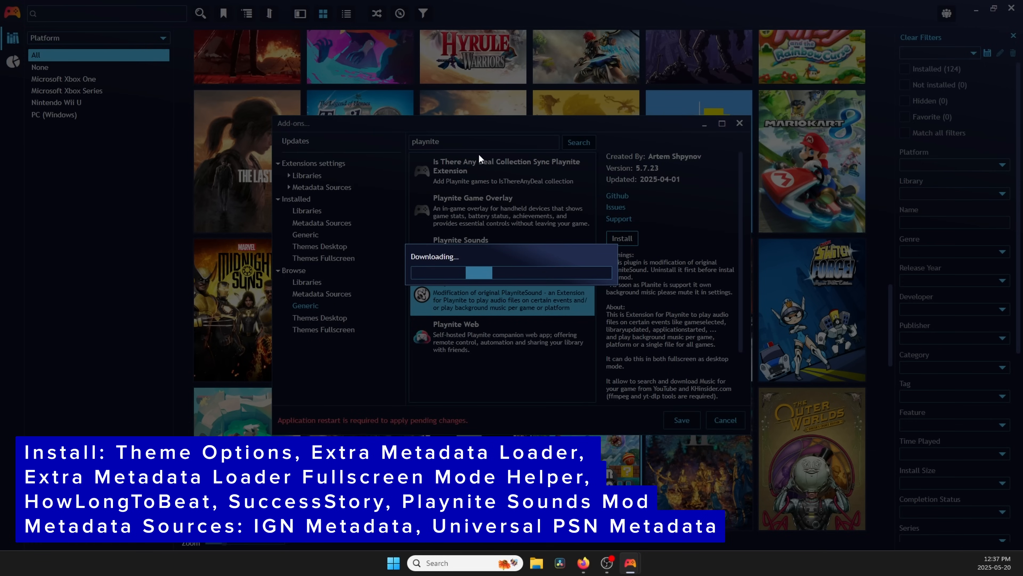
Install IGN Metadata from Metadata Sources and save the pending add-on installs
left_click(321, 293)
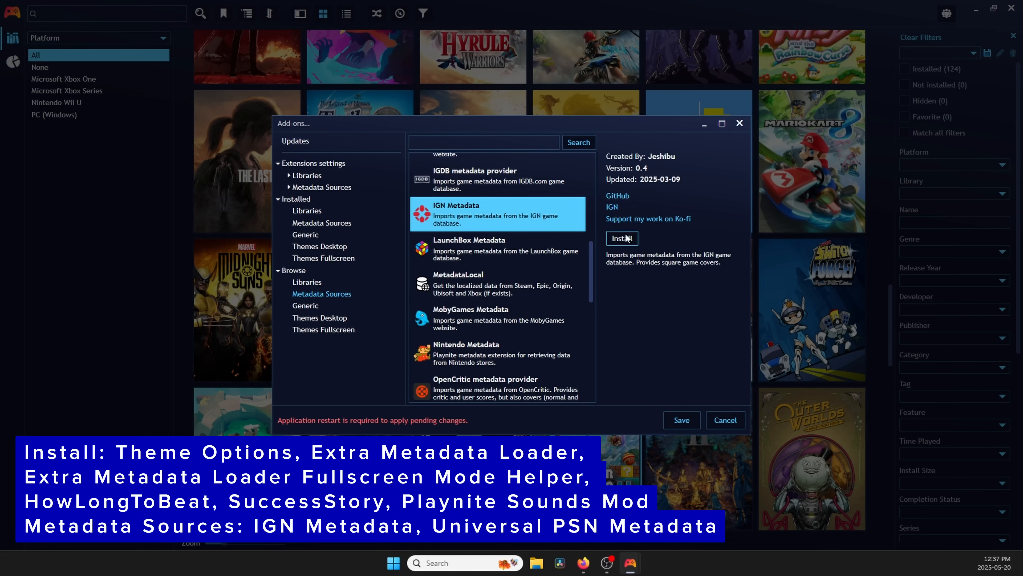
left_click(621, 238)
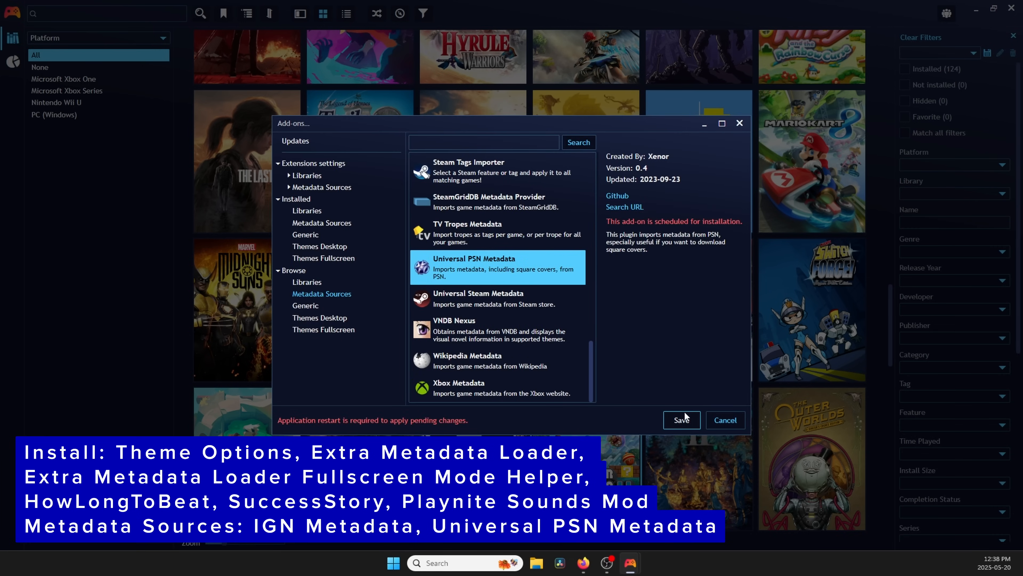
left_click(681, 419)
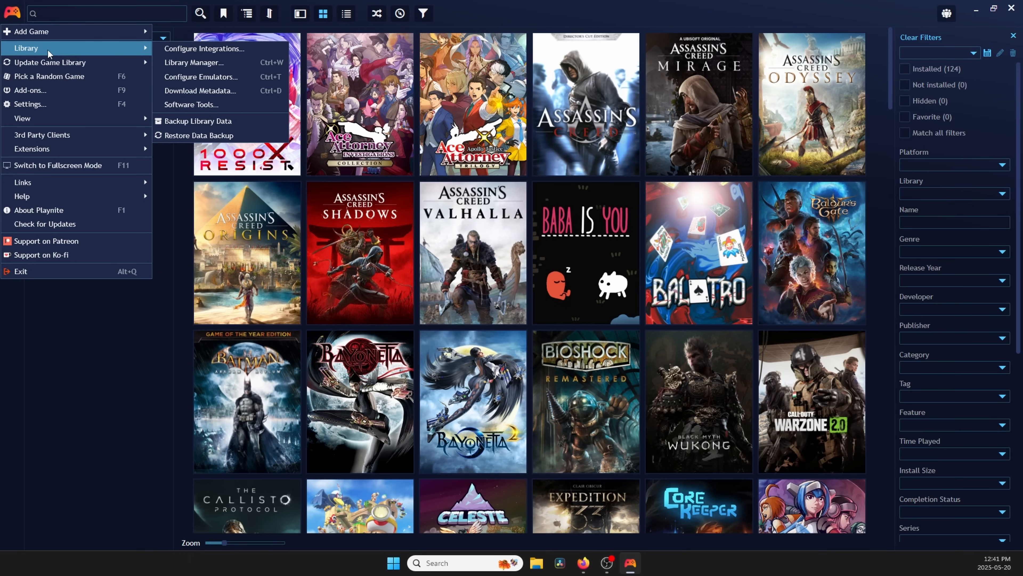
mouse_move(208, 61)
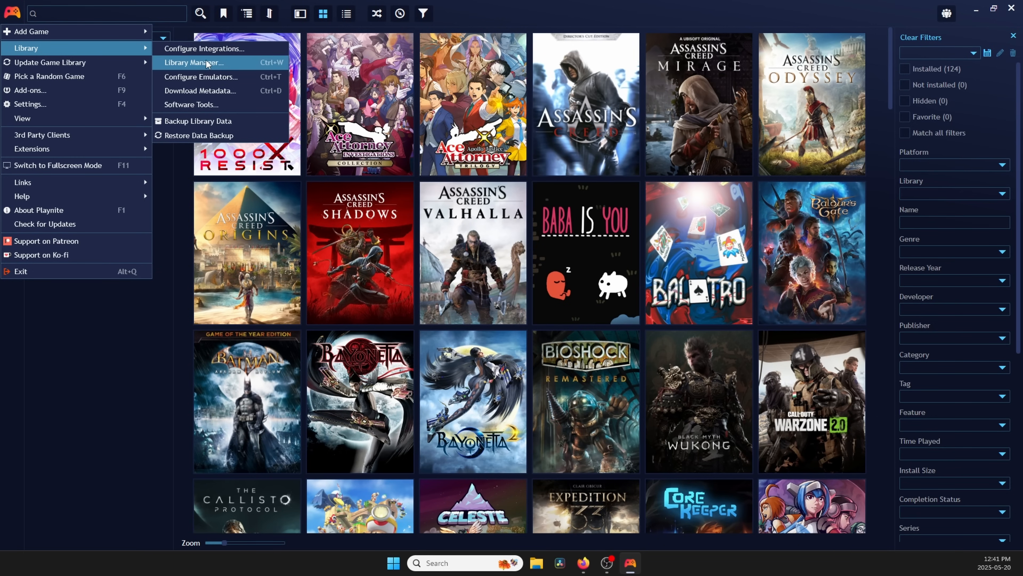
Download all metadata for the 124 games, adjusting cover image sources to prioritise PSN Store
left_click(199, 90)
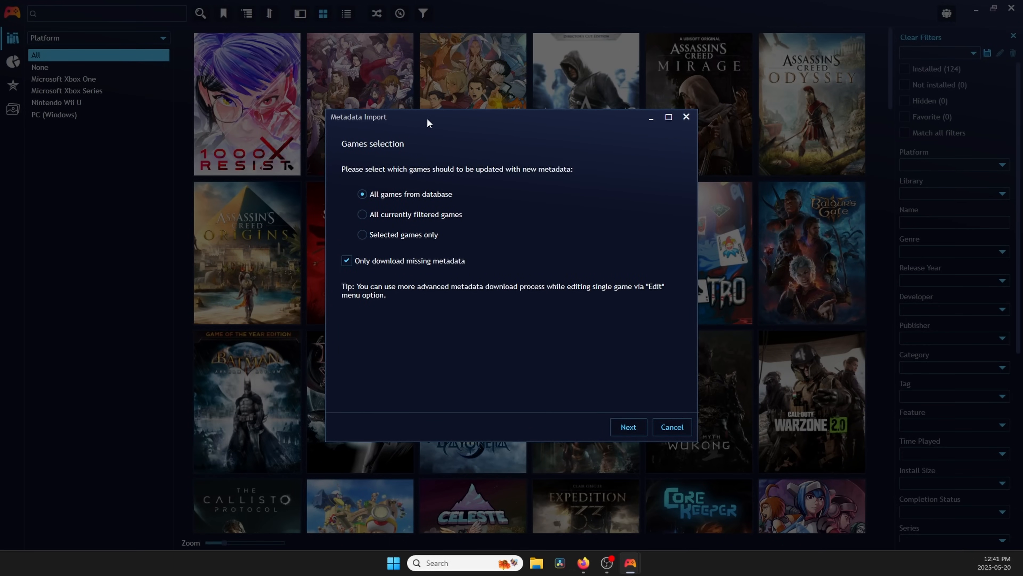
left_click(347, 261)
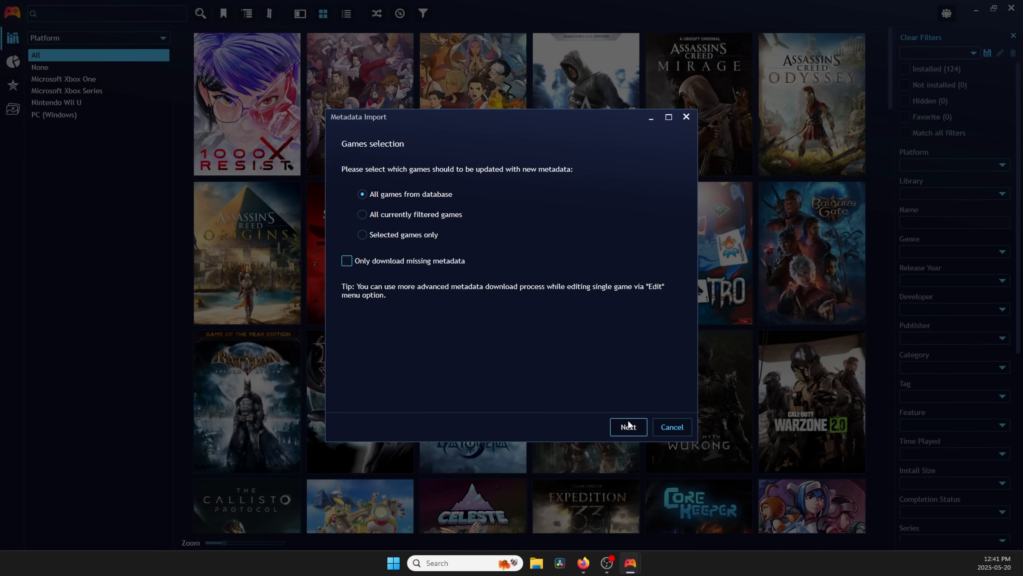
left_click(628, 426)
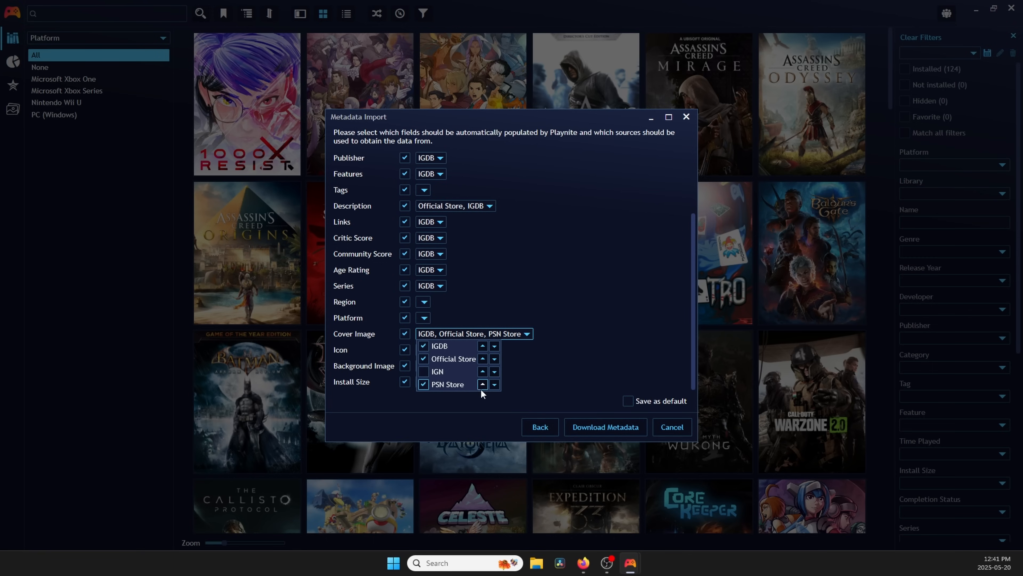
left_click(483, 384)
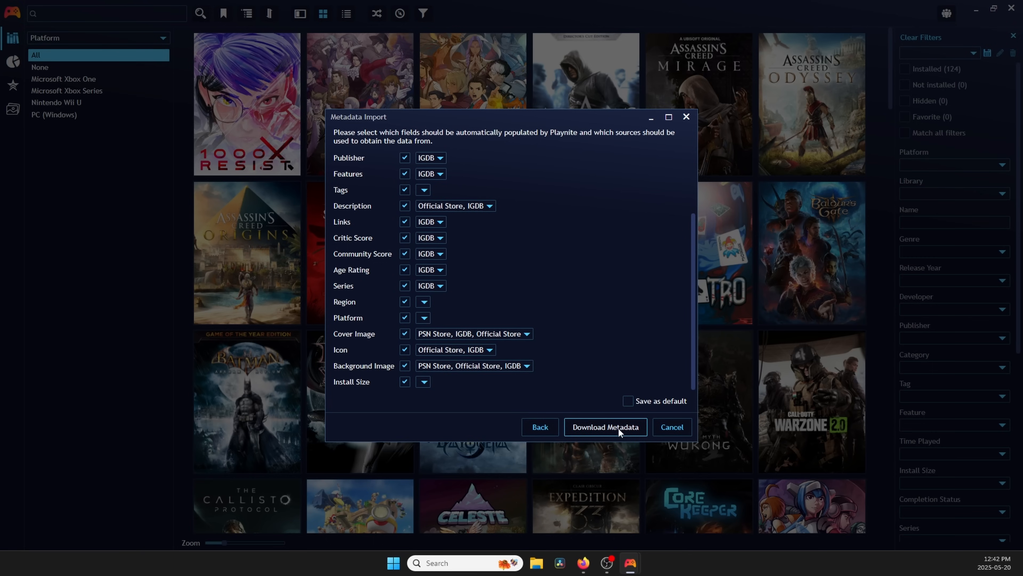
left_click(604, 426)
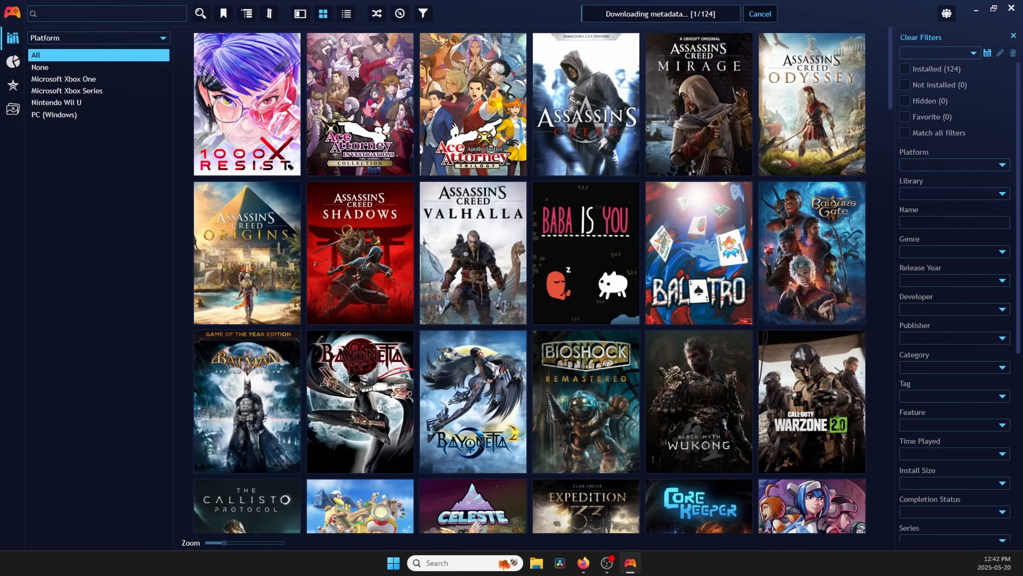
Set the Grid View cover aspect ratio to the Square 1:1 preset
left_click(11, 12)
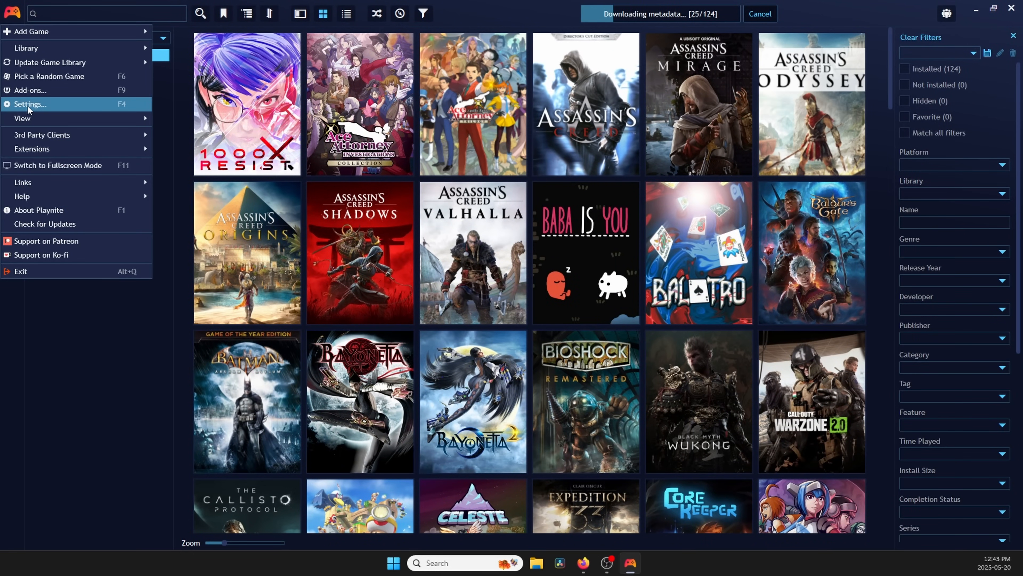
left_click(30, 104)
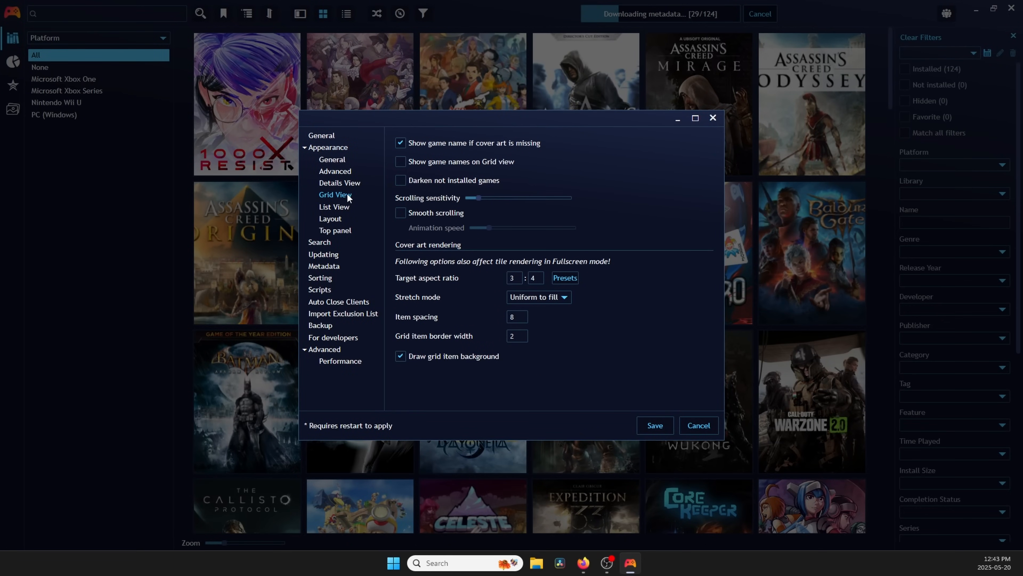
left_click(565, 277)
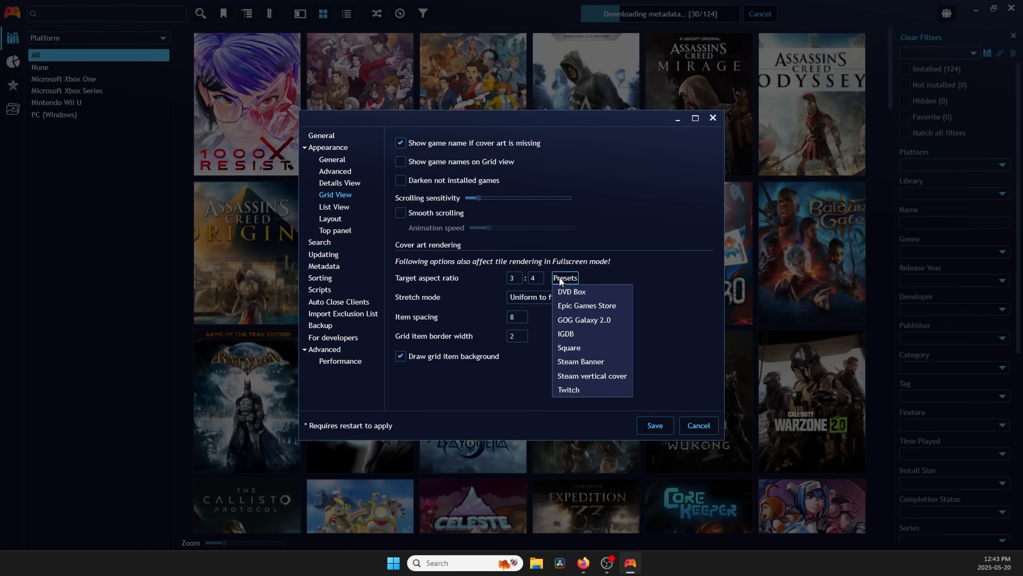
left_click(569, 346)
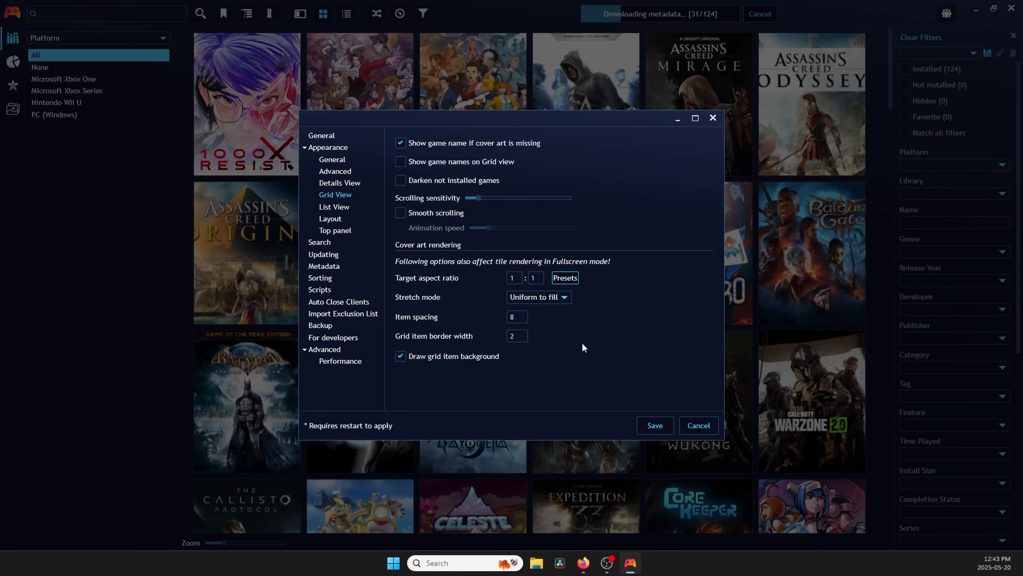
mouse_move(683, 410)
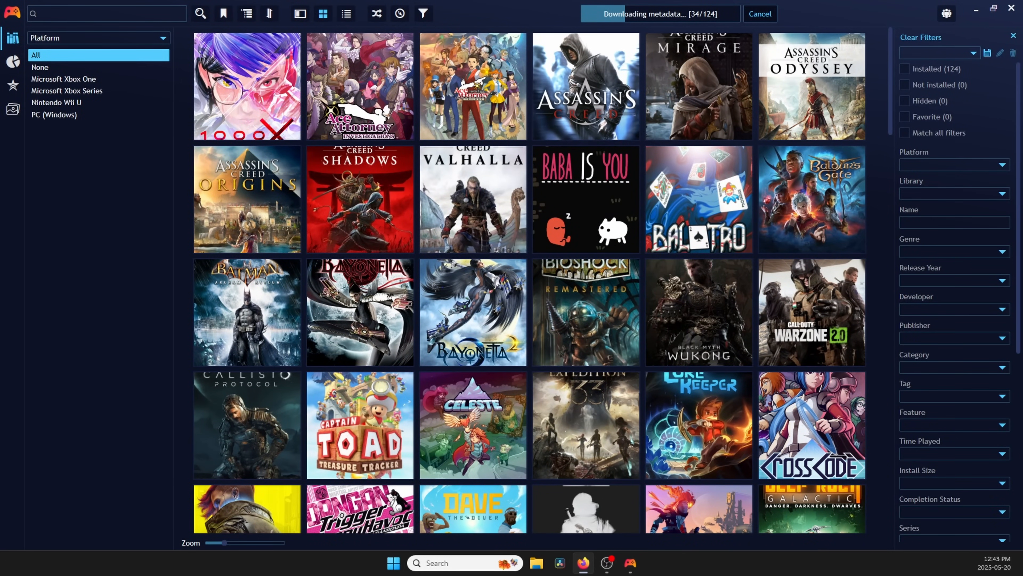
Set Extra Metadata Loader's maximum logo height slider to 320
left_click(12, 12)
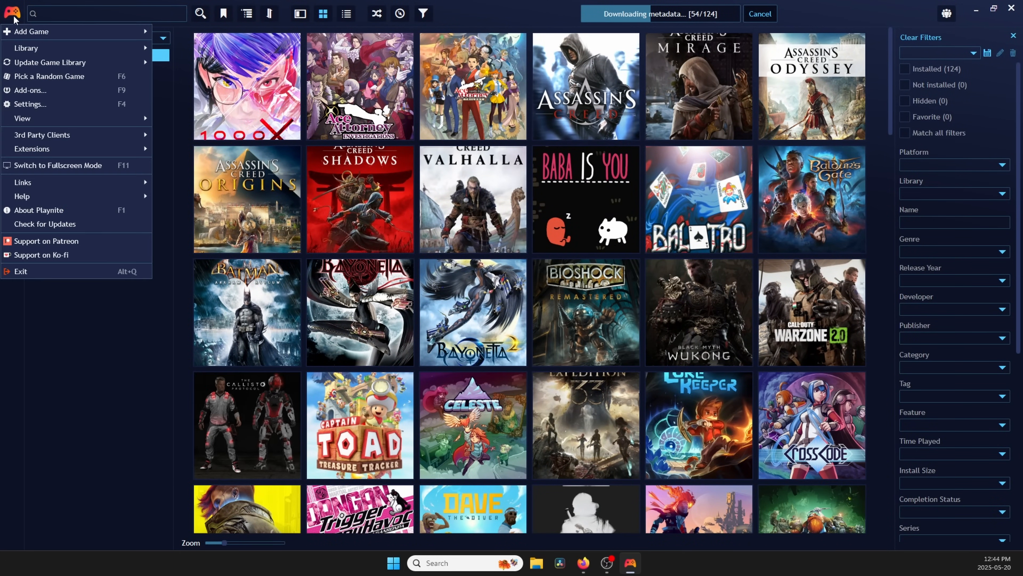
left_click(30, 90)
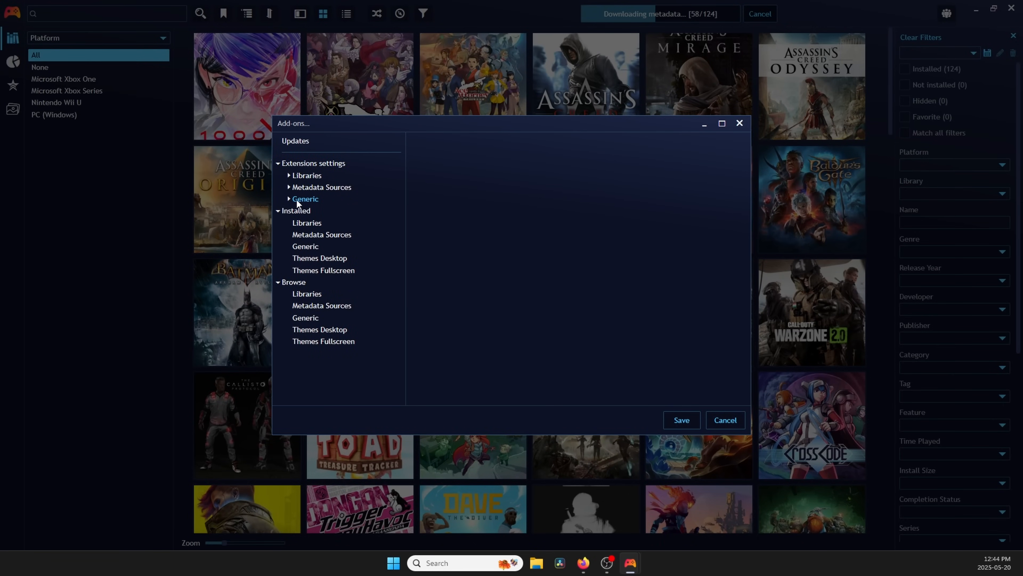
left_click(290, 199)
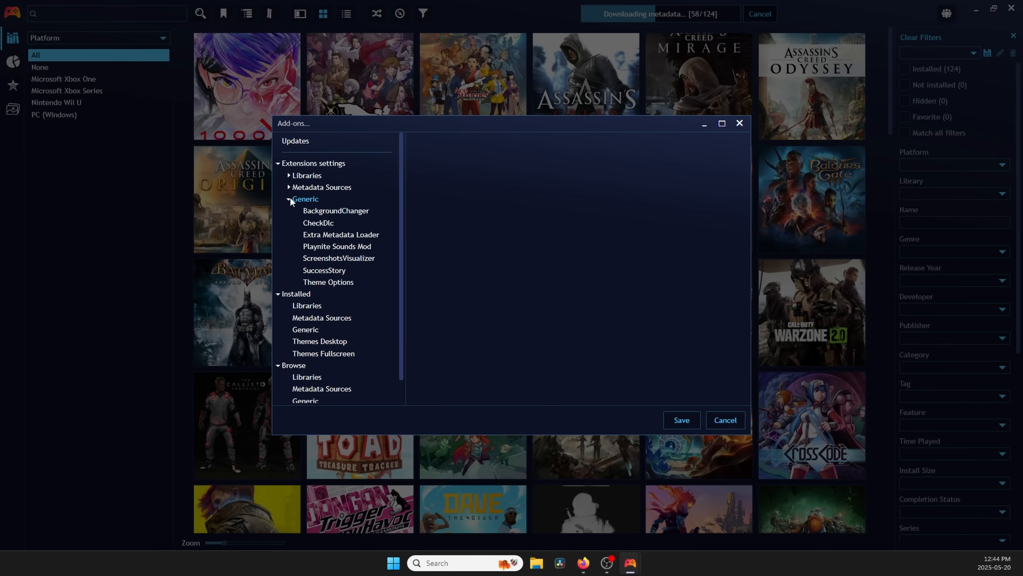
left_click(341, 235)
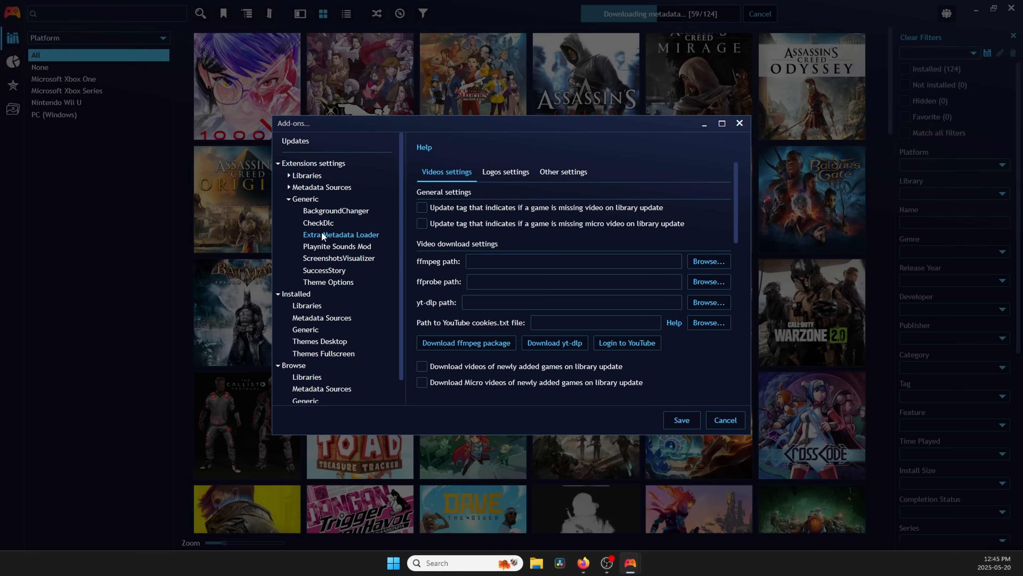
left_click(504, 171)
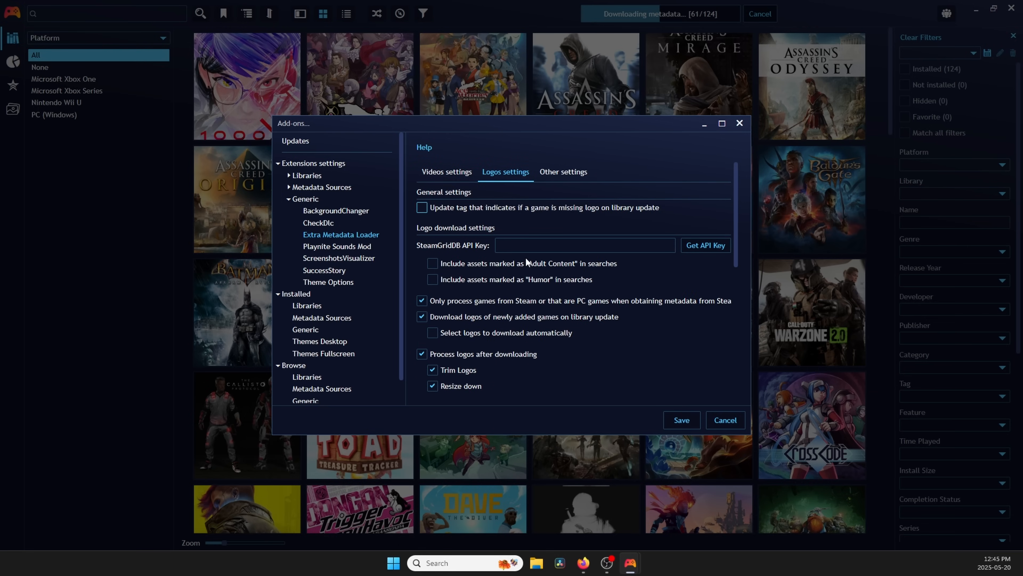
scroll("down", 3)
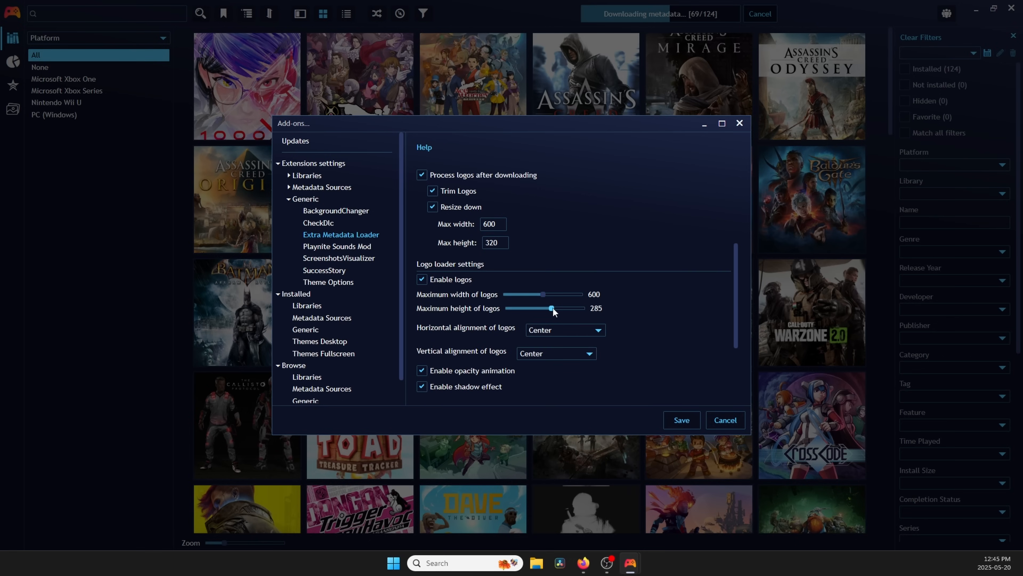
left_click_drag(552, 307, 558, 308)
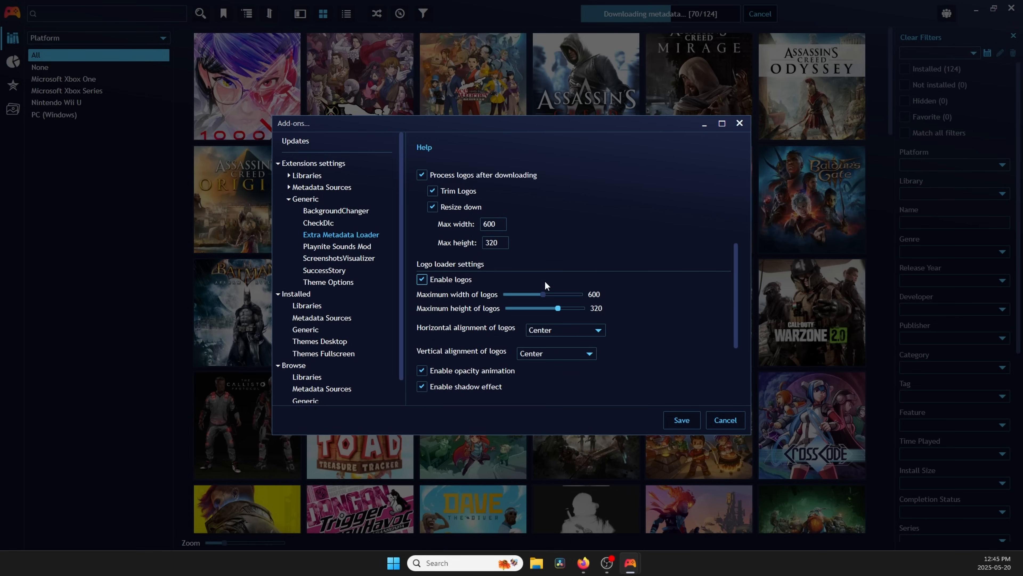
Save the settings and download logos for all games, overwriting existing ones with automatic selection
left_click(725, 420)
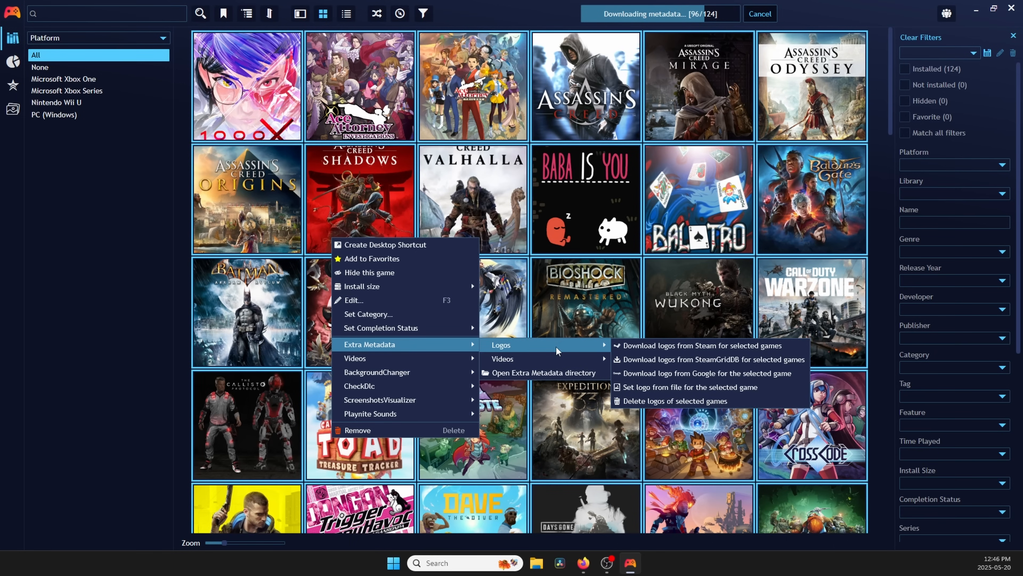
left_click(712, 359)
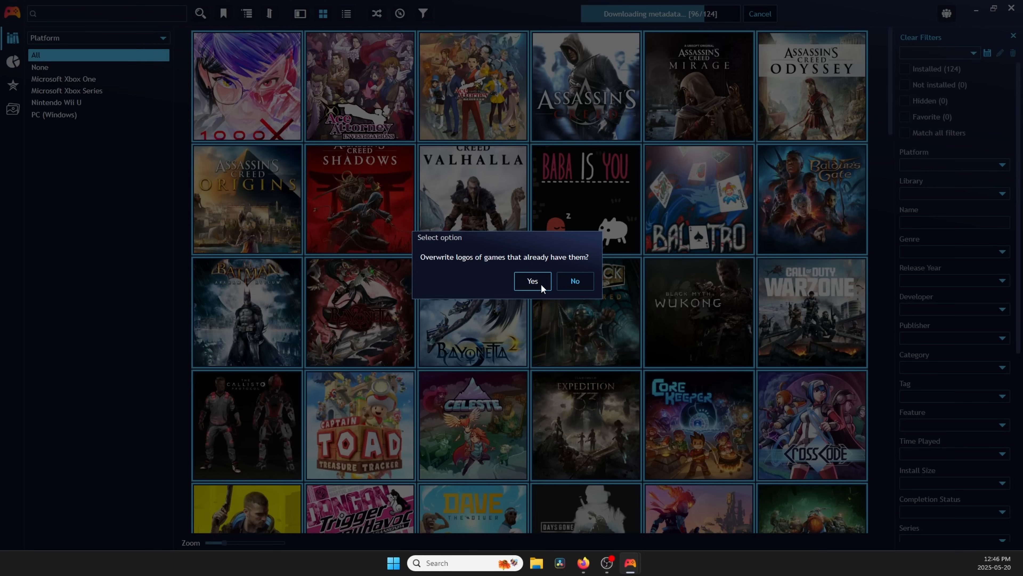
left_click(532, 280)
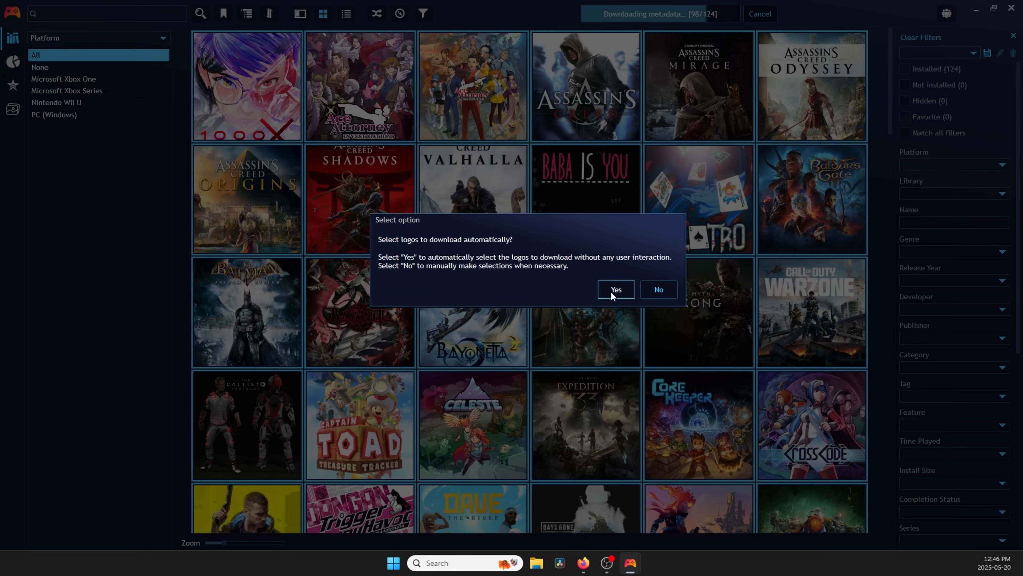
left_click(615, 289)
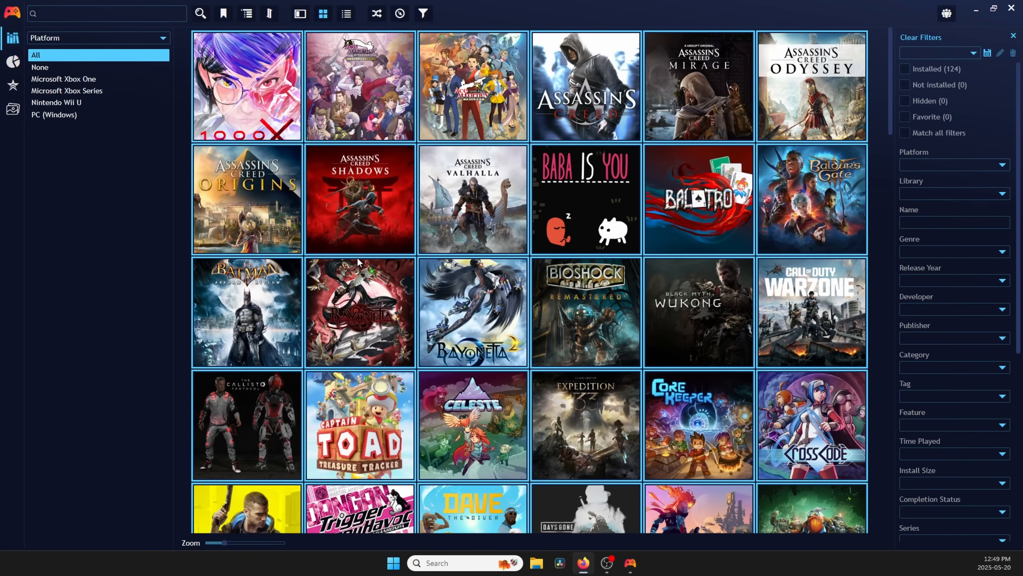
left_click(246, 199)
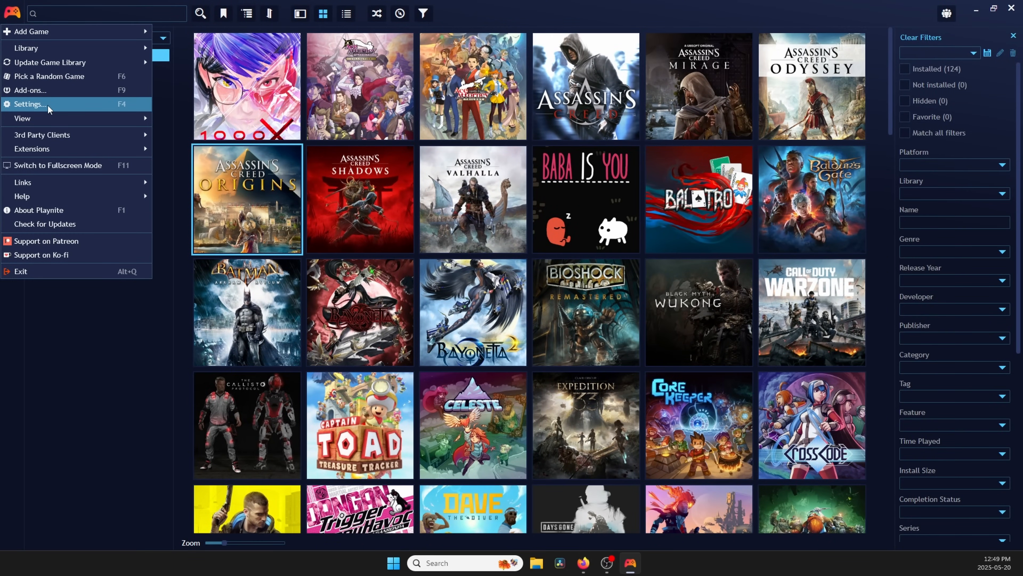
Return to Extra Metadata Loader's settings under the Generic extensions
left_click(29, 90)
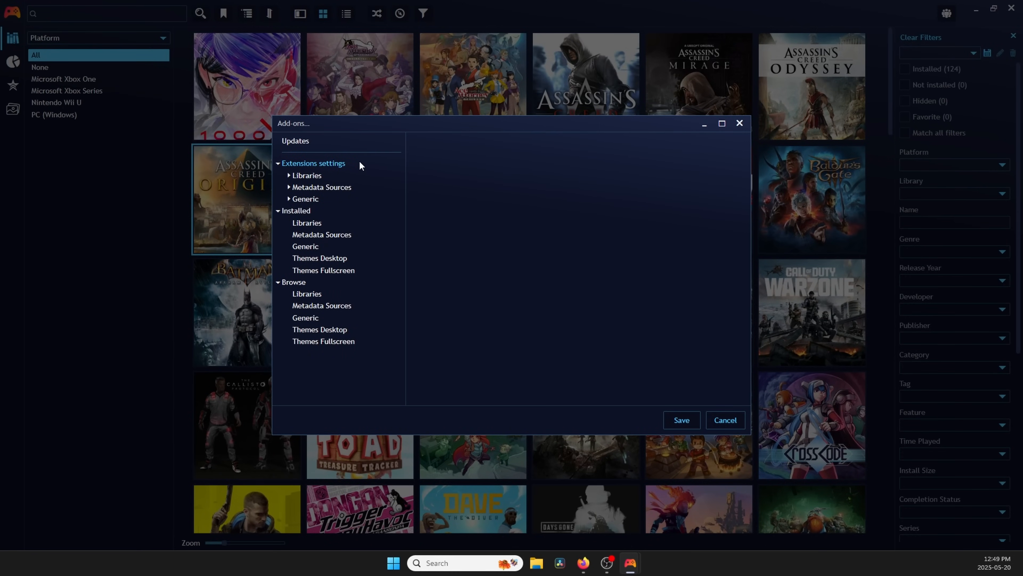
left_click(290, 199)
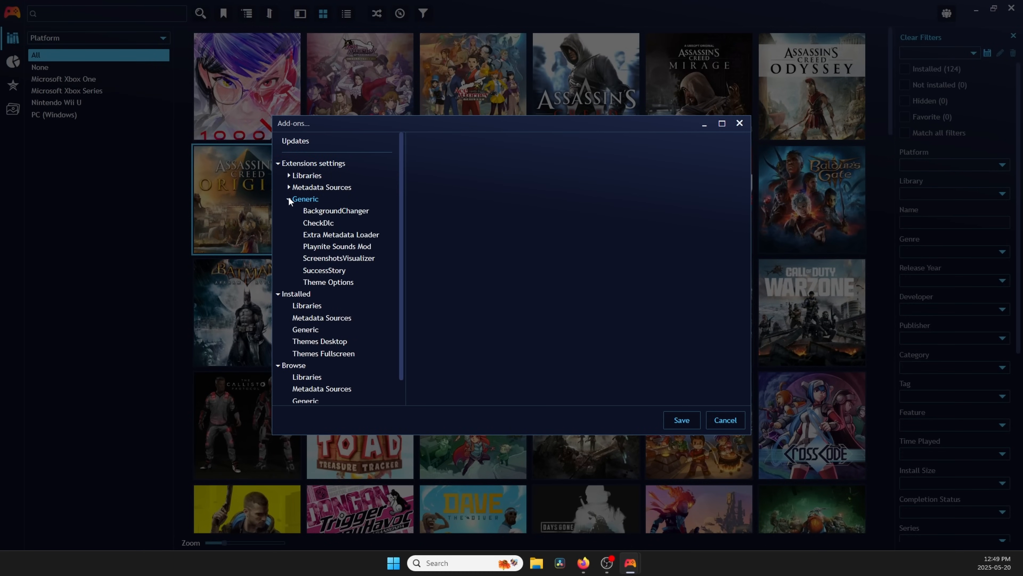
left_click(341, 234)
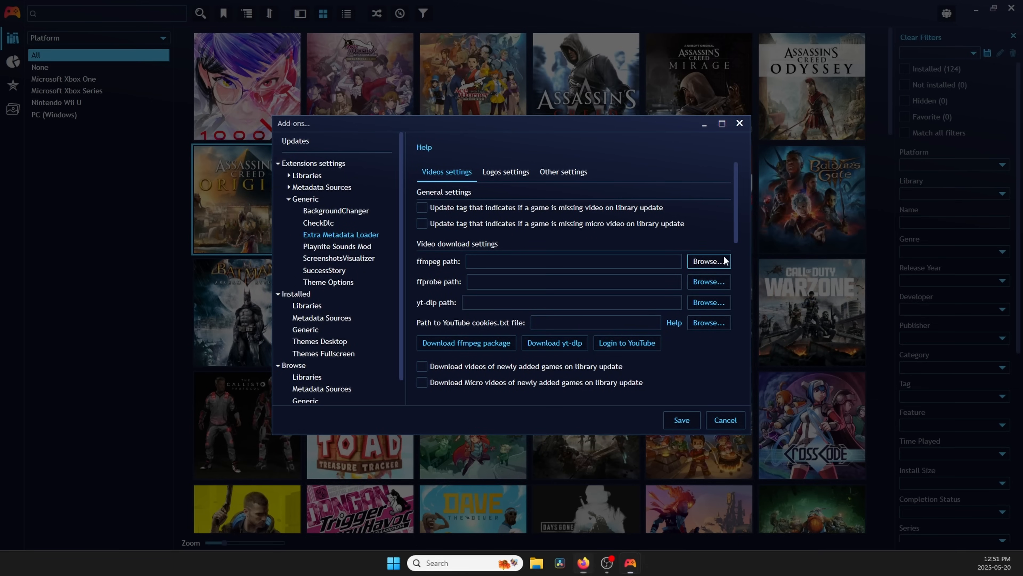
Browse for ffmpeg.exe, ffprobe.exe and yt-dlp.exe in the Playnite folder as the video tool paths
left_click(707, 261)
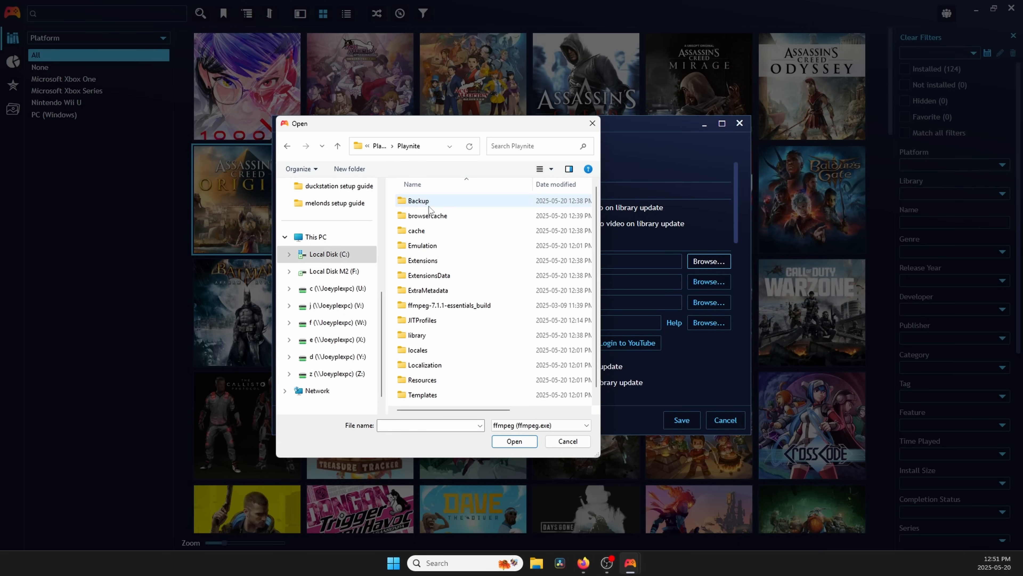
double_click(451, 305)
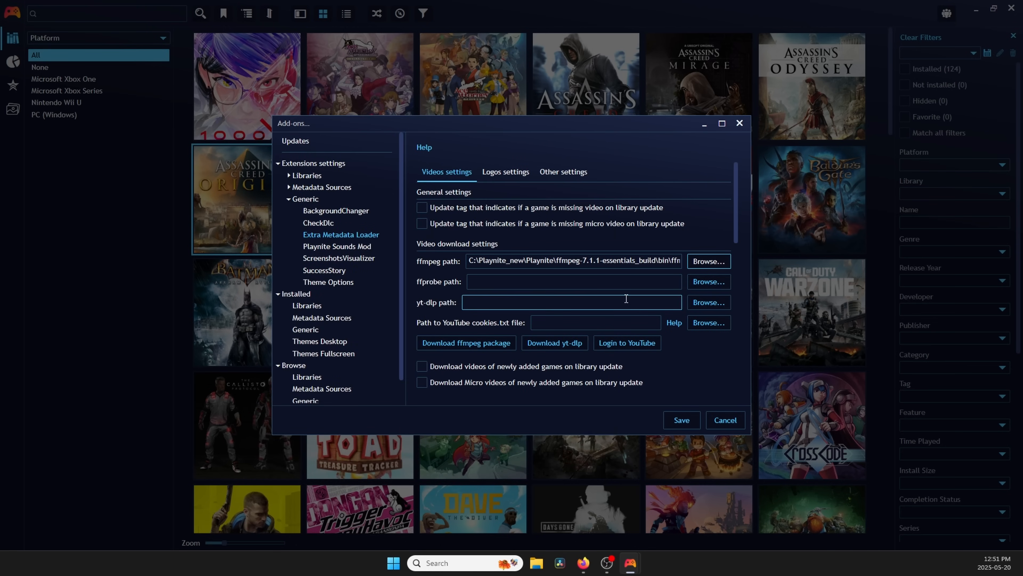
left_click(708, 281)
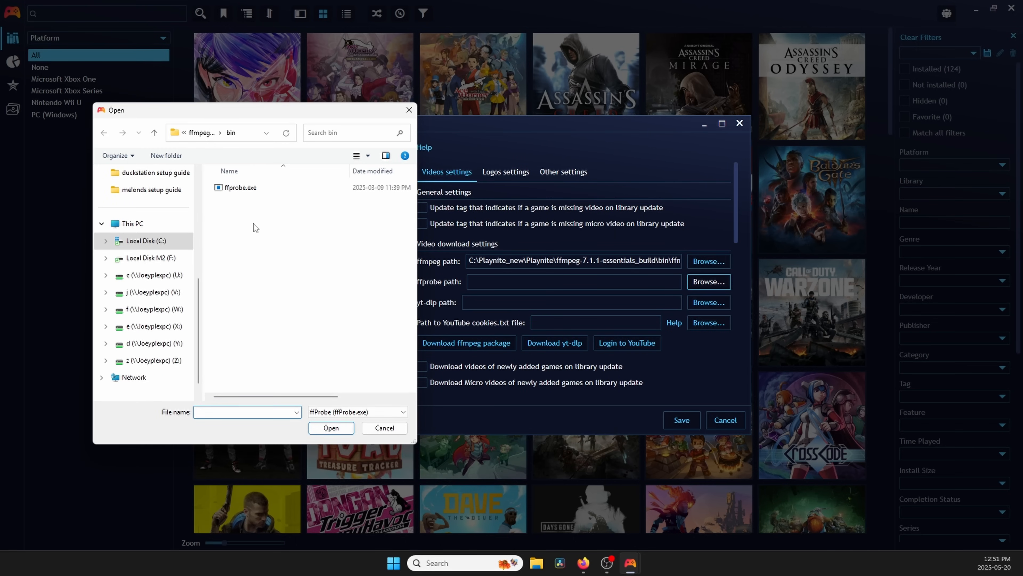
left_click(331, 428)
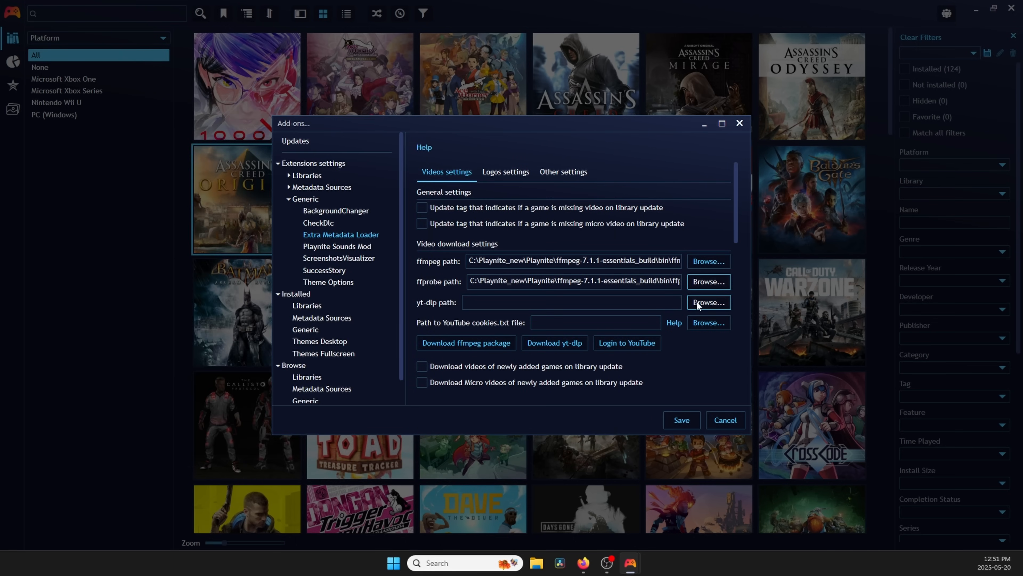
left_click(709, 301)
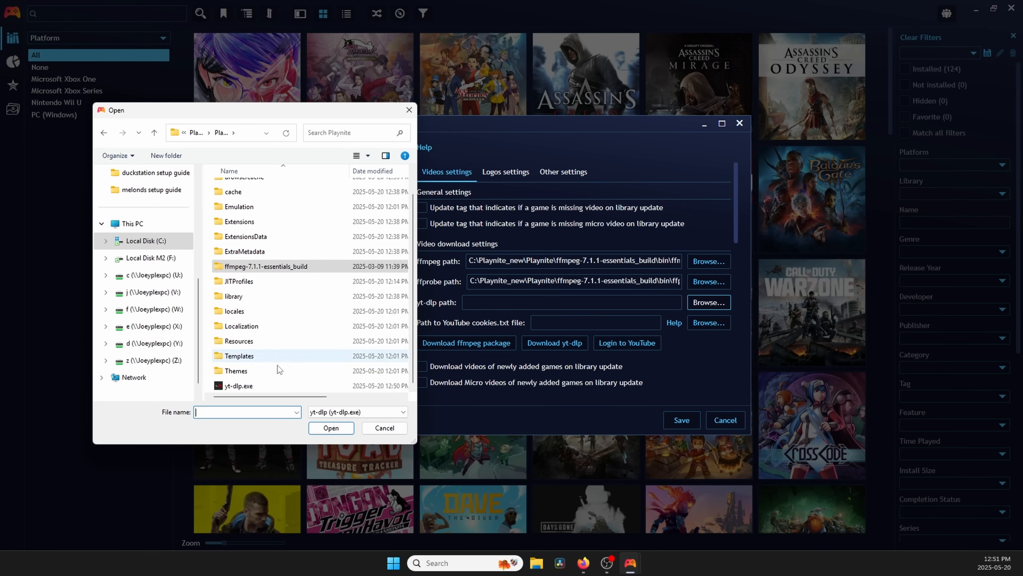
left_click(331, 428)
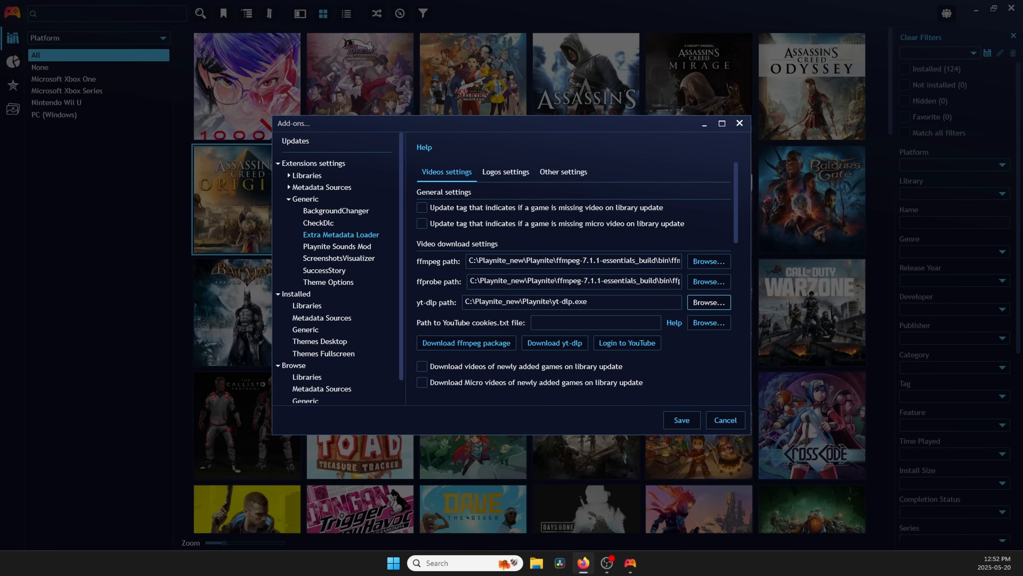
Enable video downloads for newly added games and turn off video previews for other views
scroll("down", 3)
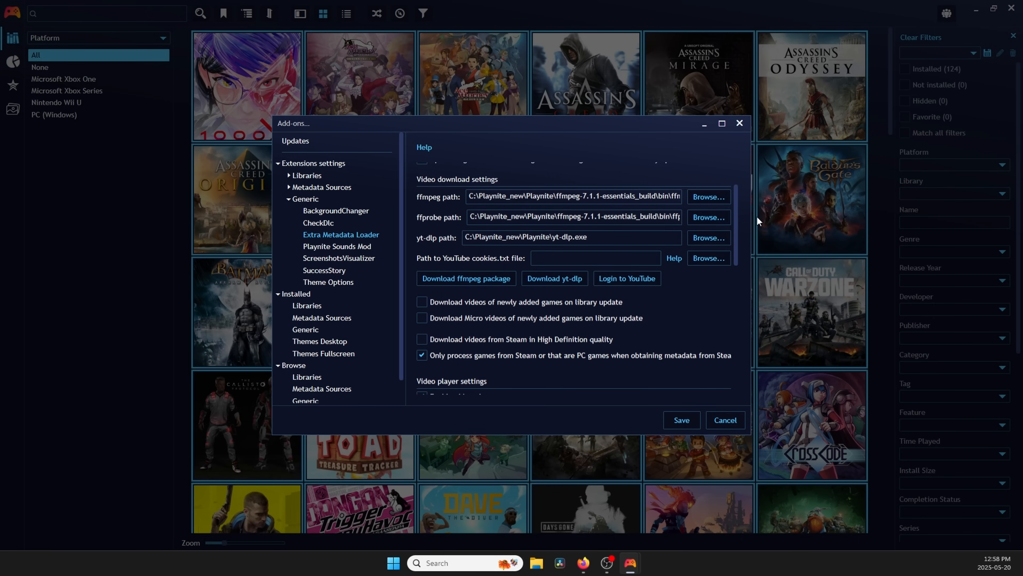
left_click(421, 302)
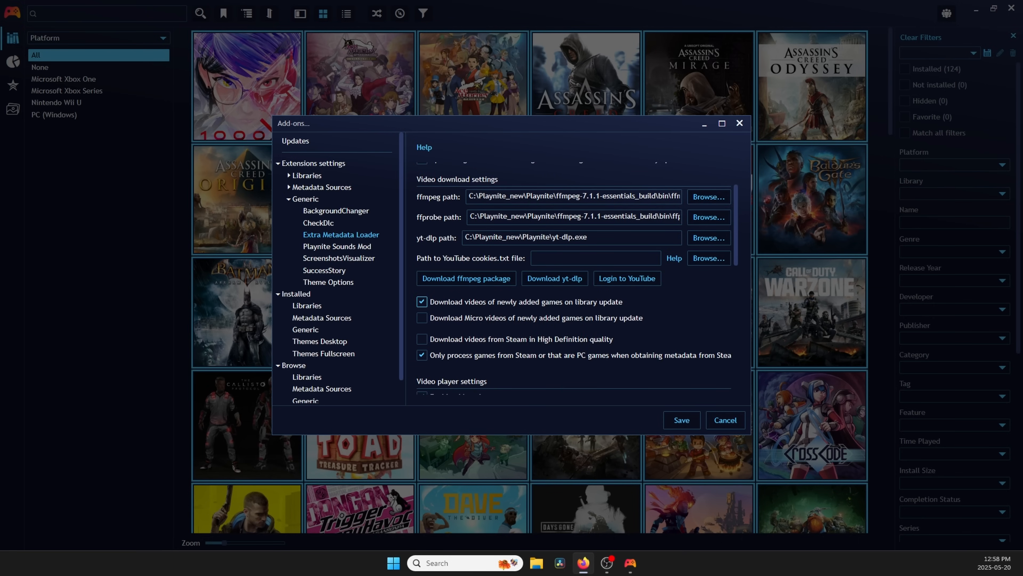
scroll("down", 3)
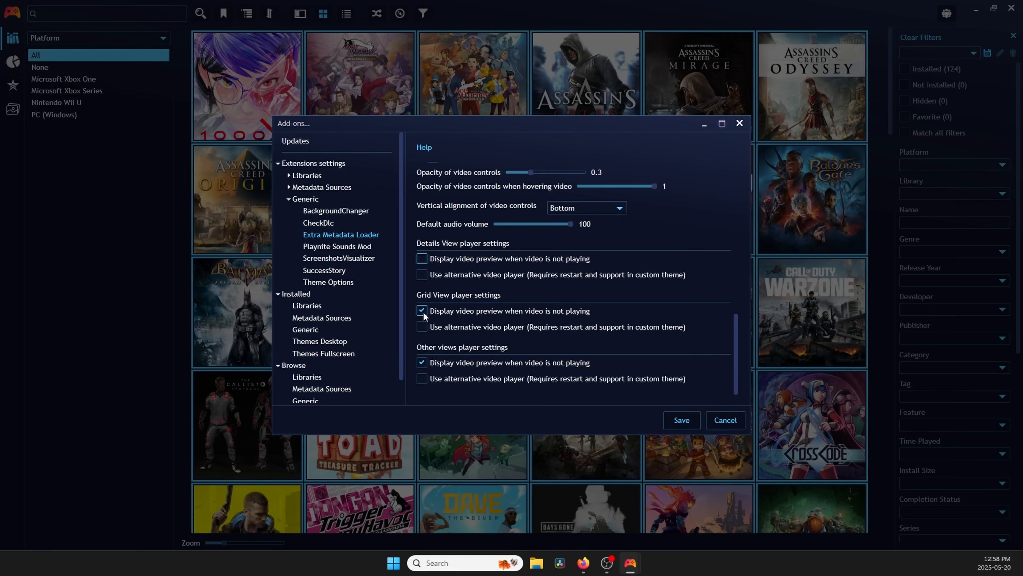
left_click(422, 310)
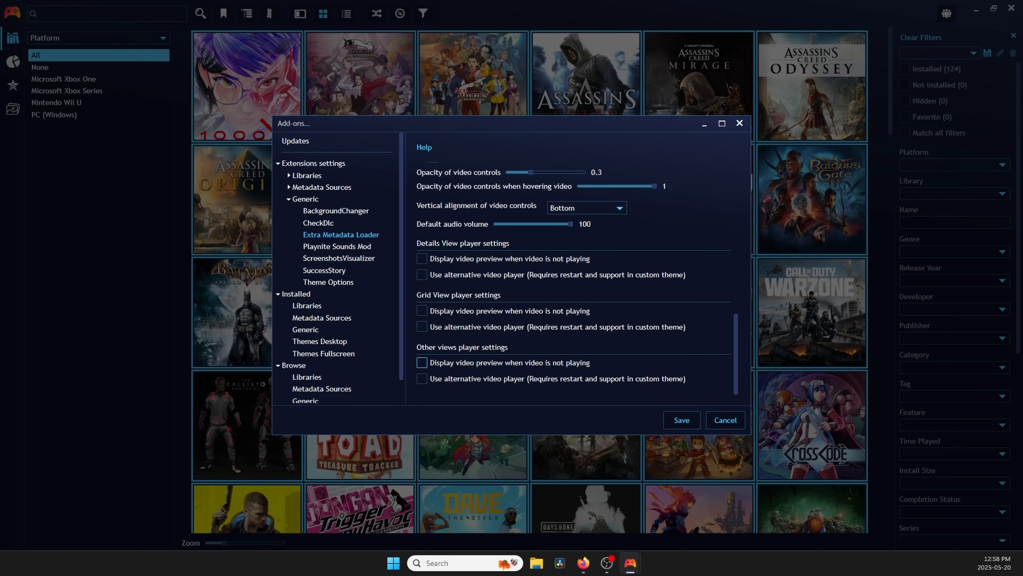
left_click(337, 246)
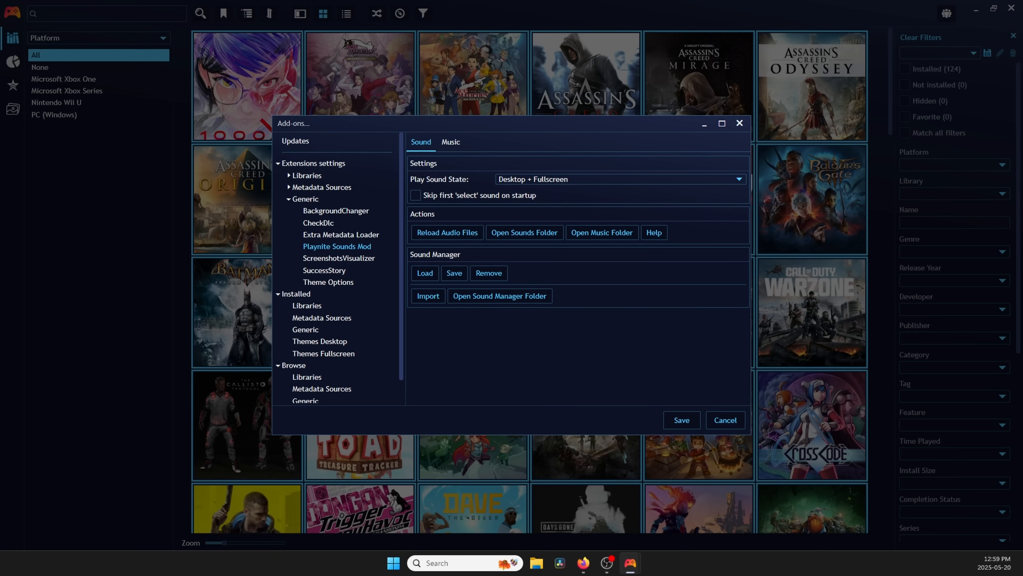
Set the Music tab's Play Music State to Fullscreen only
left_click(619, 179)
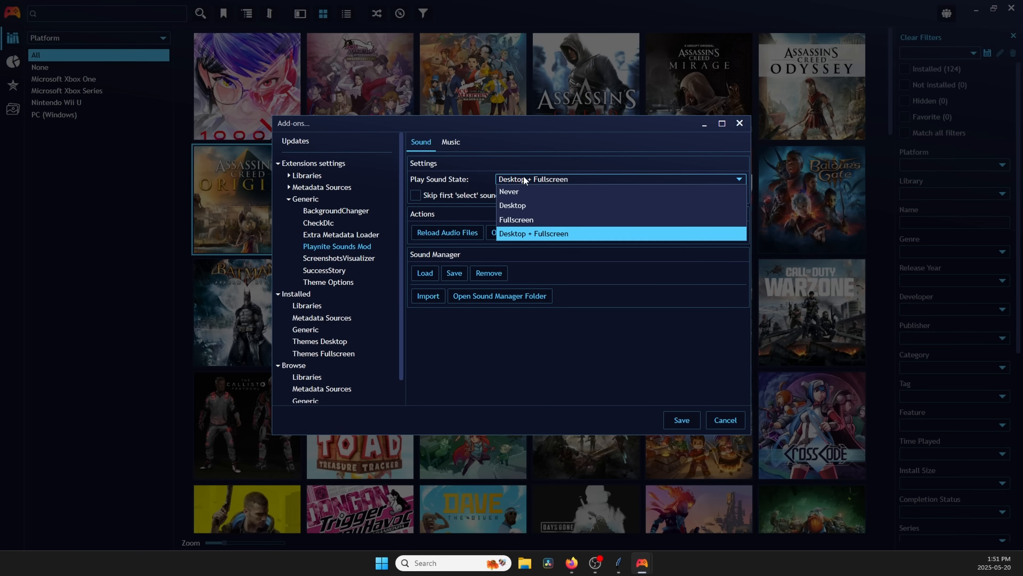
left_click(450, 141)
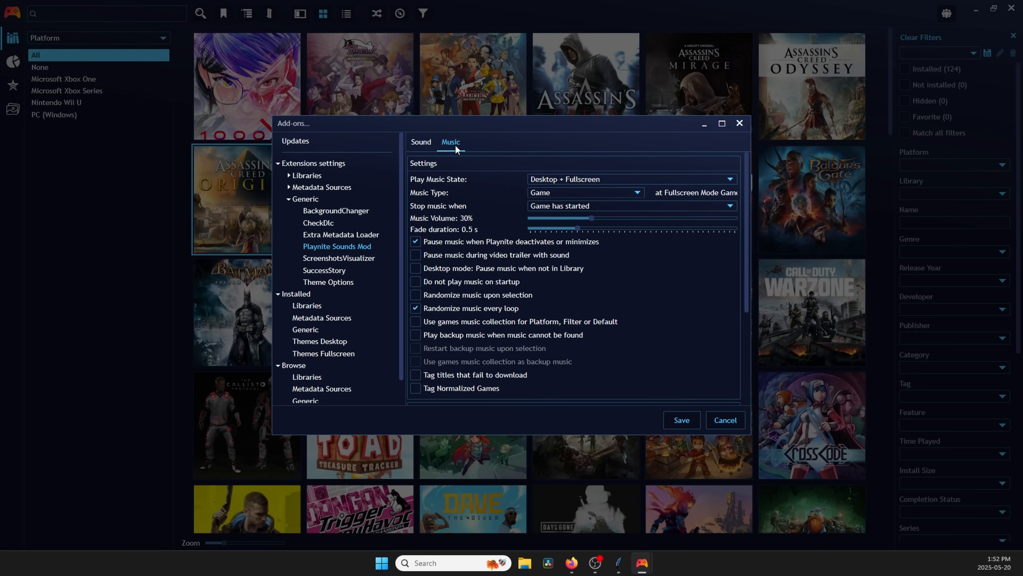
left_click(630, 179)
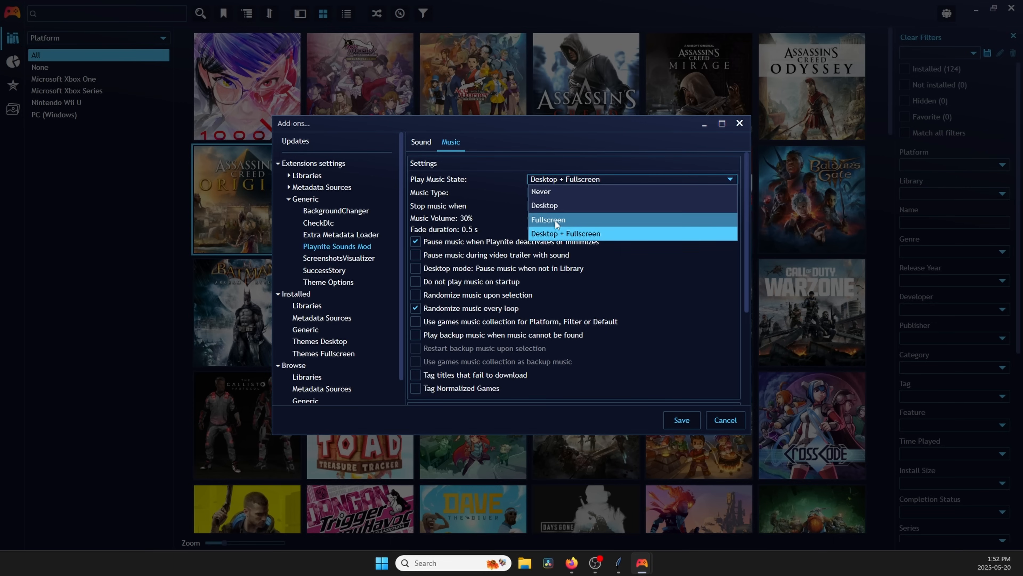
left_click(548, 219)
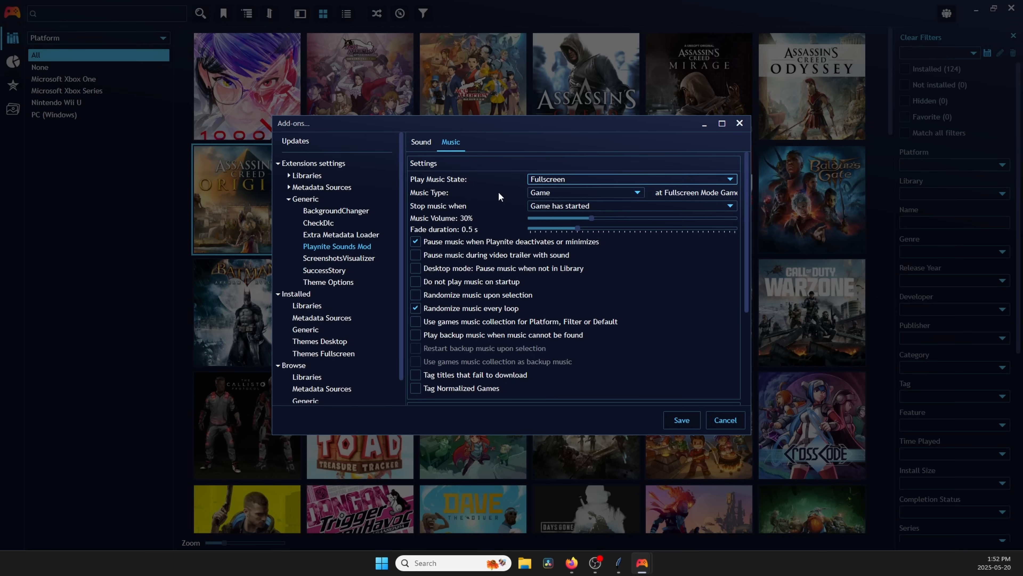
left_click(630, 179)
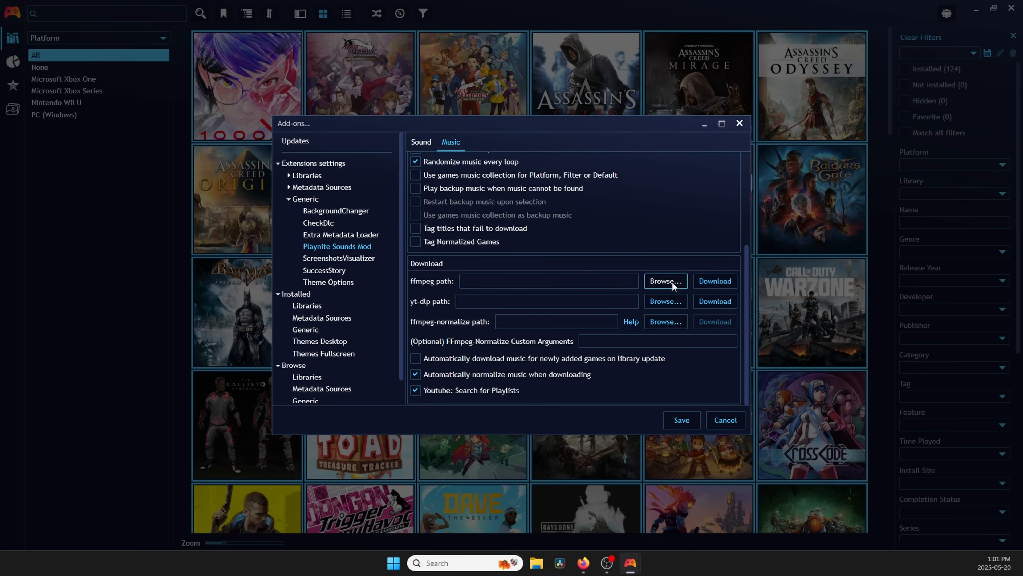
Browse for the ffmpeg executable path, then begin browsing for the yt-dlp executable
left_click(666, 281)
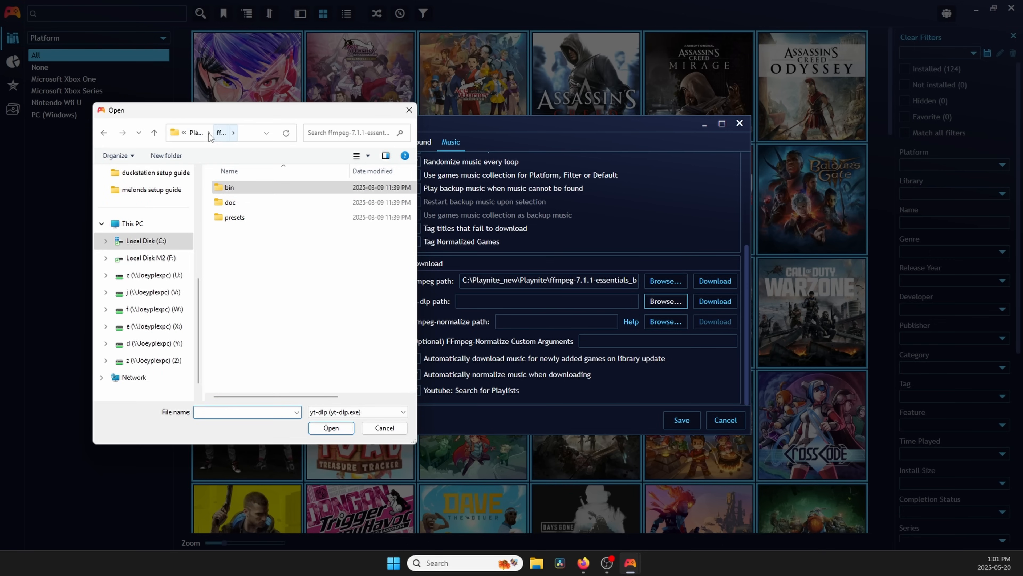
left_click(331, 427)
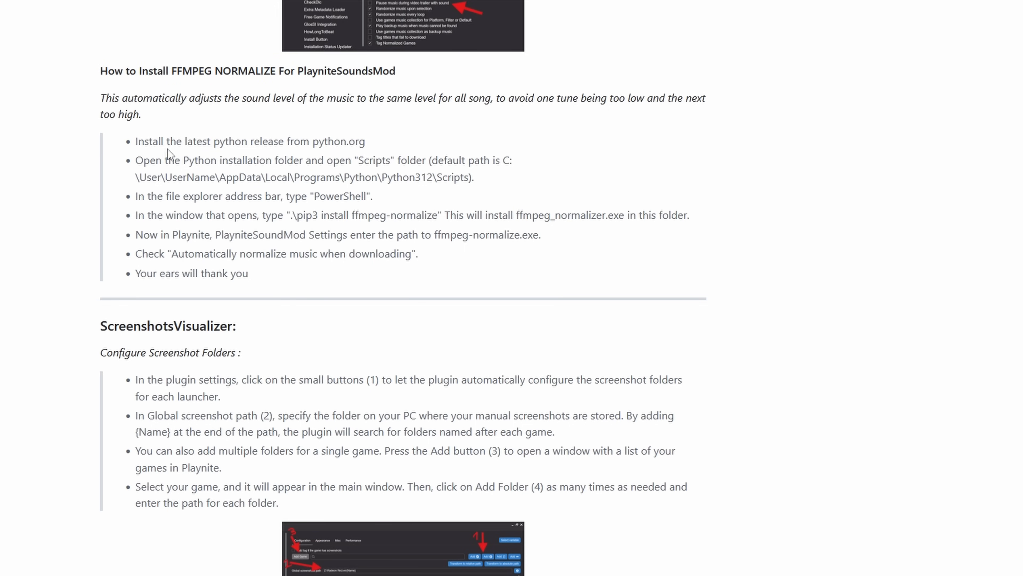
mouse_move(267, 259)
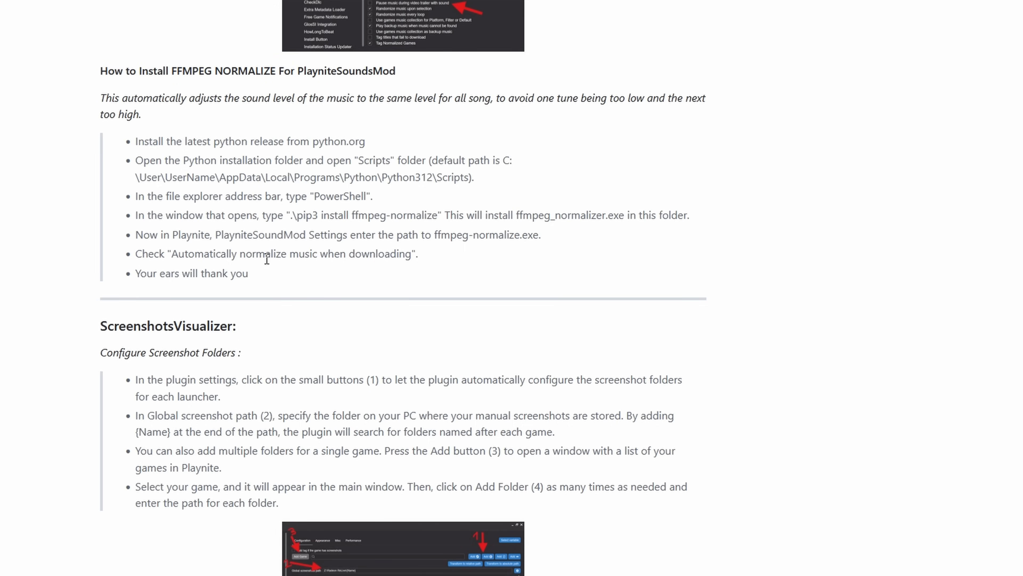
mouse_move(262, 282)
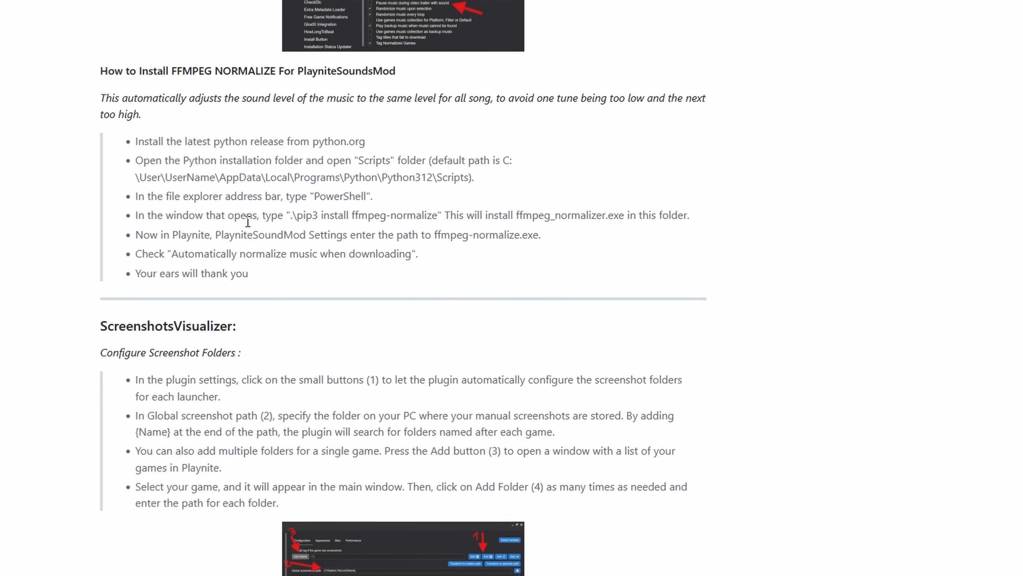
mouse_move(250, 227)
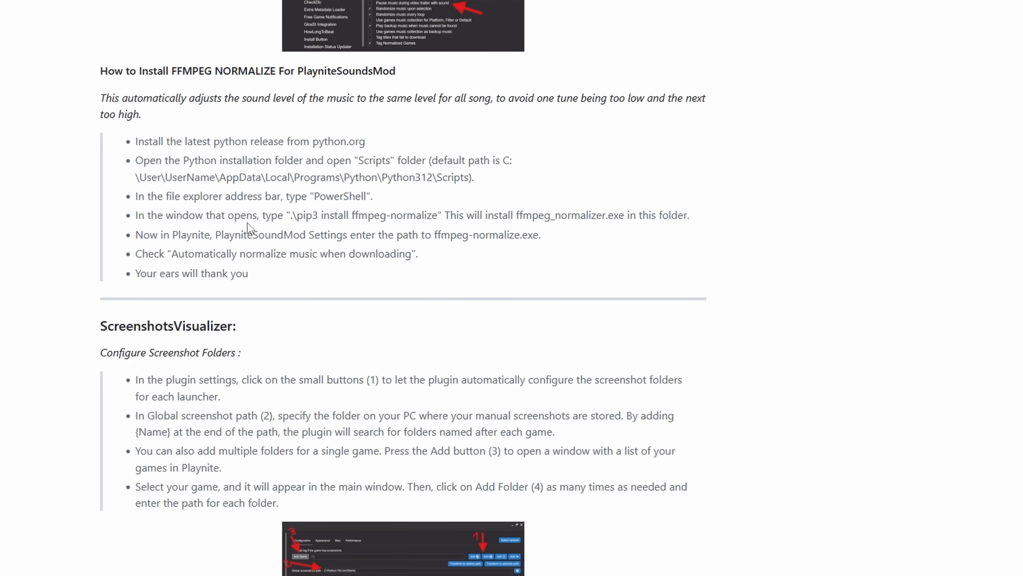
mouse_move(253, 221)
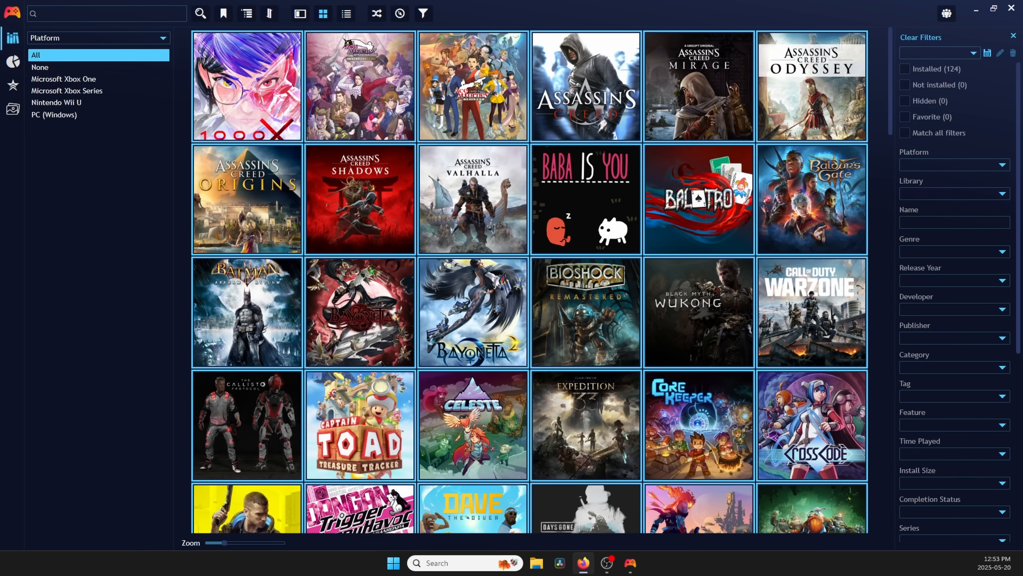
Download Steam videos for the selected games via Extra Metadata, confirming Call of Duty® as the match
right_click(247, 312)
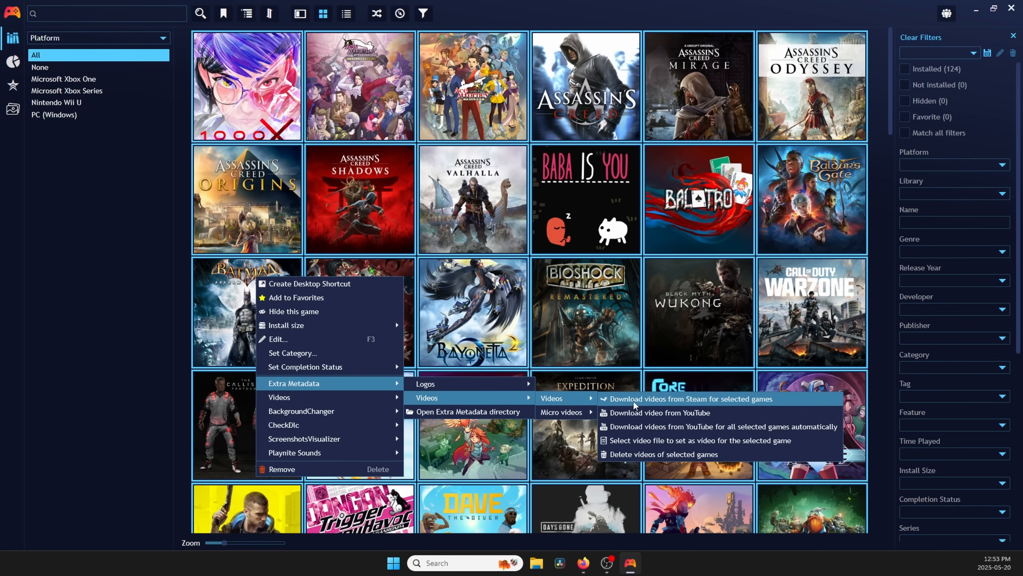
left_click(683, 398)
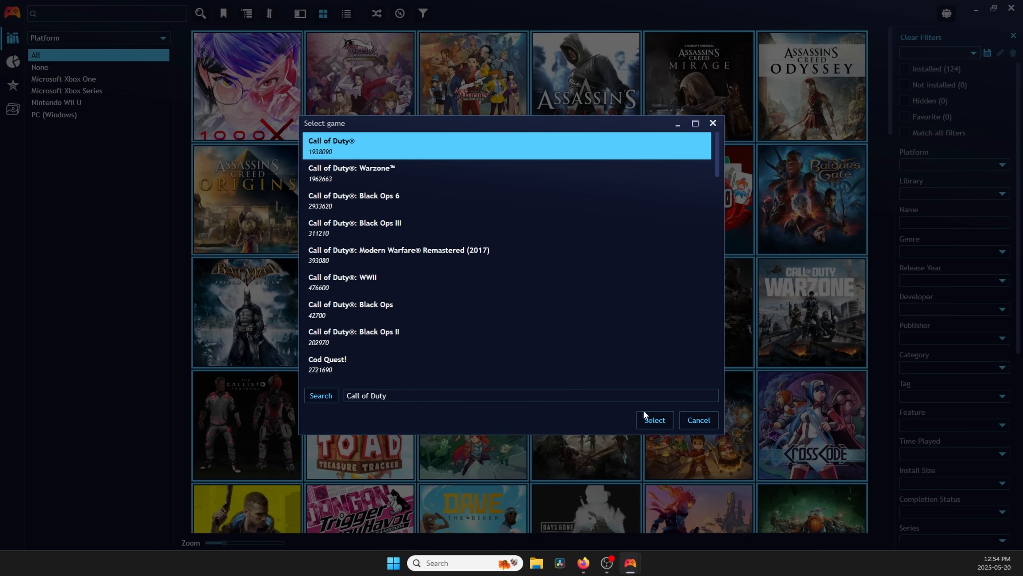
left_click(654, 420)
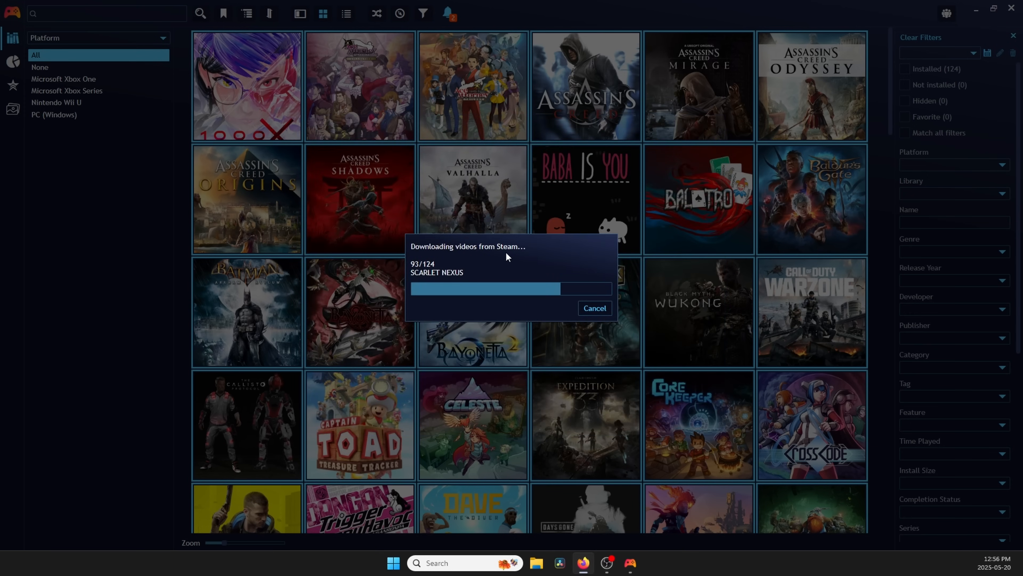
Start Playnite Sounds music download with automatic albums and songs, overwriting existing files
right_click(246, 198)
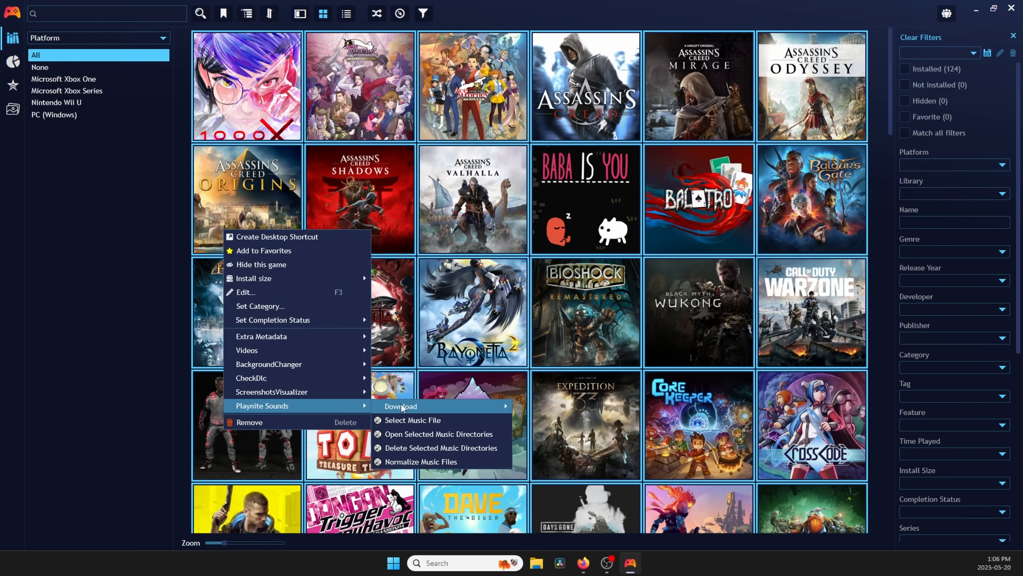
left_click(401, 406)
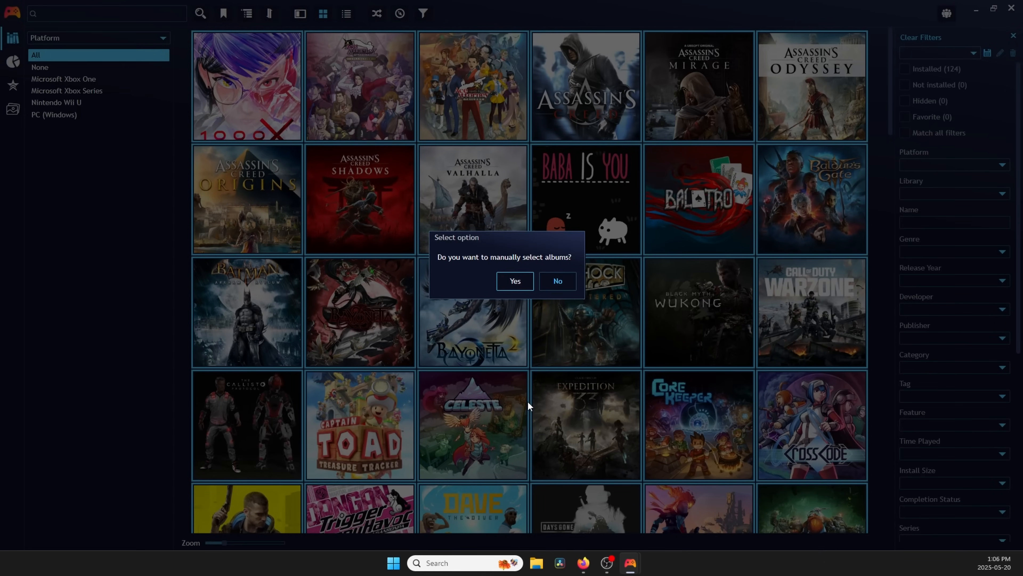
left_click(556, 281)
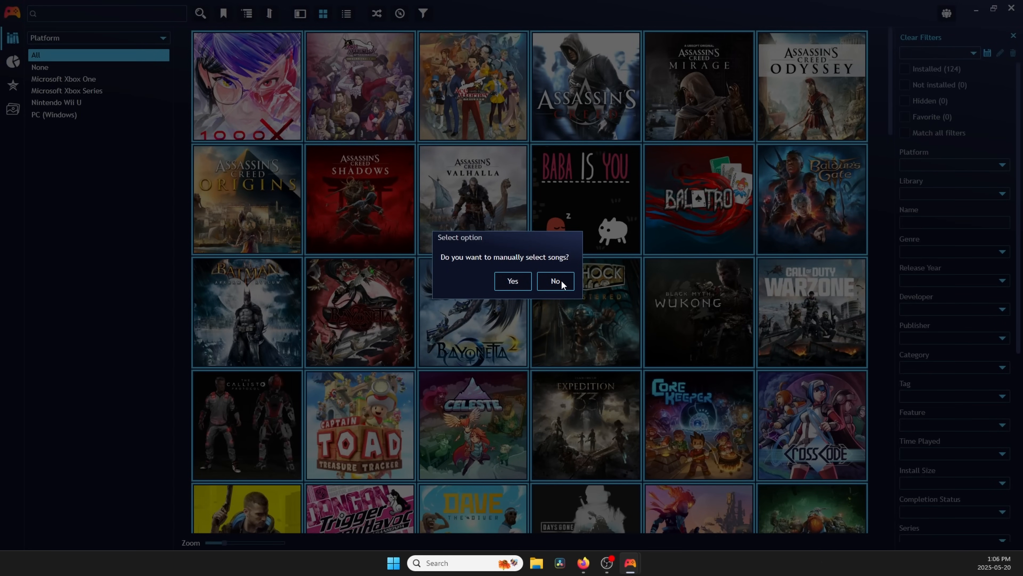
left_click(555, 281)
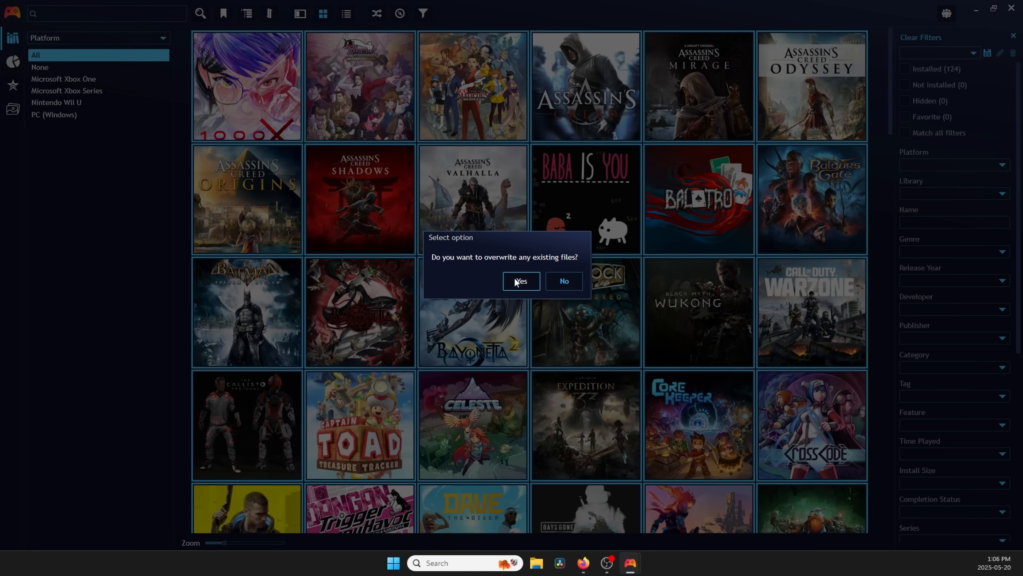
left_click(520, 280)
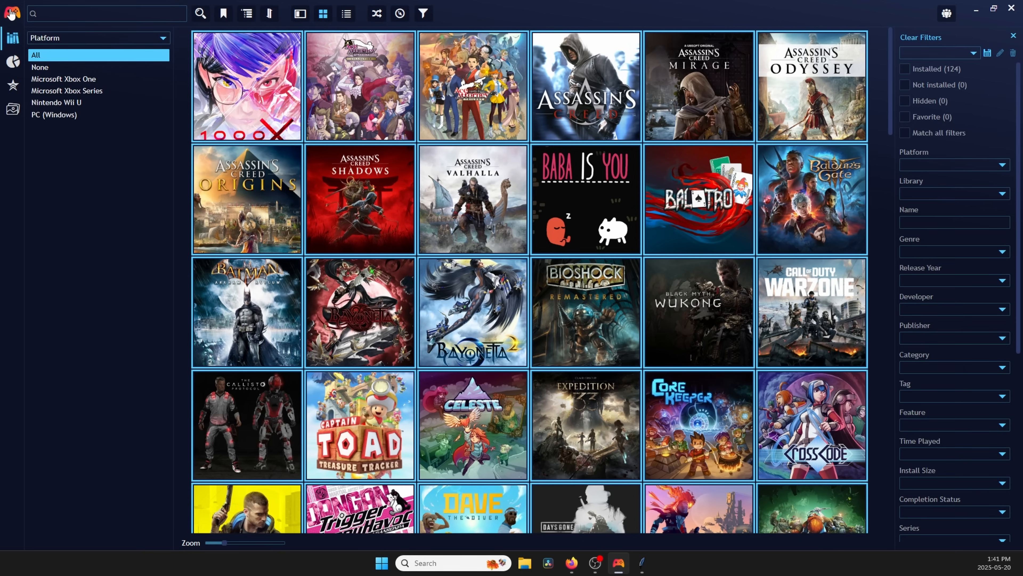
Switch to fullscreen mode and restart Playnite with the new theme from Visuals settings
left_click(12, 12)
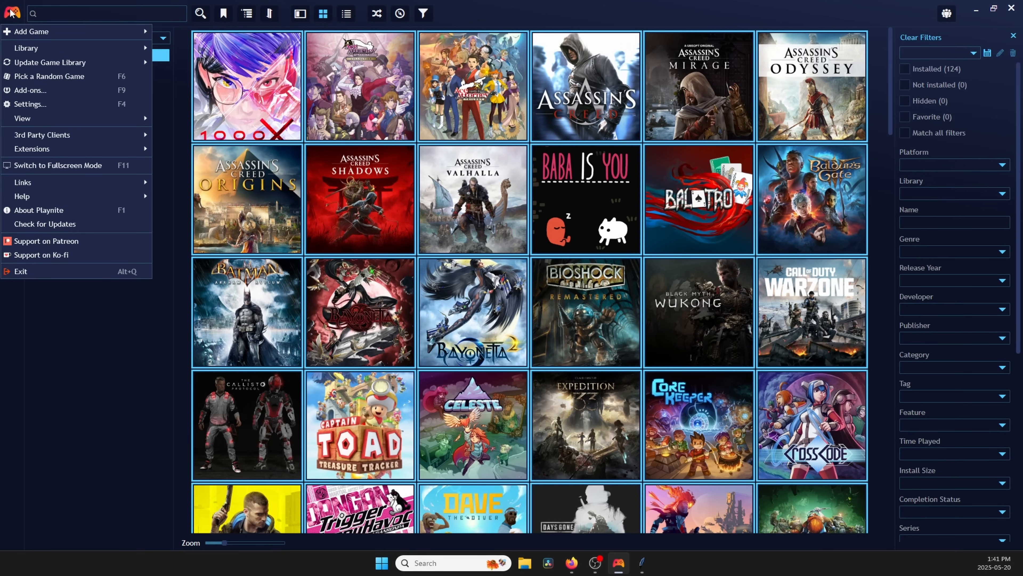
left_click(21, 271)
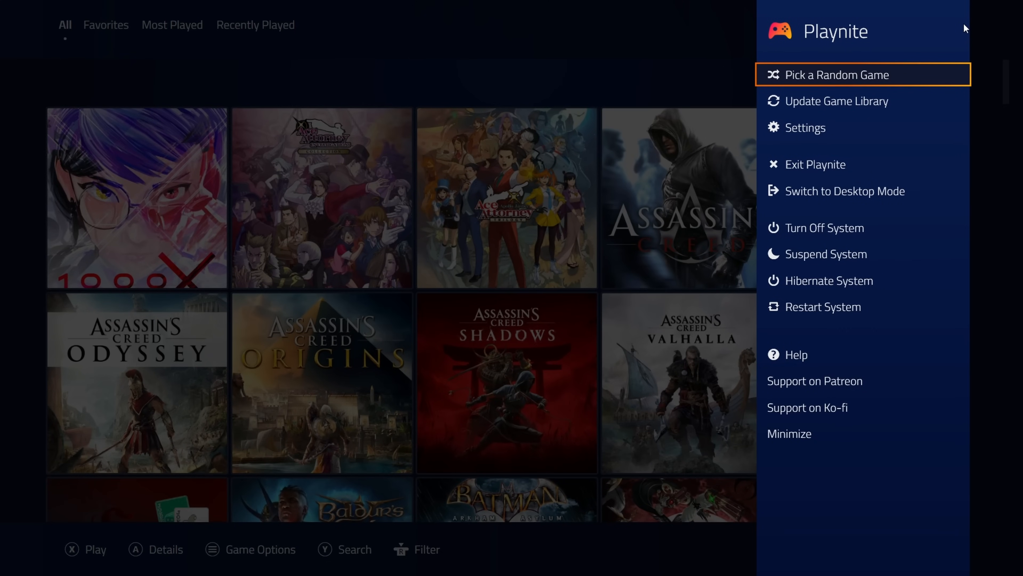
left_click(805, 127)
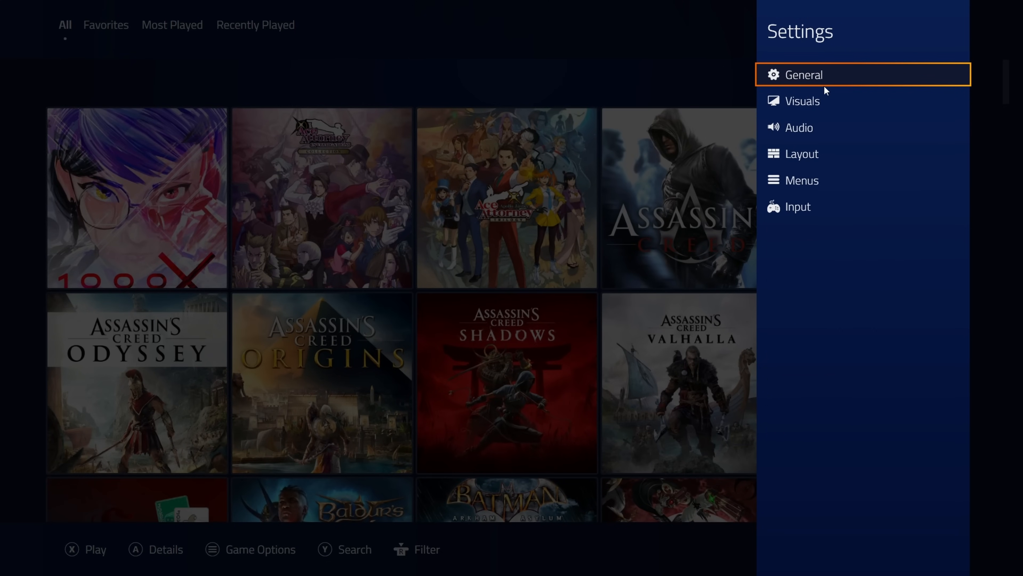
left_click(803, 74)
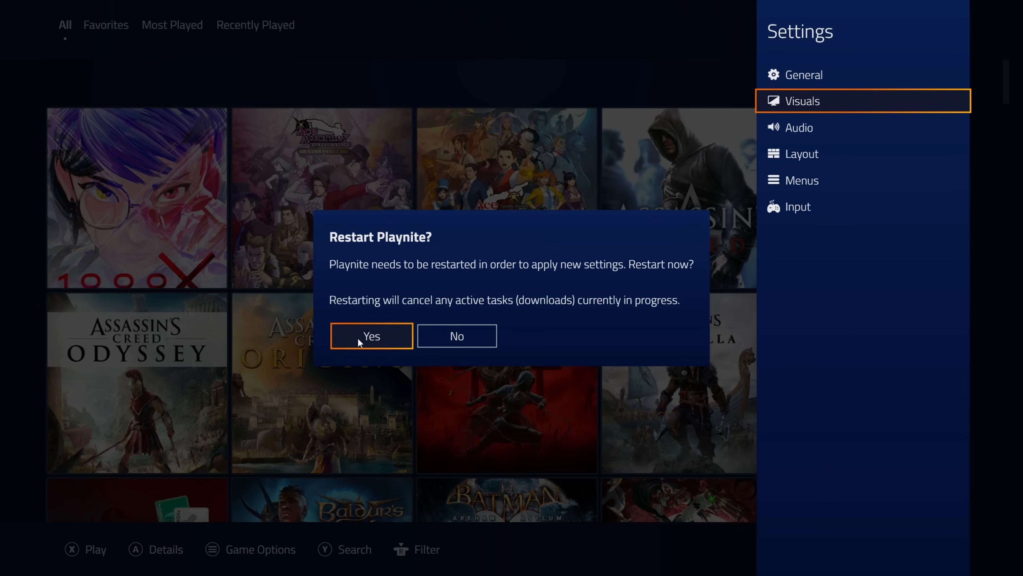
left_click(371, 335)
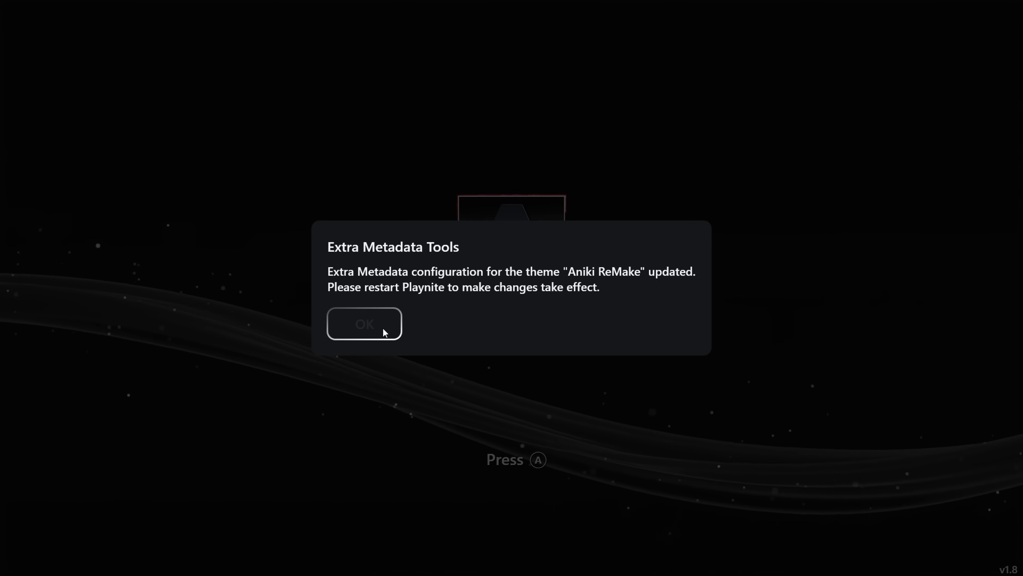
left_click(364, 323)
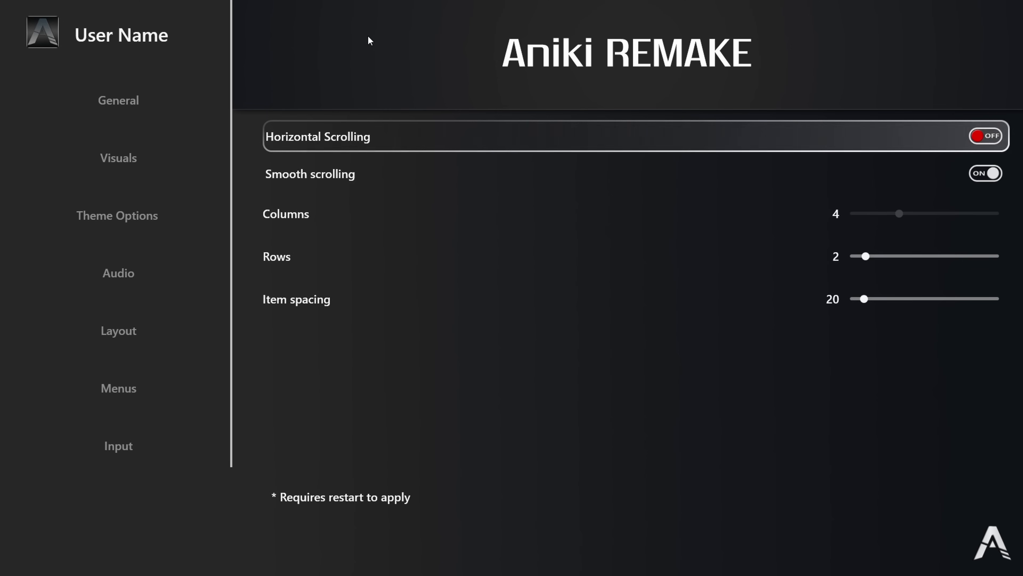
Turn on horizontal scrolling, set 10 columns and reach the theme options
left_click(985, 136)
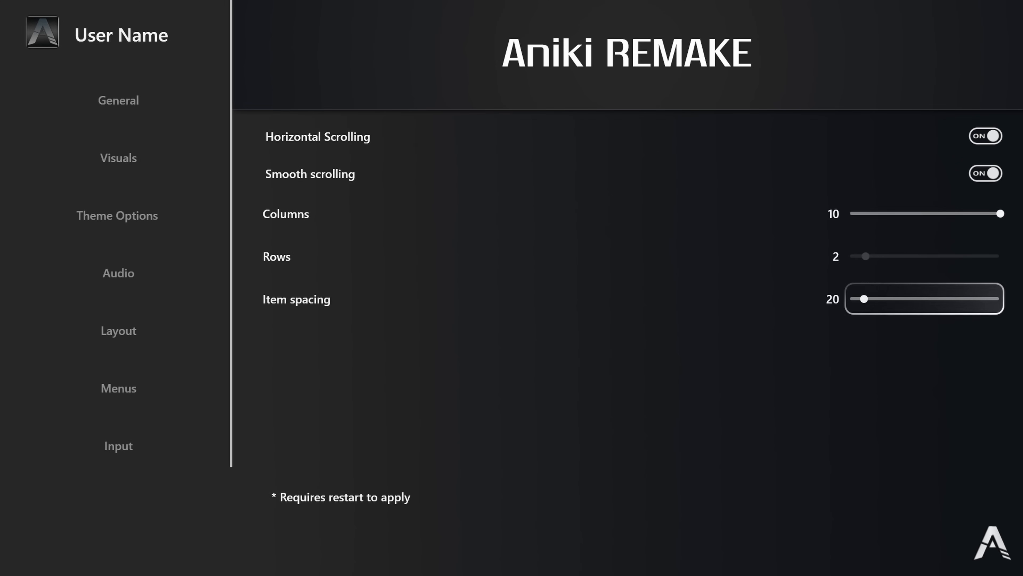
left_click(117, 215)
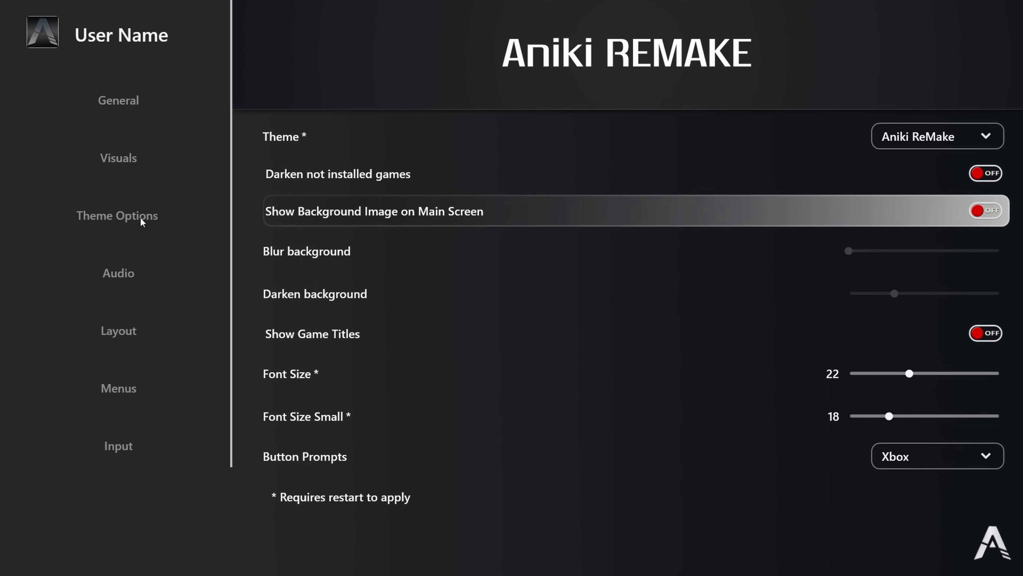
left_click(986, 210)
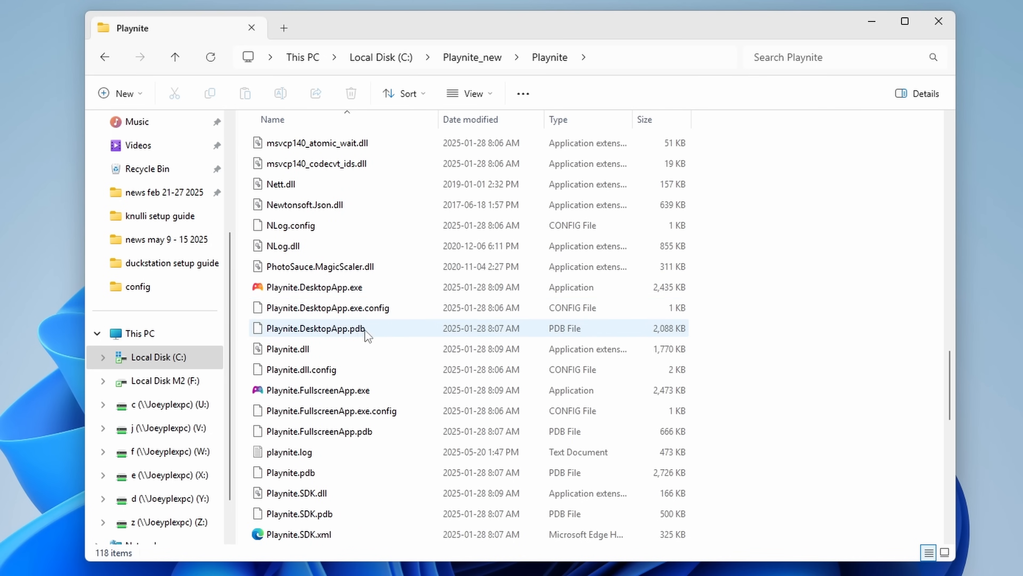
Launch Playnite.FullscreenApp.exe from C:\Playnite_new\Playnite
left_click(313, 287)
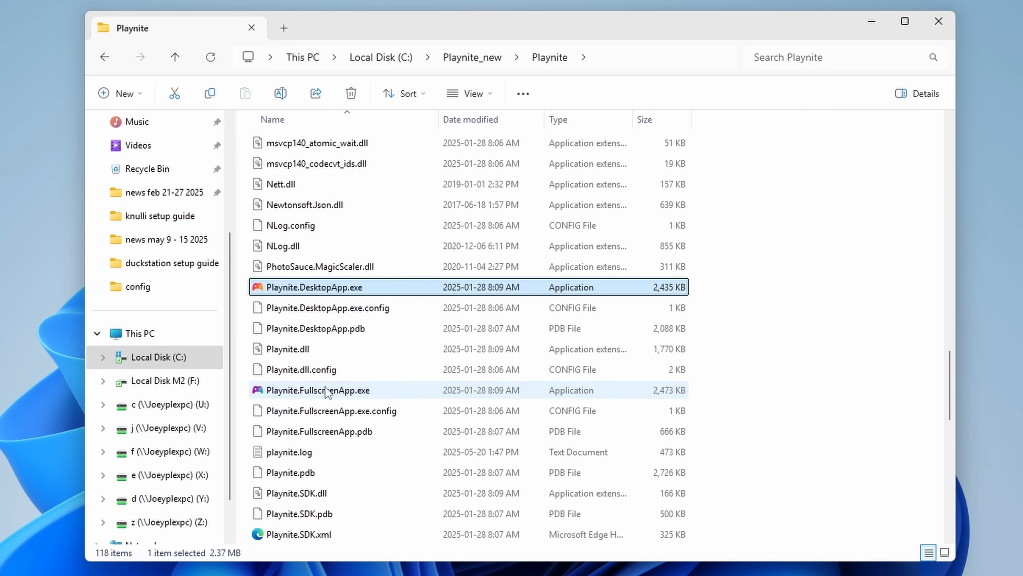
left_click(318, 389)
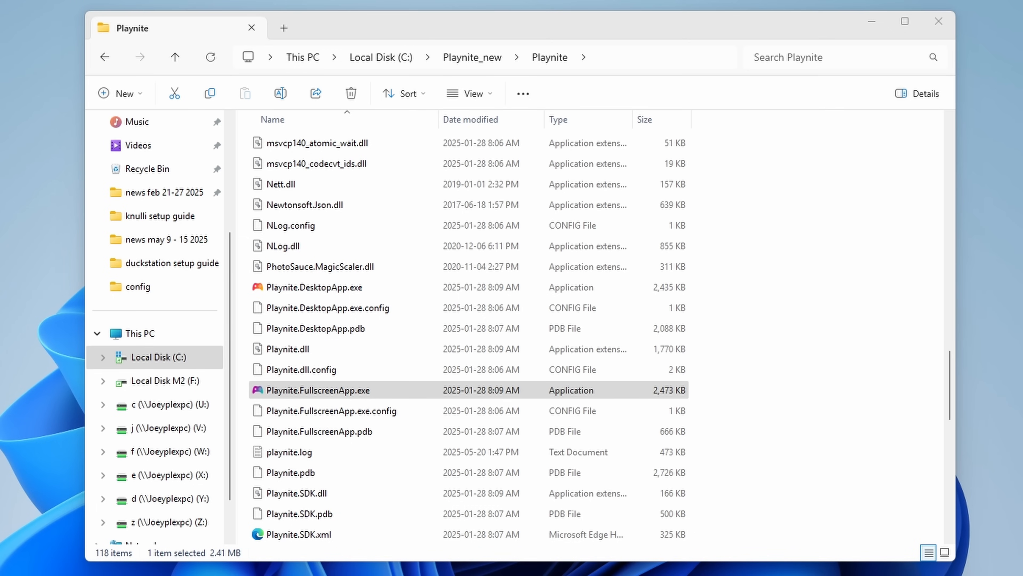
double_click(318, 389)
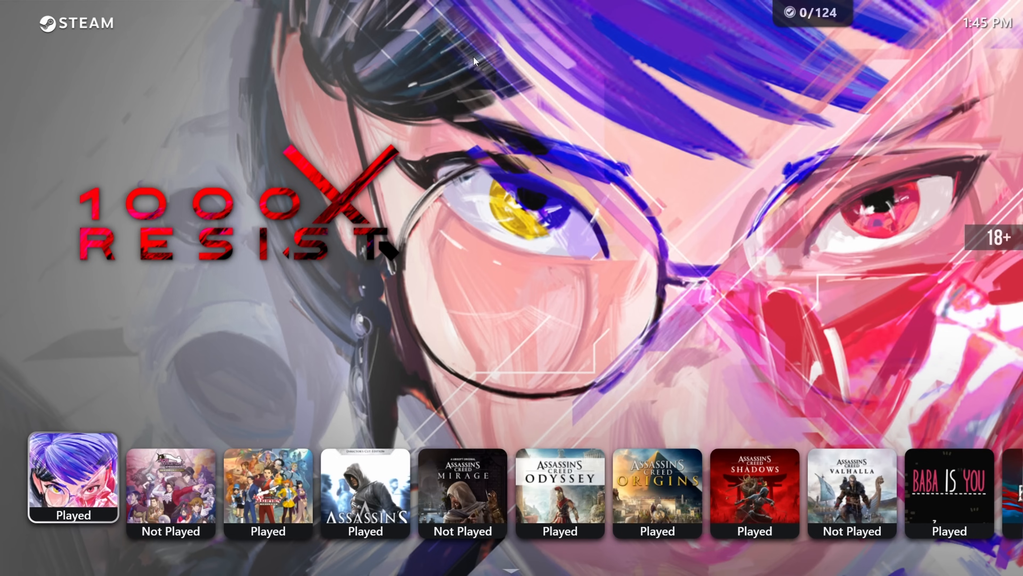
In Aniki ReMake theme options, toggle the startup login screen and keep Modern Full HD (1080P) as intro video
left_click(73, 477)
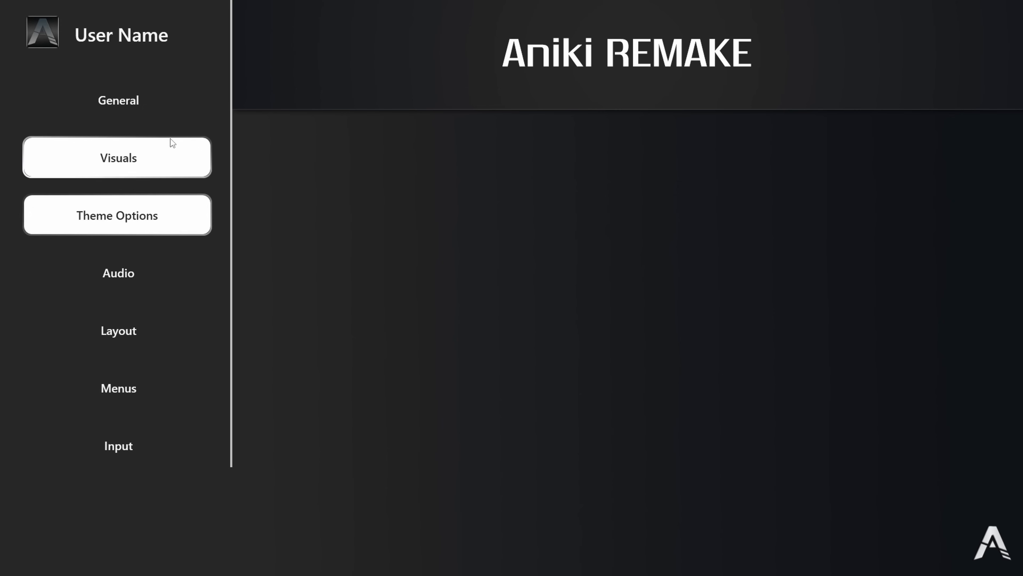
left_click(117, 215)
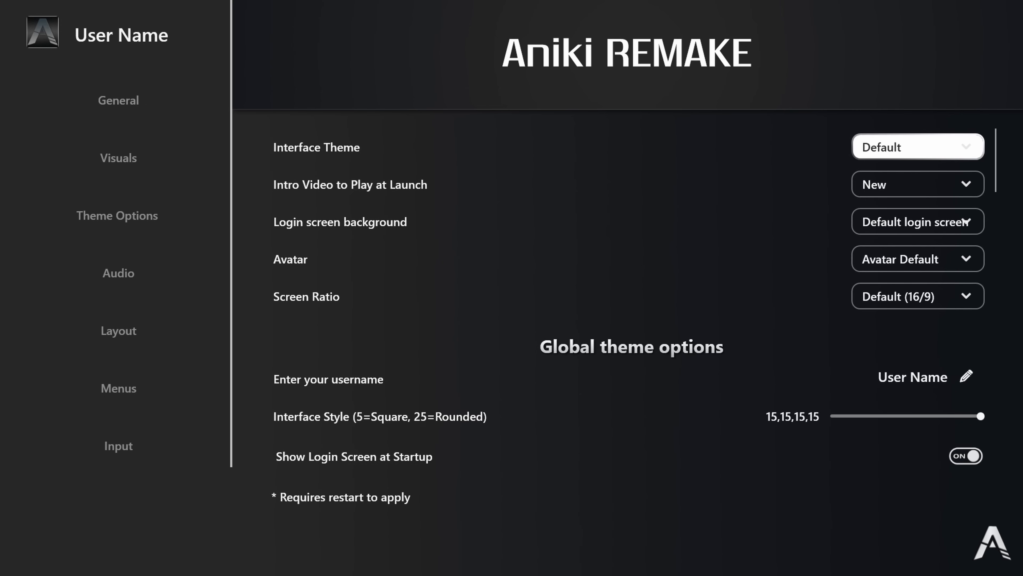
left_click(917, 183)
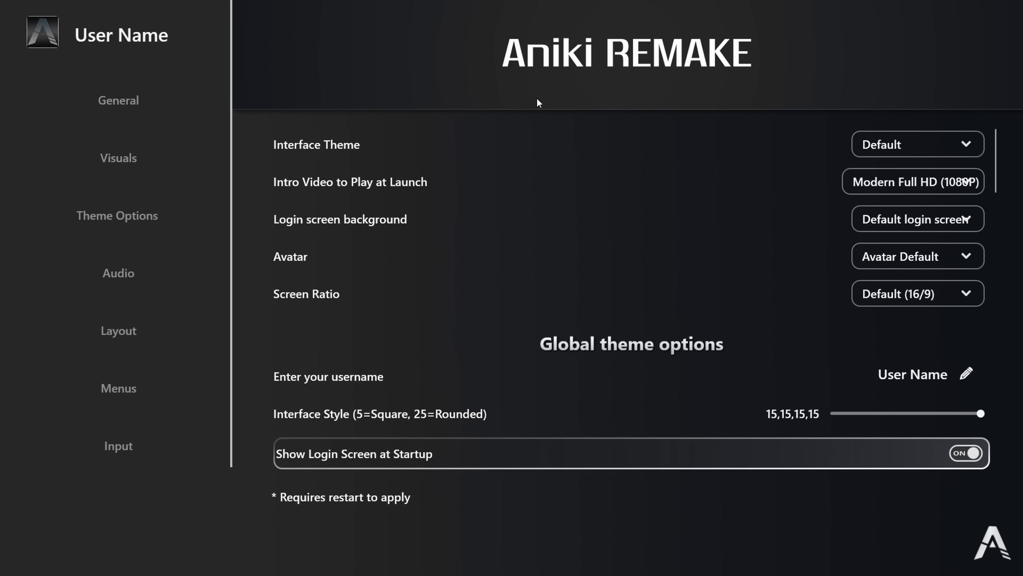
left_click(966, 453)
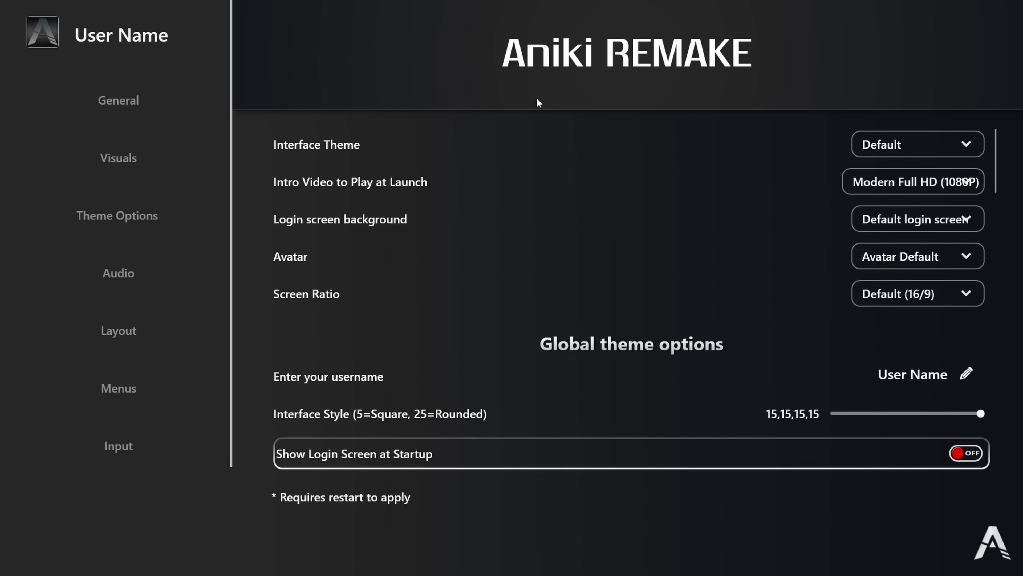
scroll("down", 3)
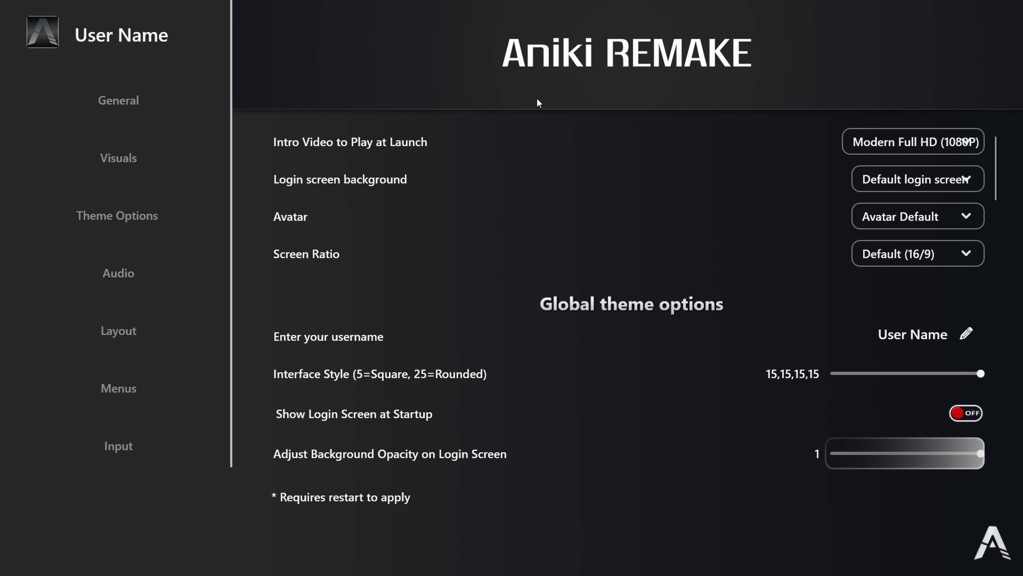
left_click(913, 142)
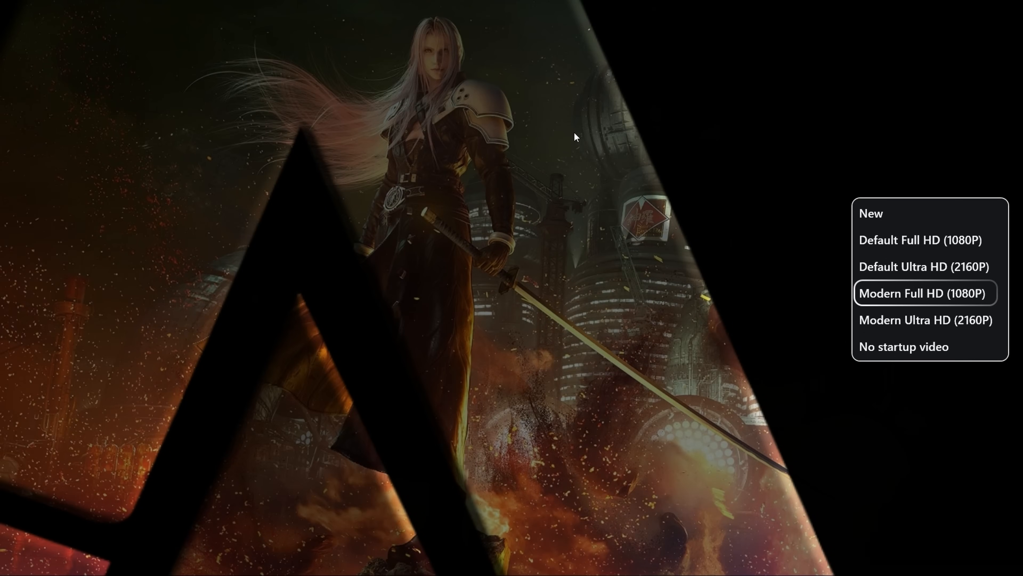
left_click(924, 293)
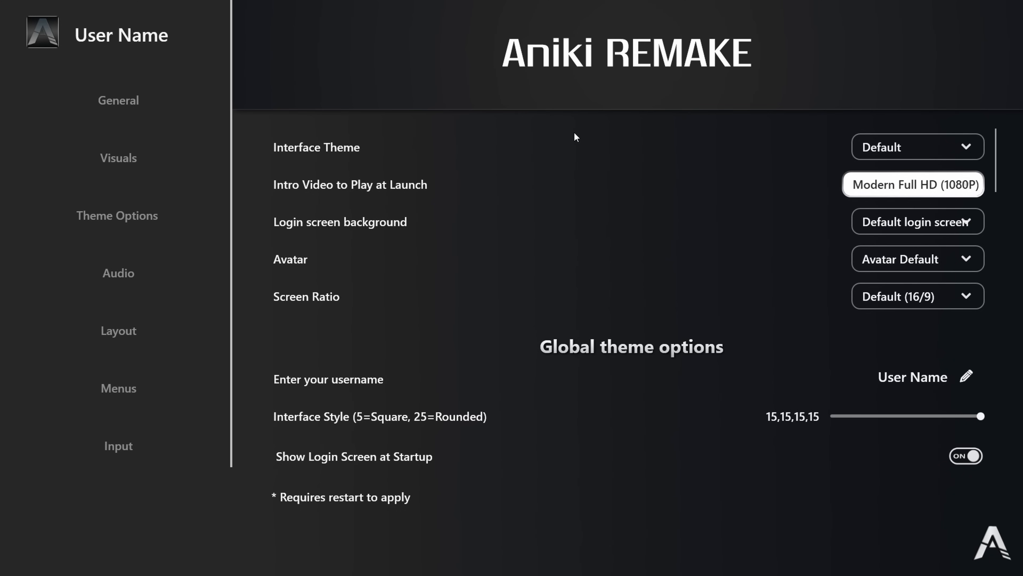
Preview the Waves and Select SBM login screen backgrounds, then return to the games
left_click(916, 221)
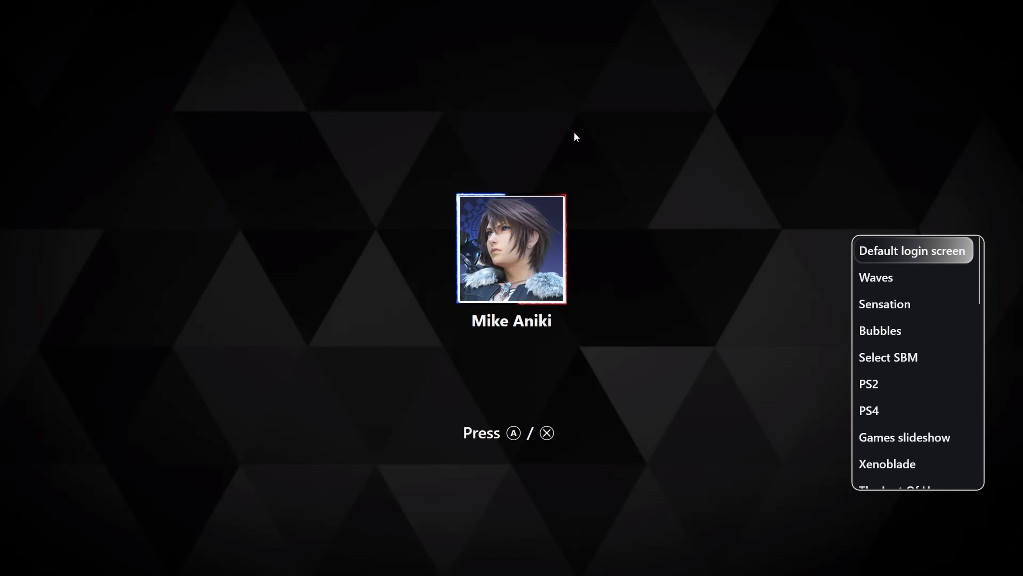
left_click(876, 277)
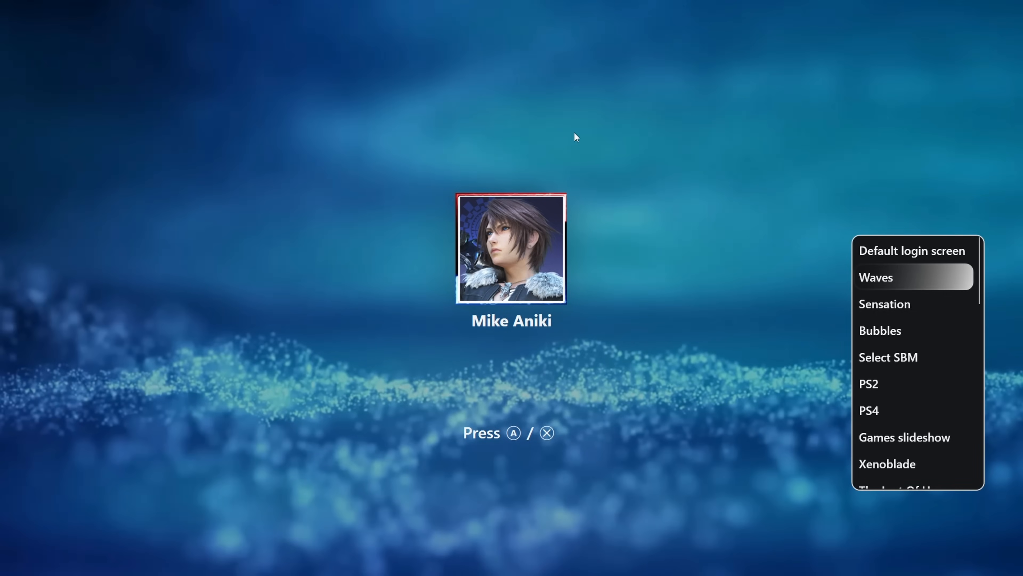
left_click(889, 357)
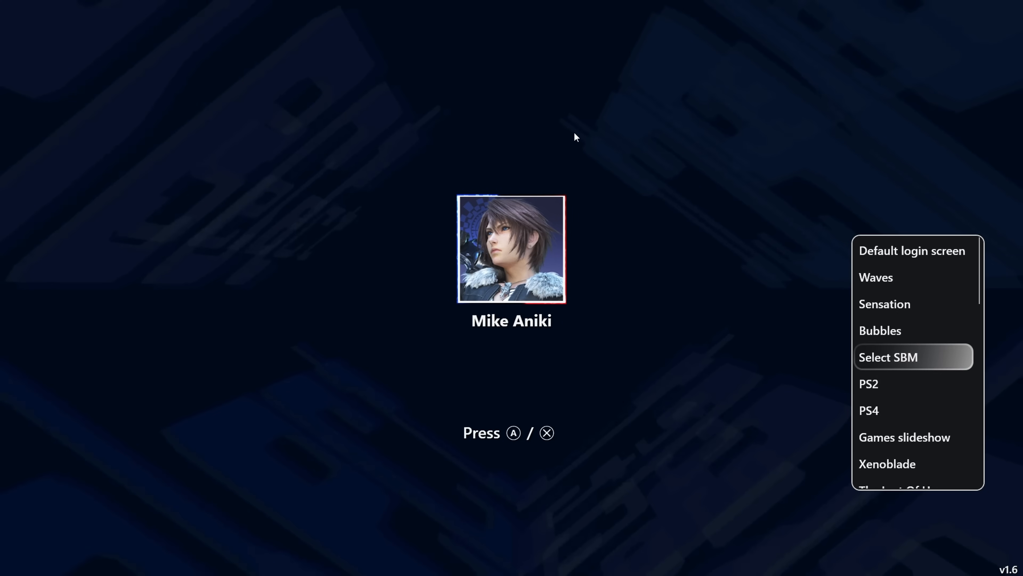
left_click(896, 475)
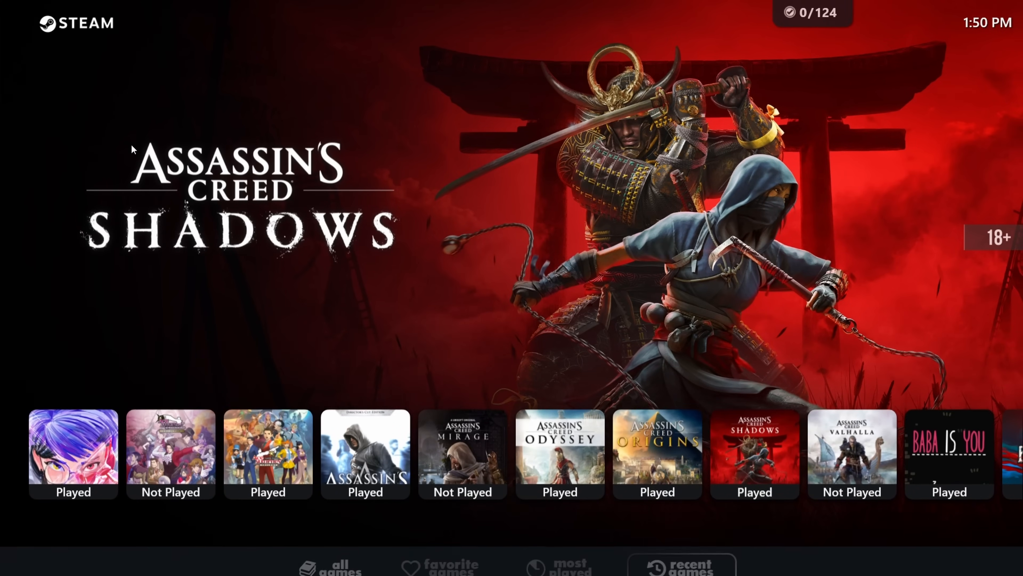
Exit fullscreen mode back to the desktop cover grid
left_click(681, 554)
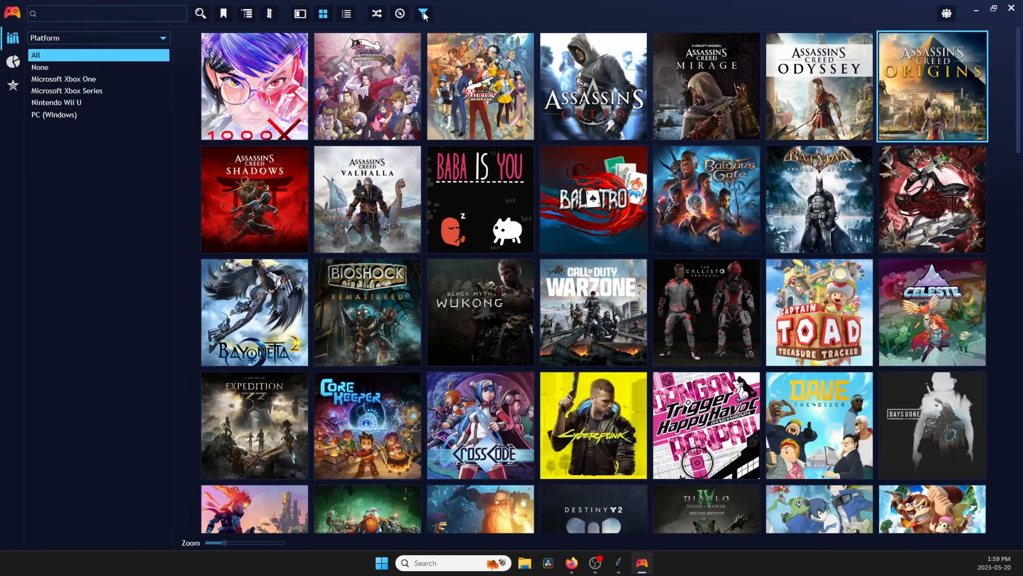
In the filter panel, limit the library to Steam games
left_click(423, 13)
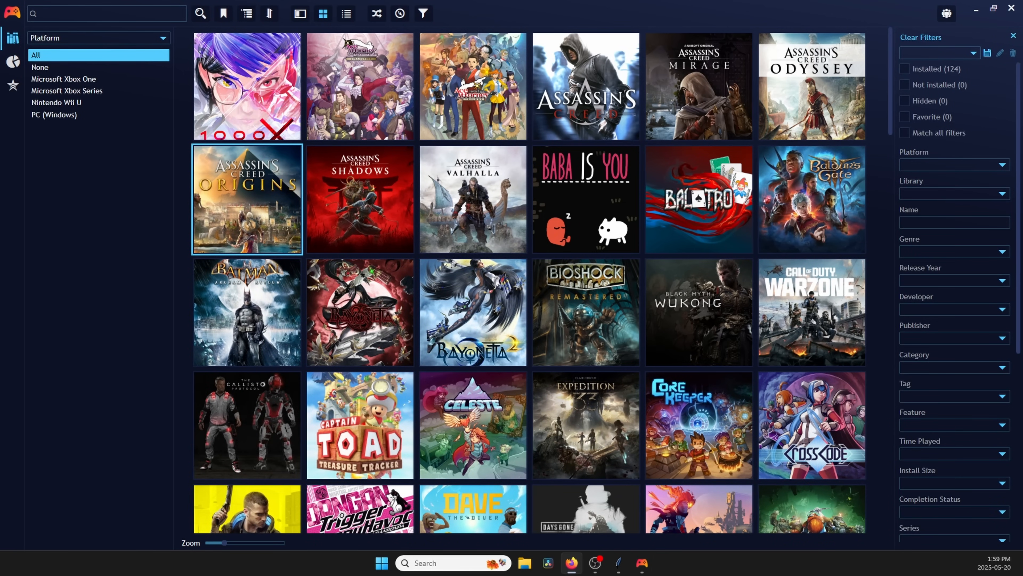
left_click(950, 53)
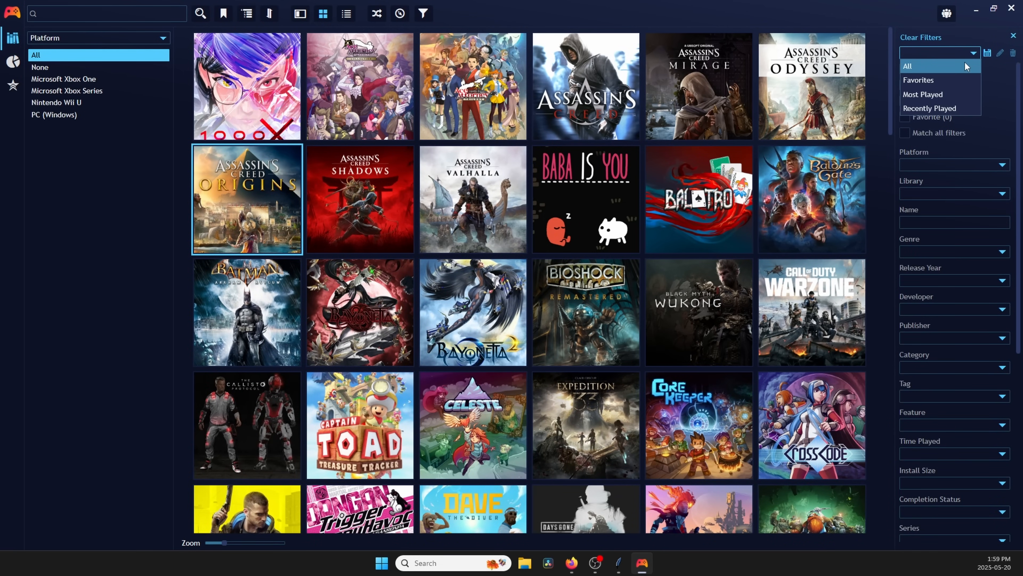
mouse_move(930, 108)
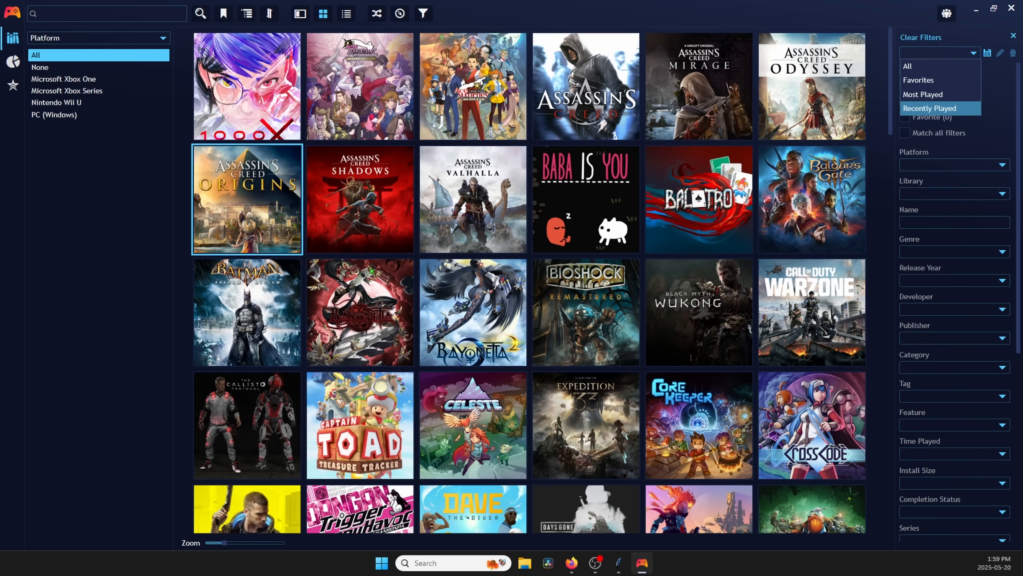
left_click(953, 193)
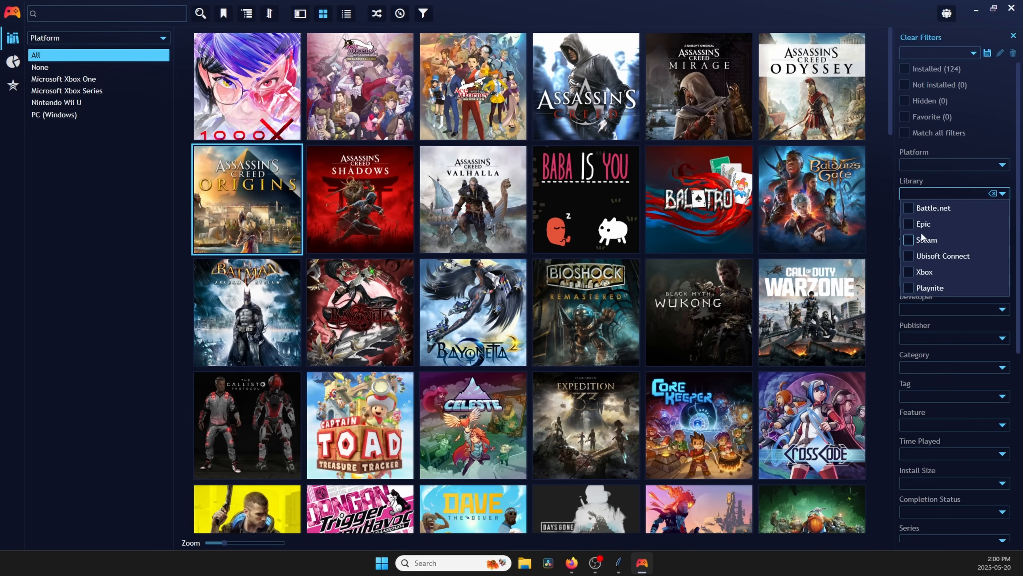
left_click(925, 240)
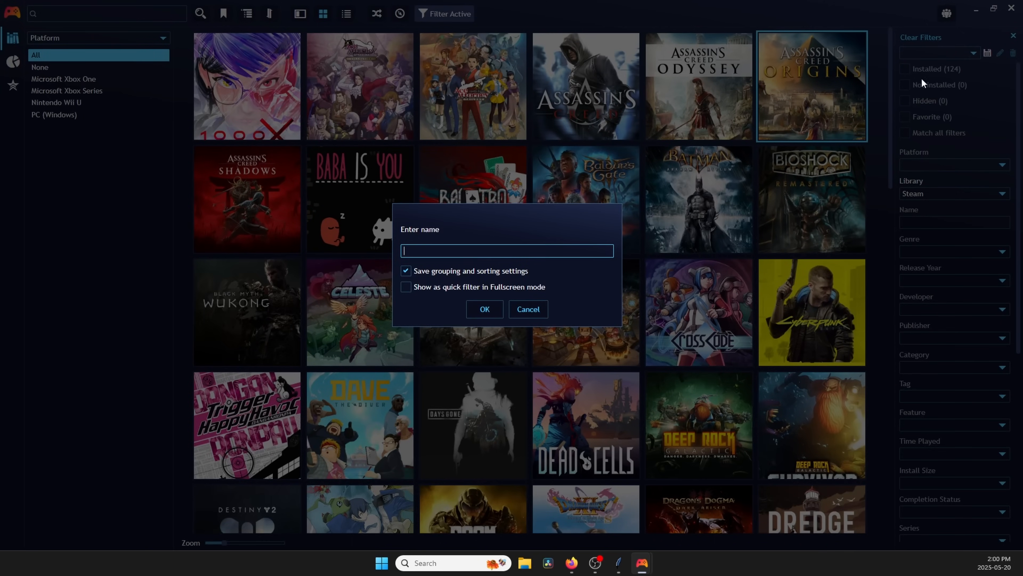
Save the preset as 'Steam' shown as a fullscreen quick filter
type("Steam")
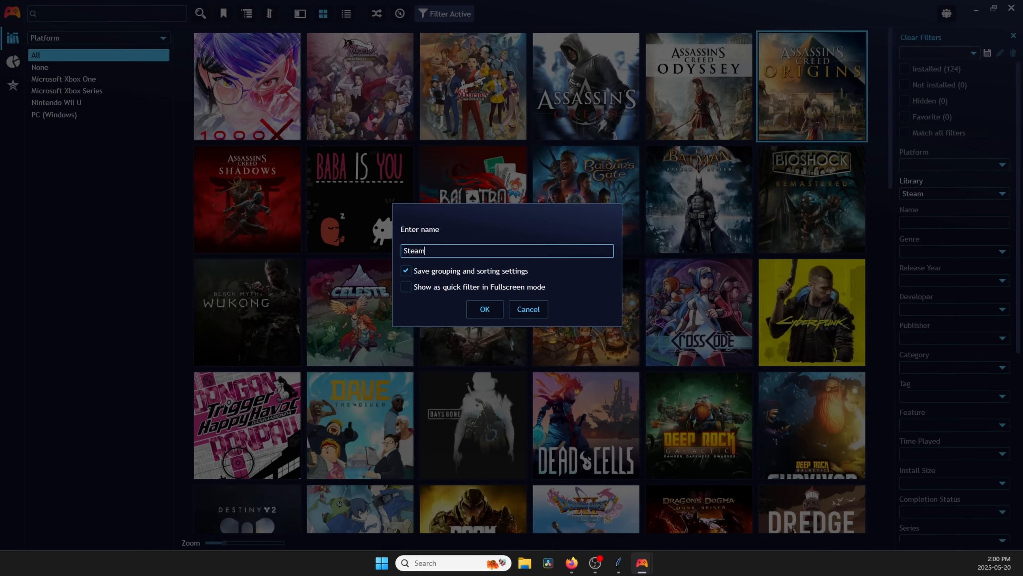
left_click(407, 286)
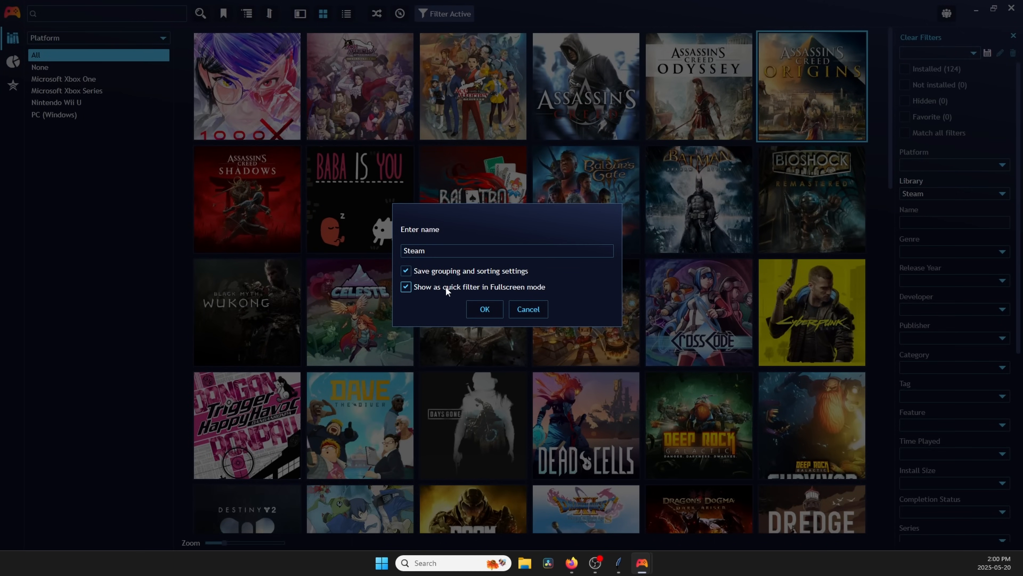
left_click(484, 309)
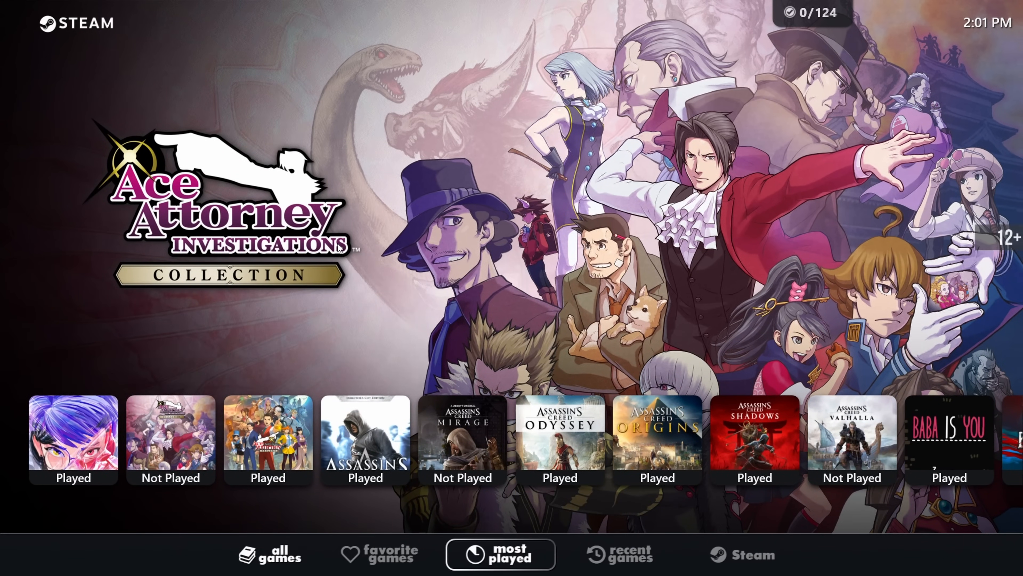
Switch back to fullscreen mode to see the Steam quick filter
left_click(742, 554)
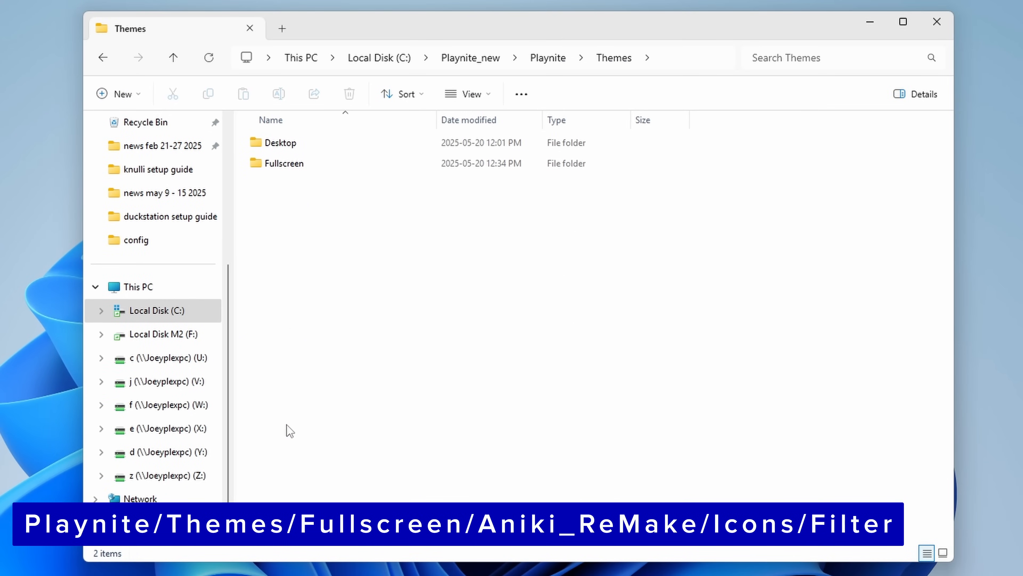
Go into the Aniki ReMake fullscreen theme folder and its Filter icons folder
double_click(283, 163)
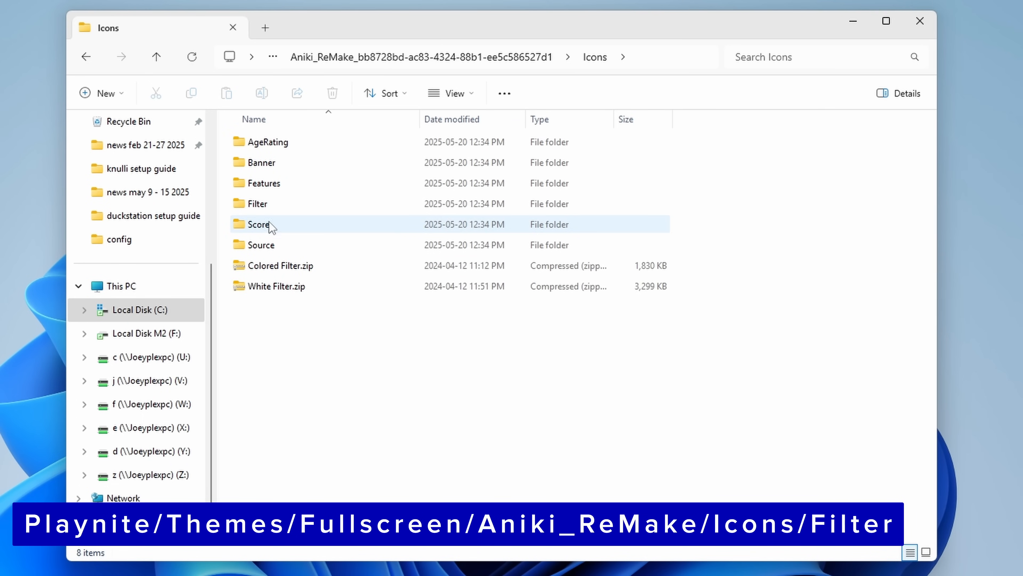
double_click(257, 203)
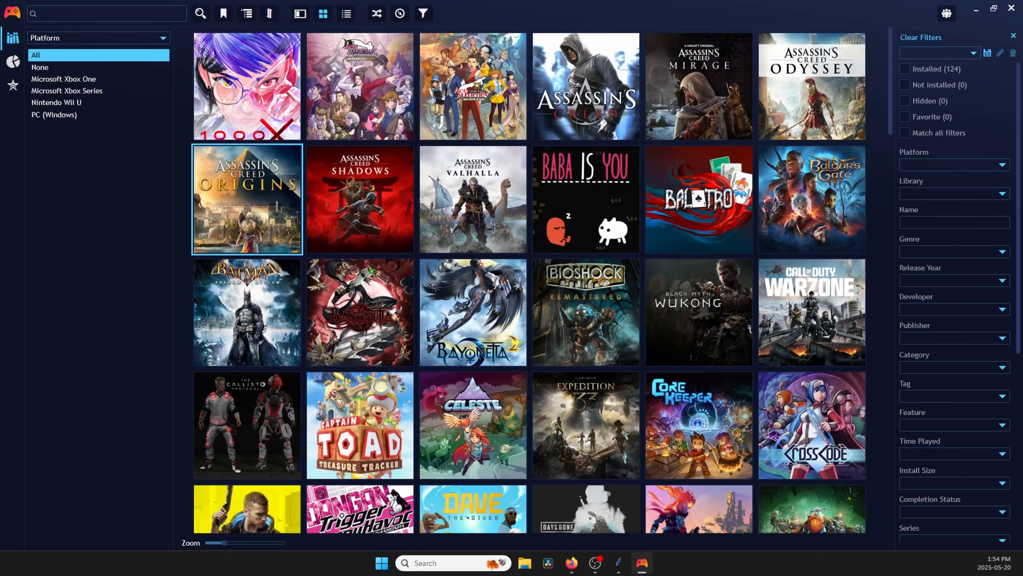
Reach the SuccessStory achievement settings under Add-ons > Extensions > Generic
left_click(571, 562)
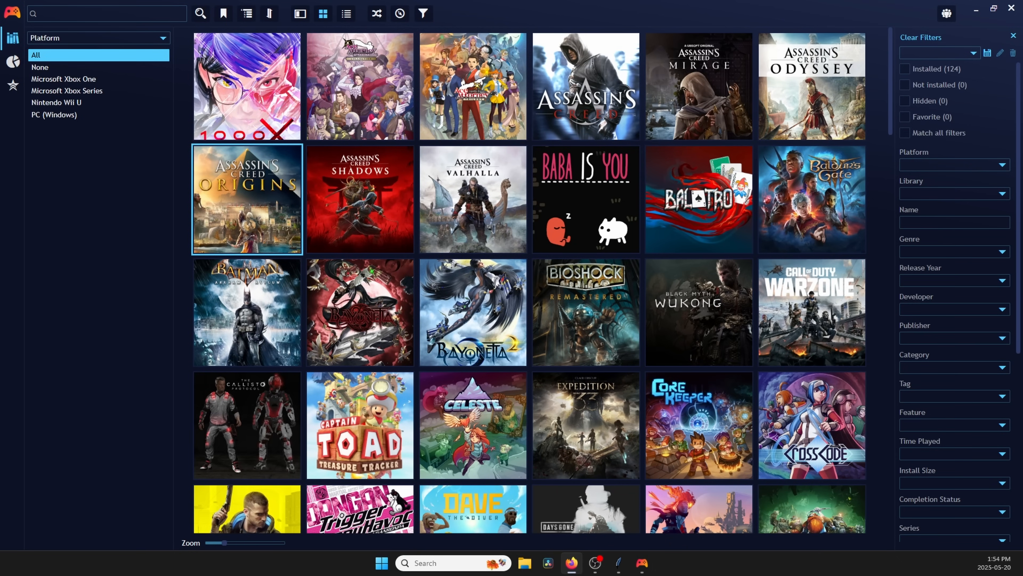
left_click(107, 13)
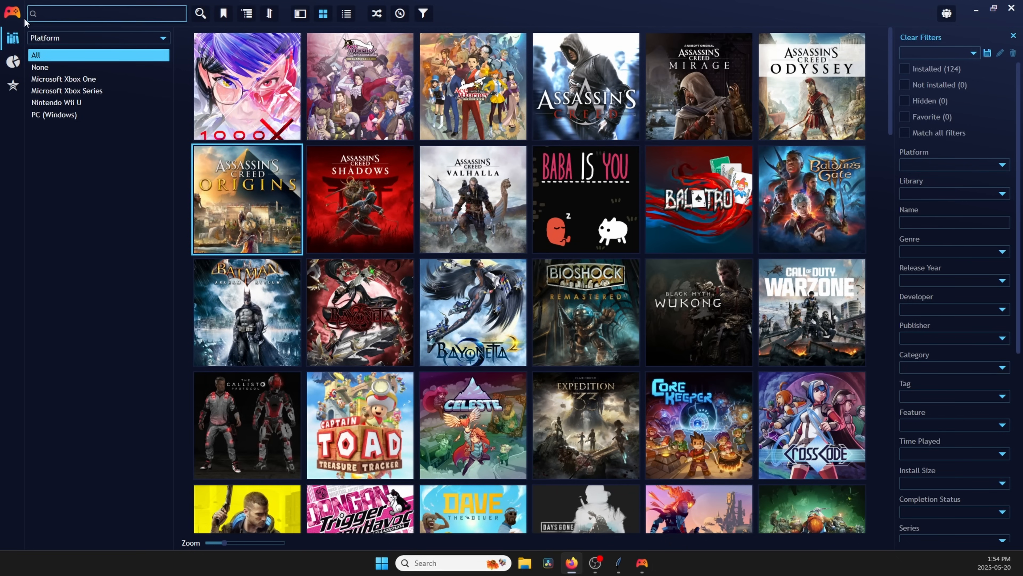
left_click(13, 13)
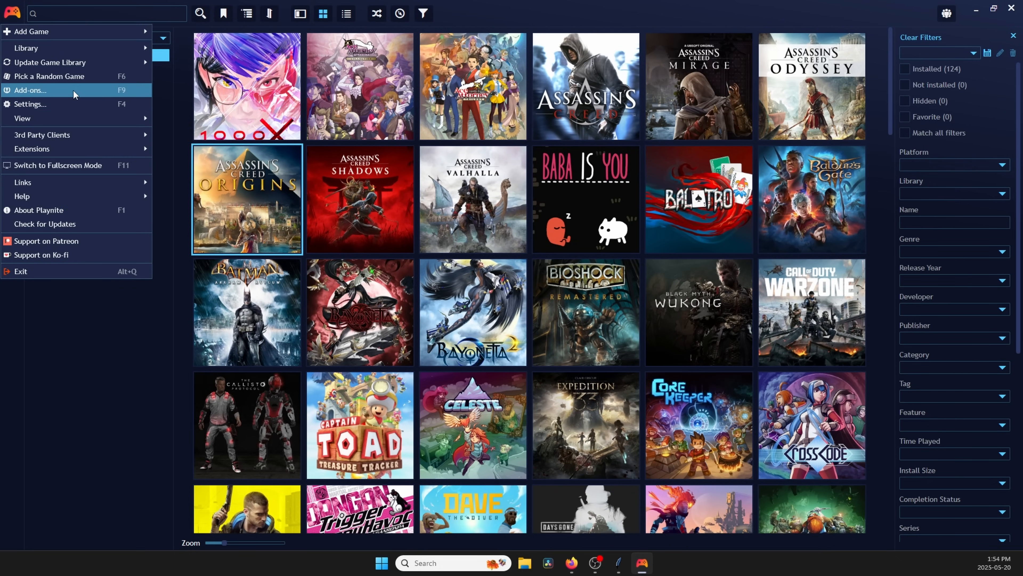
left_click(29, 90)
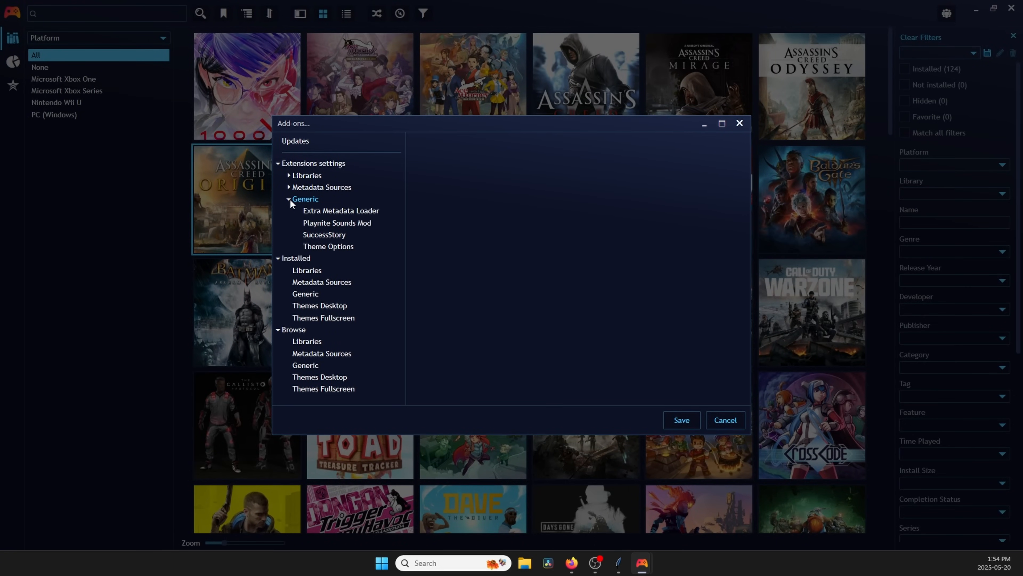
left_click(324, 234)
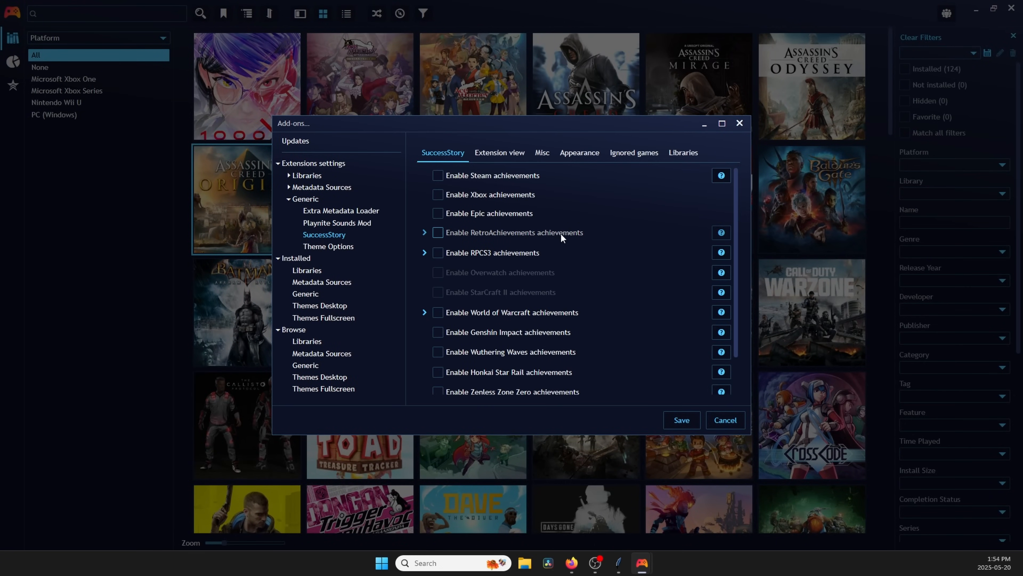
Enable Steam achievements and expand the RetroAchievements options
left_click(437, 174)
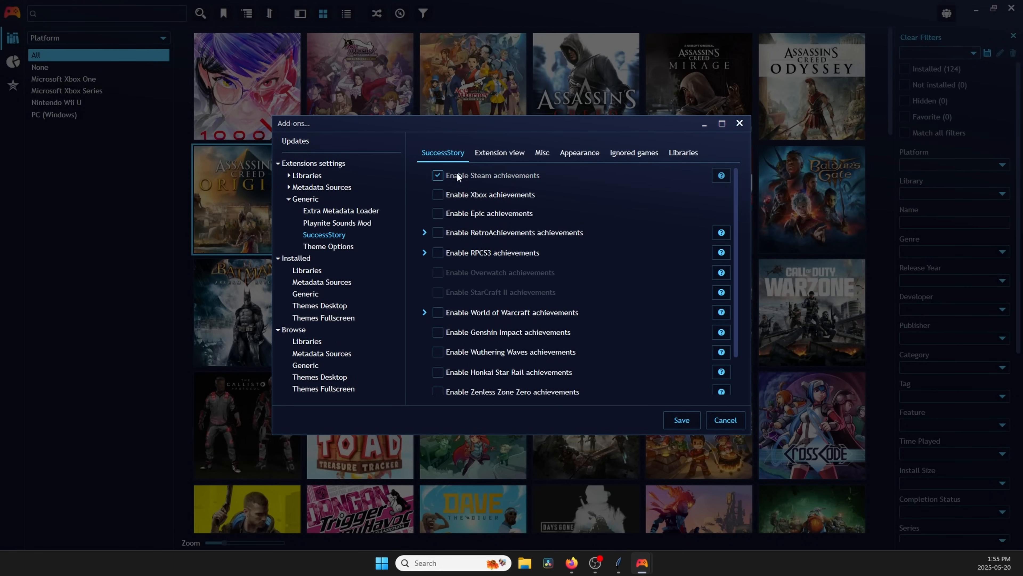
mouse_move(495, 184)
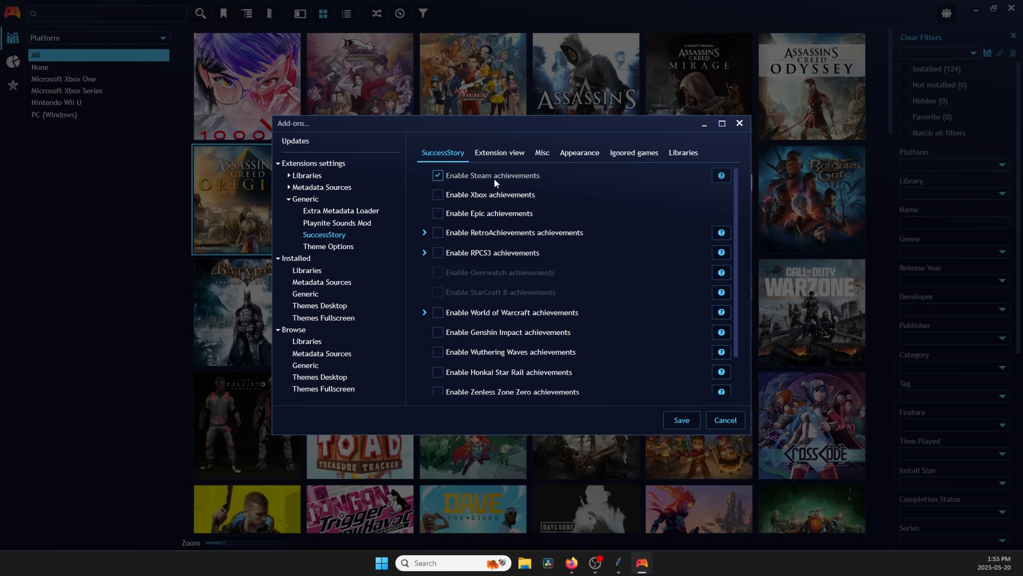
left_click(425, 231)
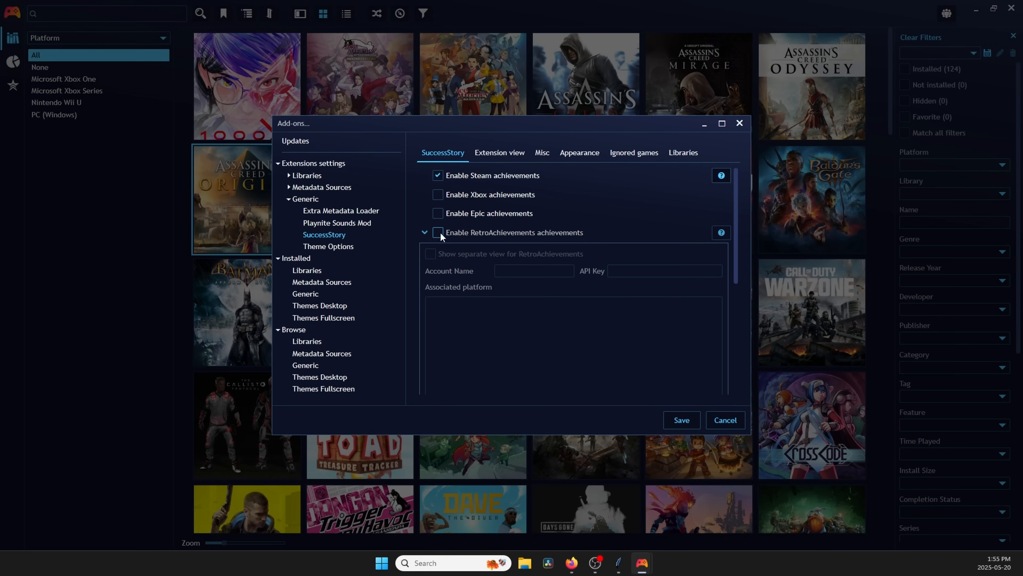
left_click(424, 232)
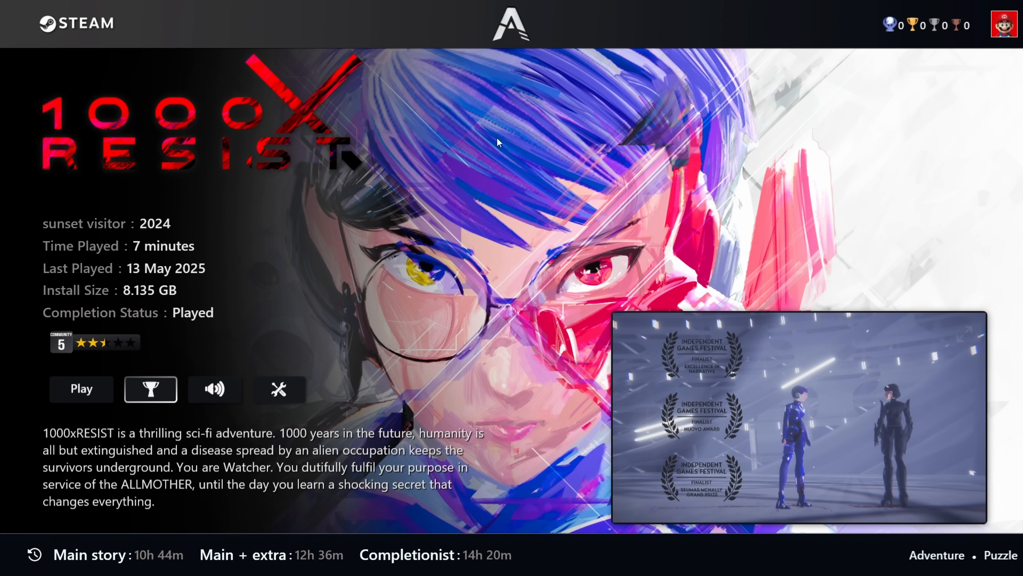
mouse_move(409, 139)
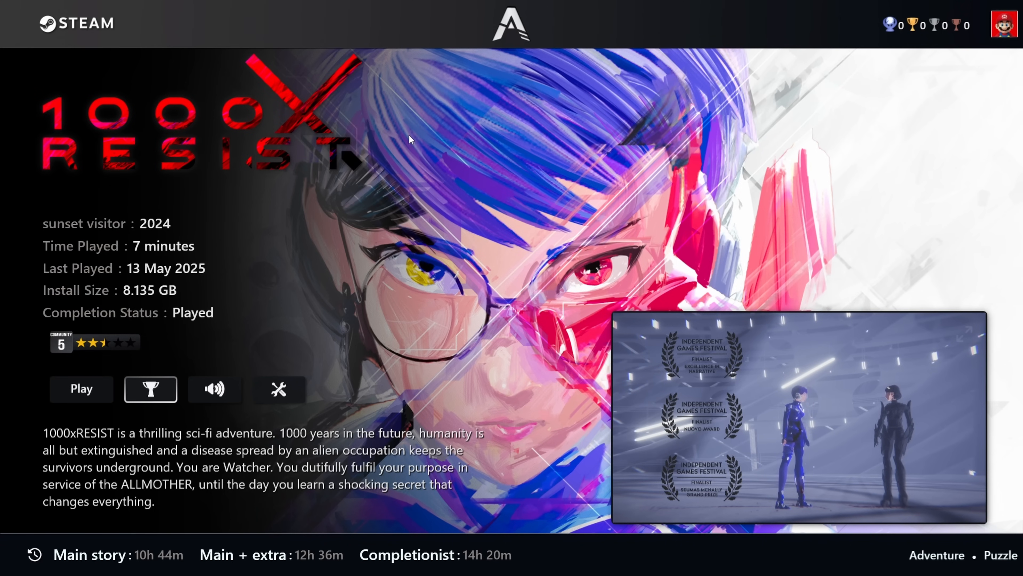
mouse_move(137, 408)
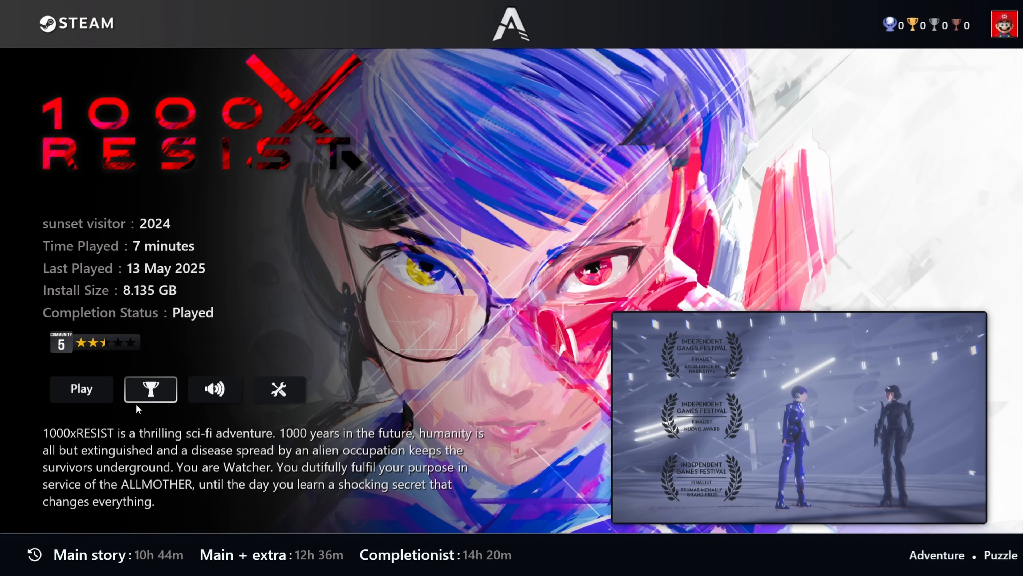
mouse_move(117, 394)
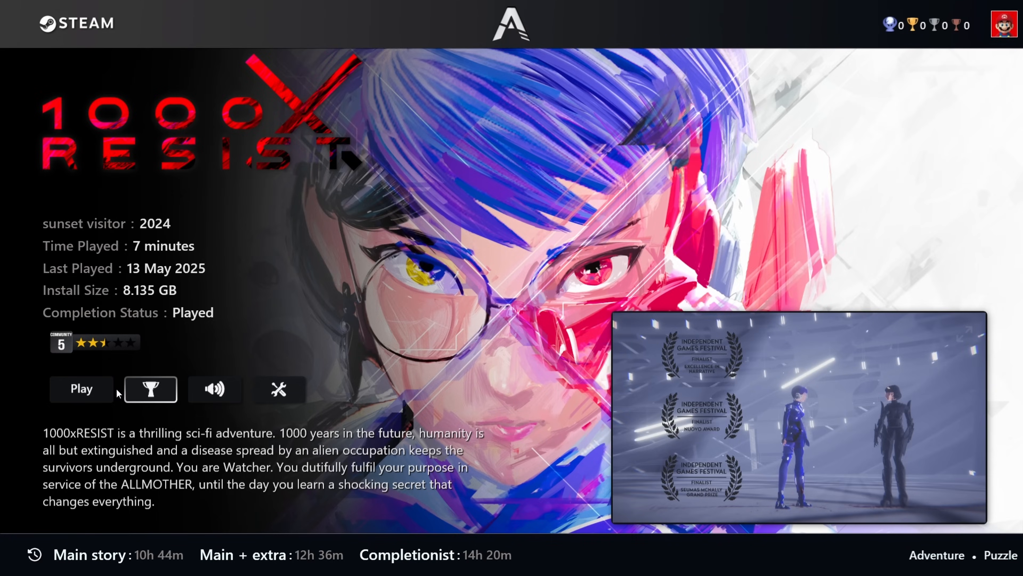
left_click(149, 389)
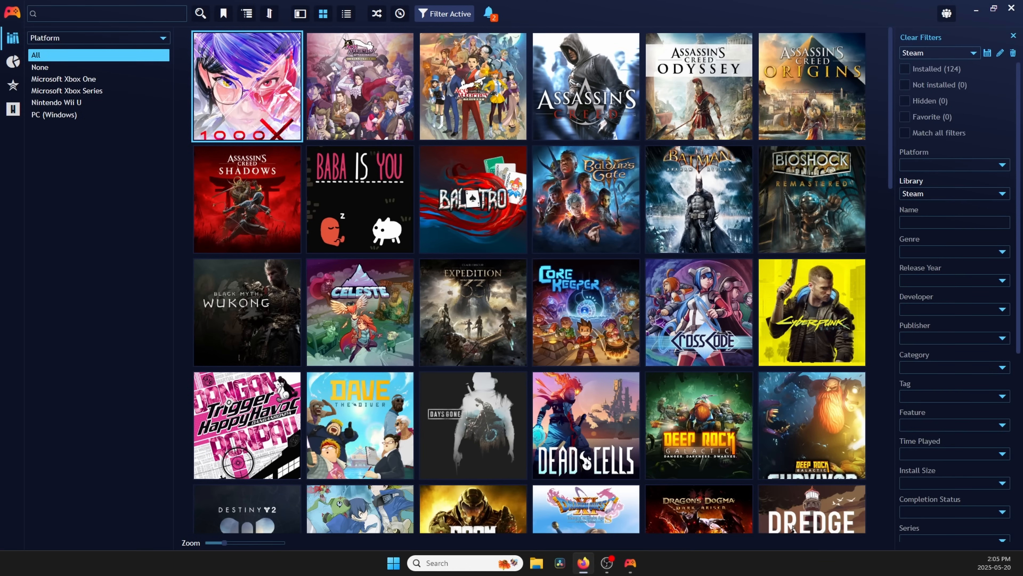
Start the HowLongToBeat plugin data download for All games, Only missing
left_click(12, 12)
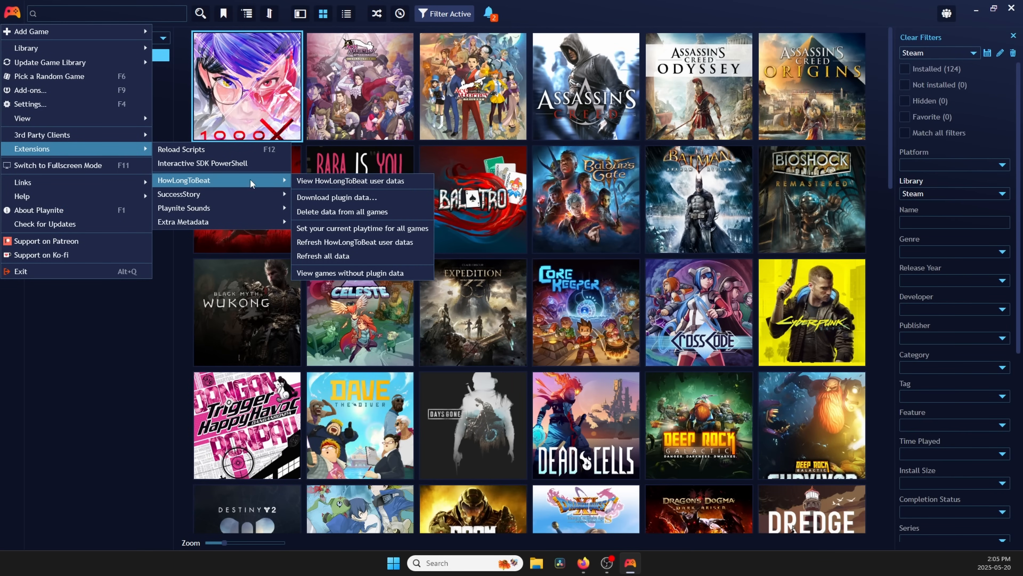
left_click(335, 197)
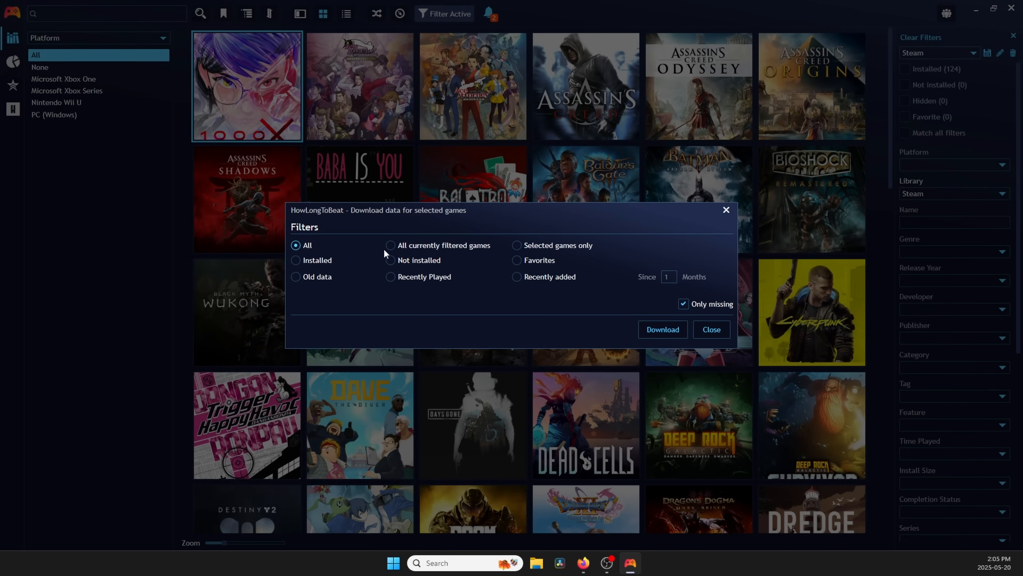
mouse_move(662, 335)
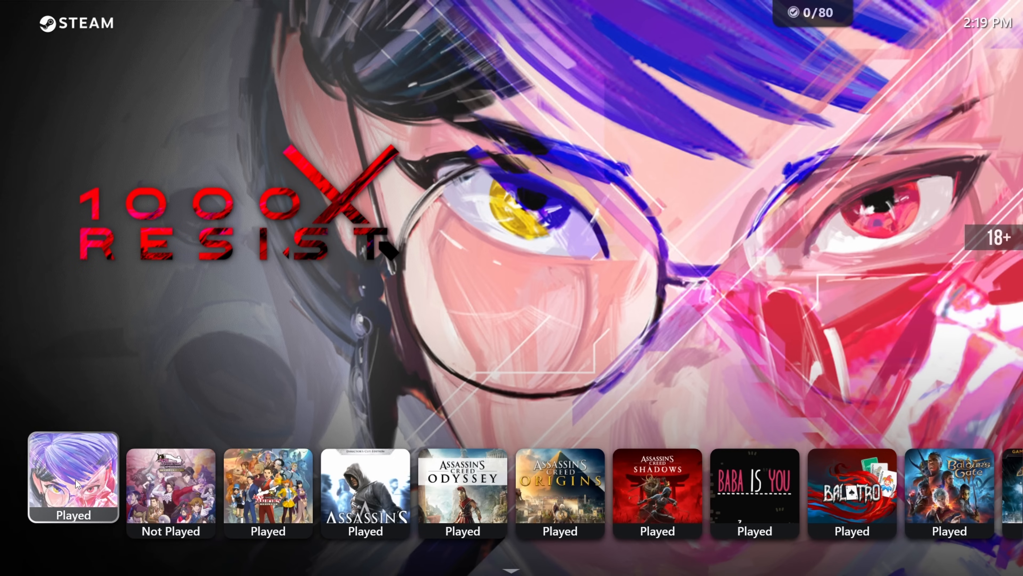
left_click(72, 475)
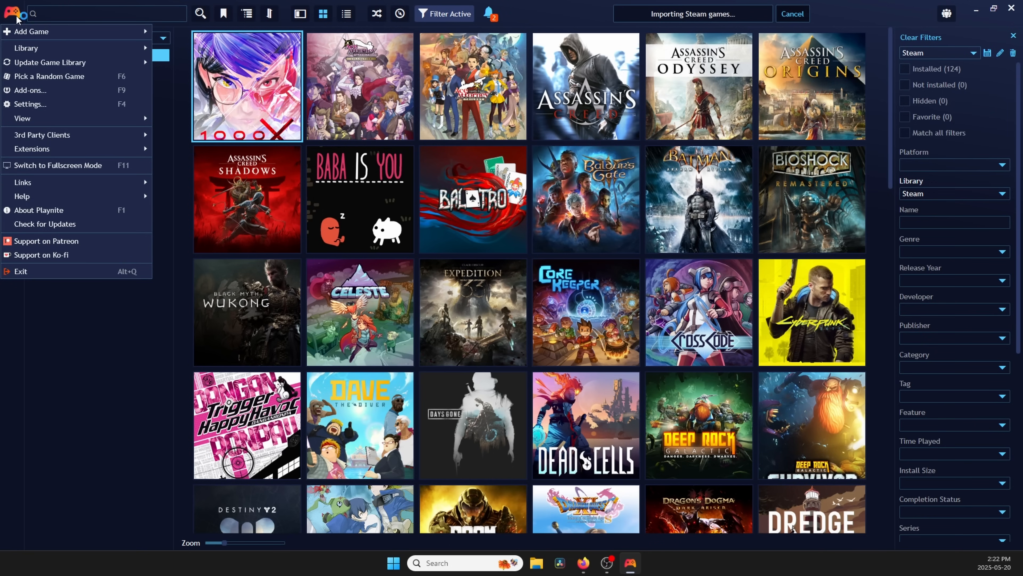
mouse_move(46, 104)
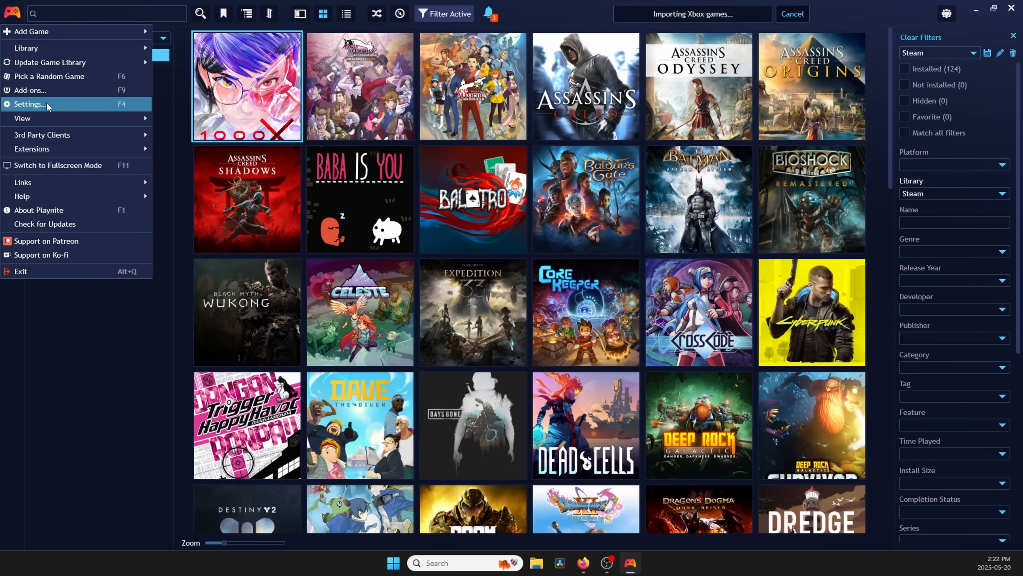
In Settings > Auto Close Clients, enable automatic closing with Steam checked
left_click(29, 104)
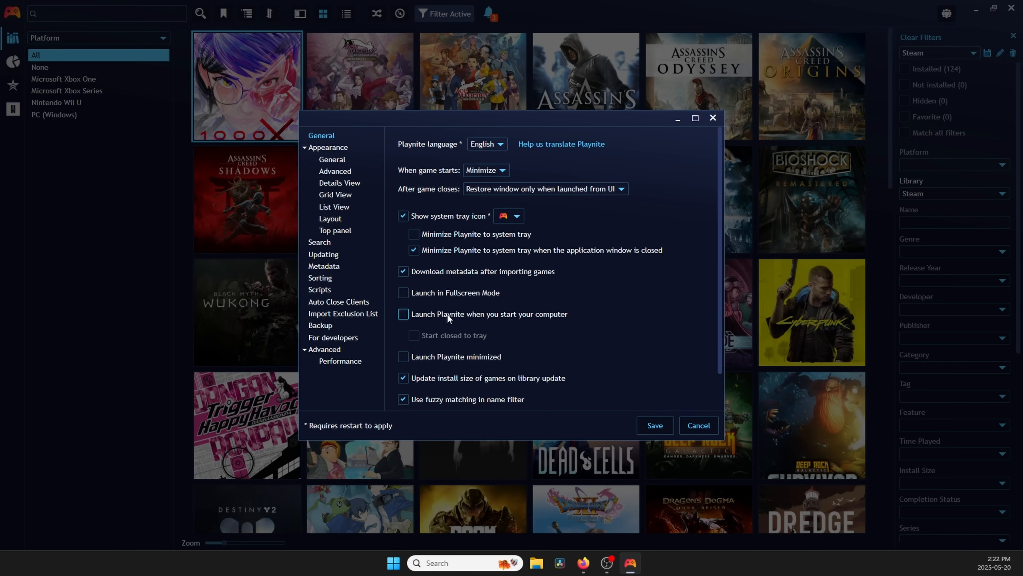
left_click(338, 301)
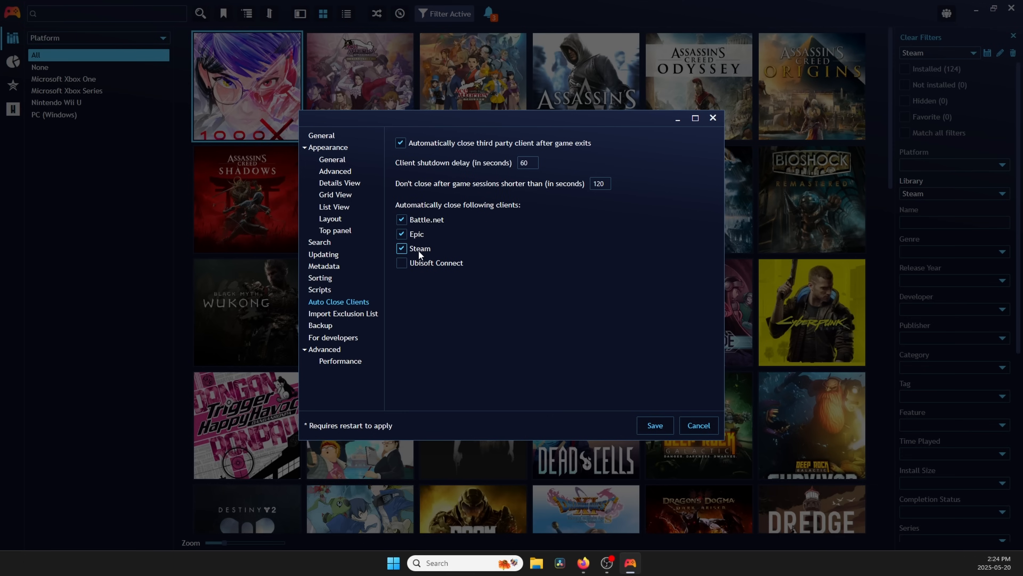
left_click(401, 262)
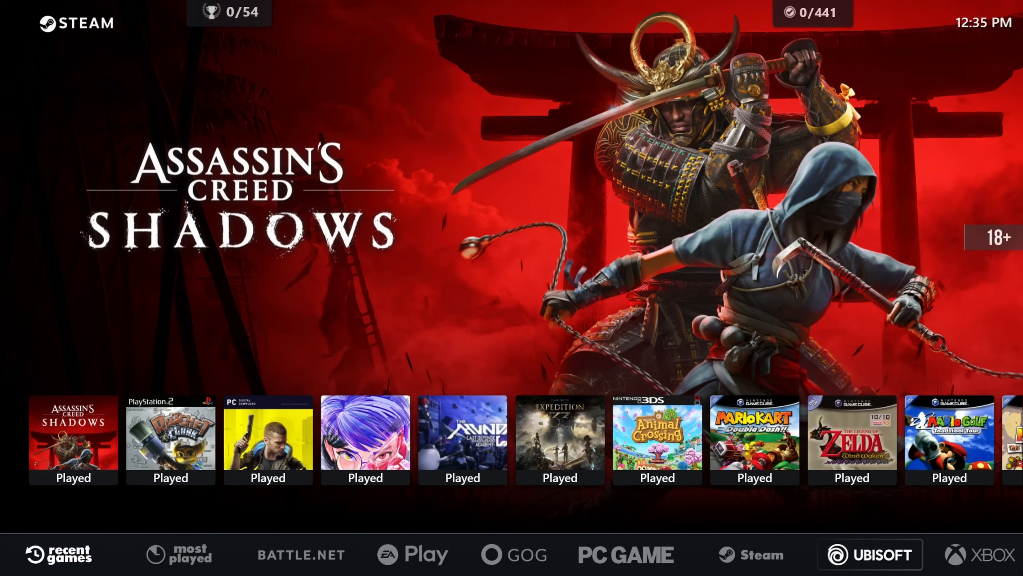
scroll("right", 3)
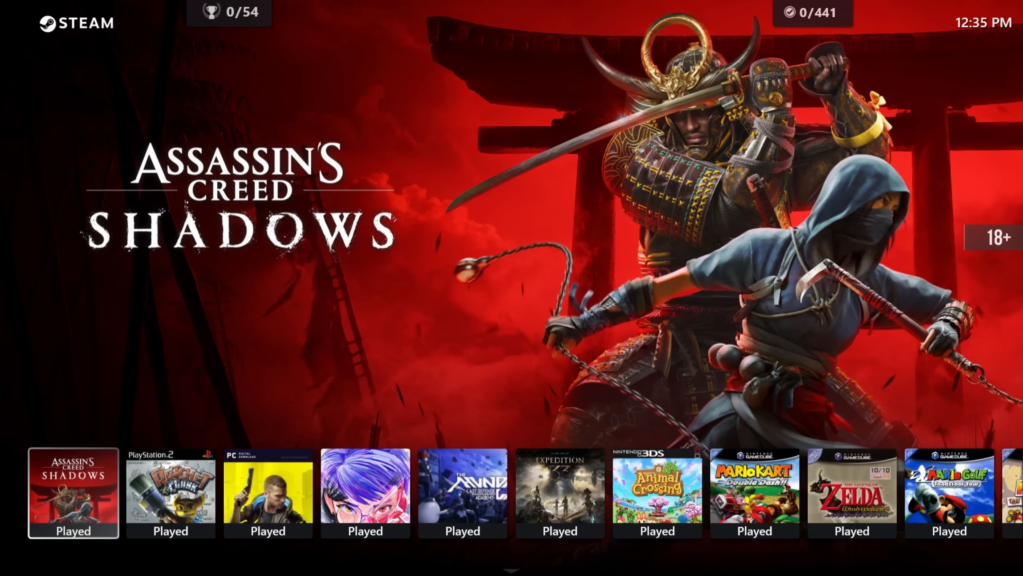
left_click(73, 493)
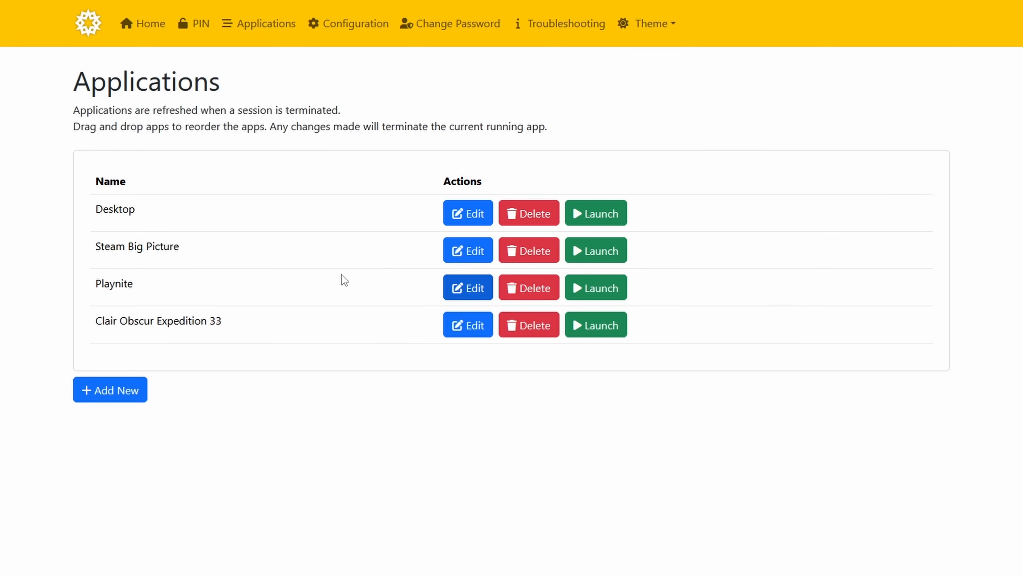
mouse_move(468, 288)
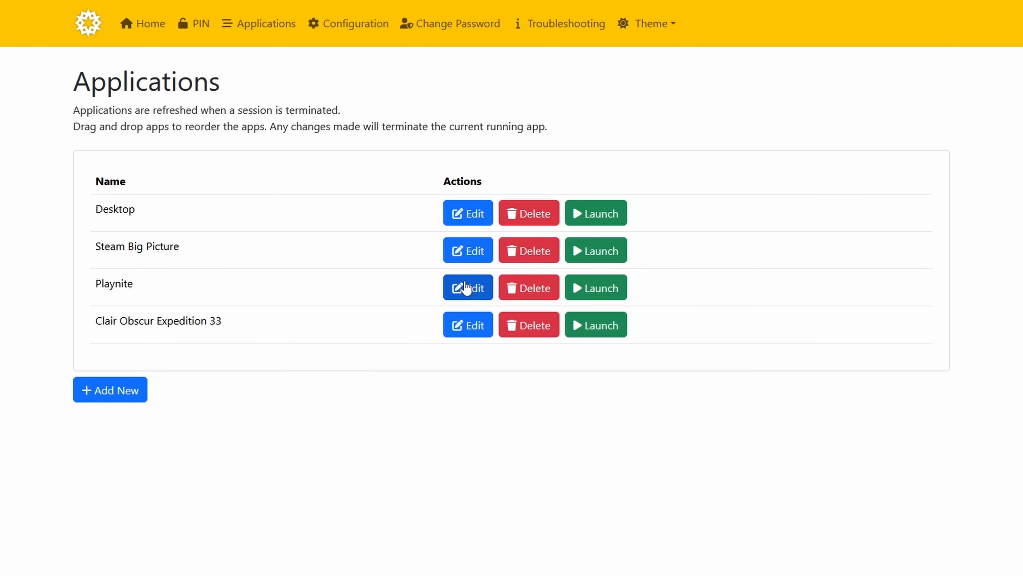
Edit Apollo's Playnite entry and review its command path and Always use Virtual Display
left_click(468, 287)
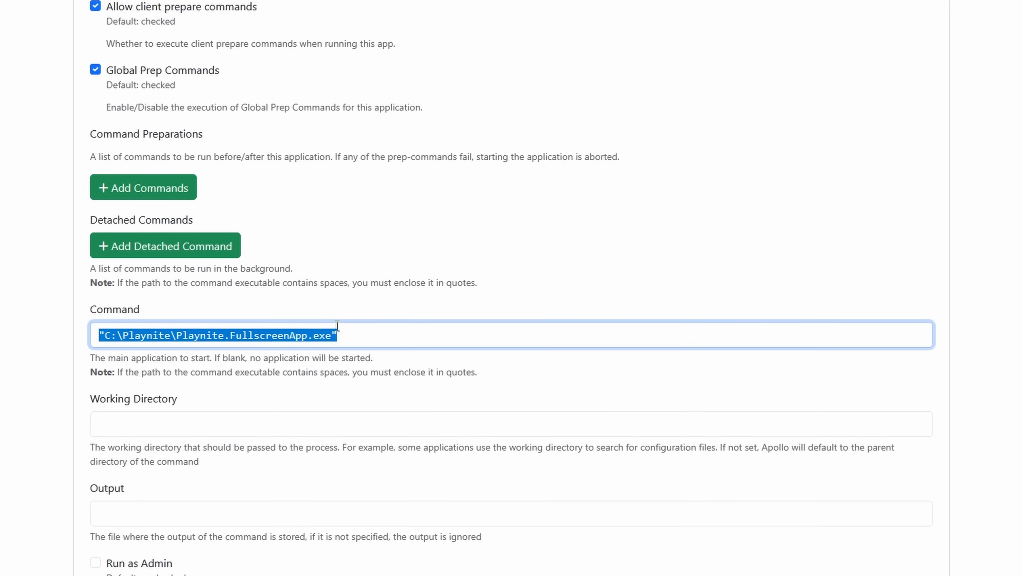
scroll("down", 3)
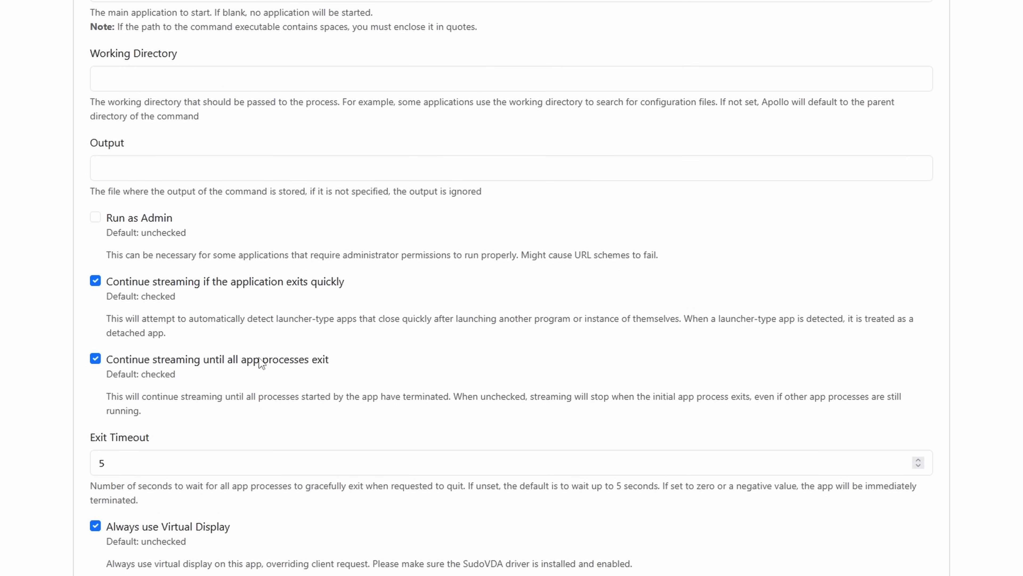
scroll("down", 3)
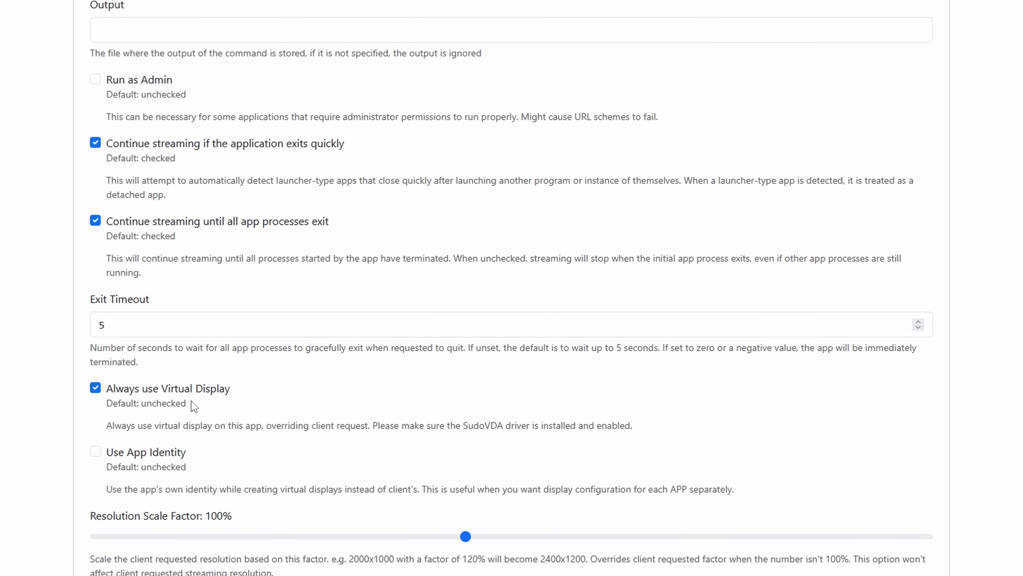
mouse_move(174, 388)
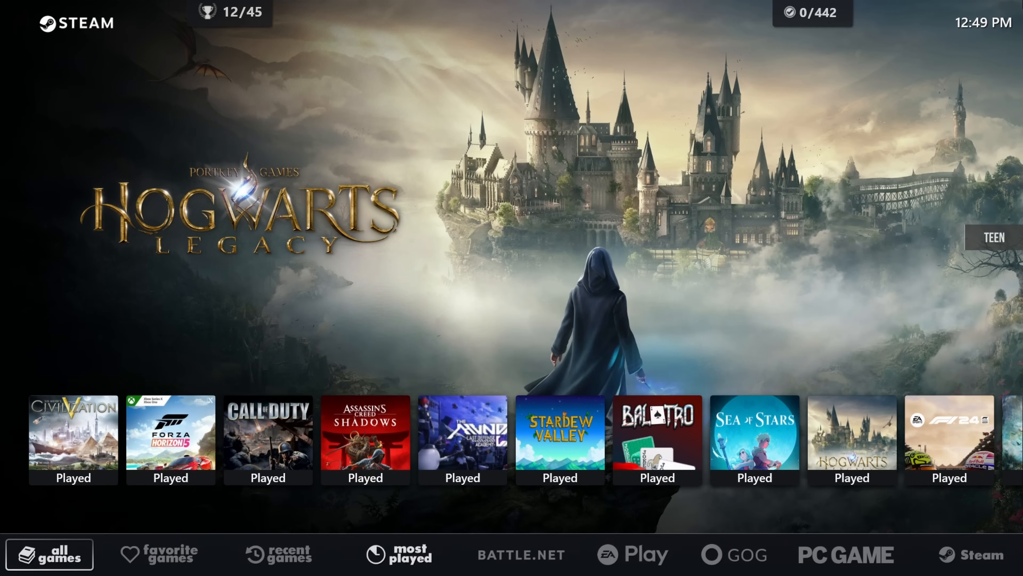
Switch through the recent, Battle.net, EA Play and GOG quick filters in the bottom bar
left_click(280, 554)
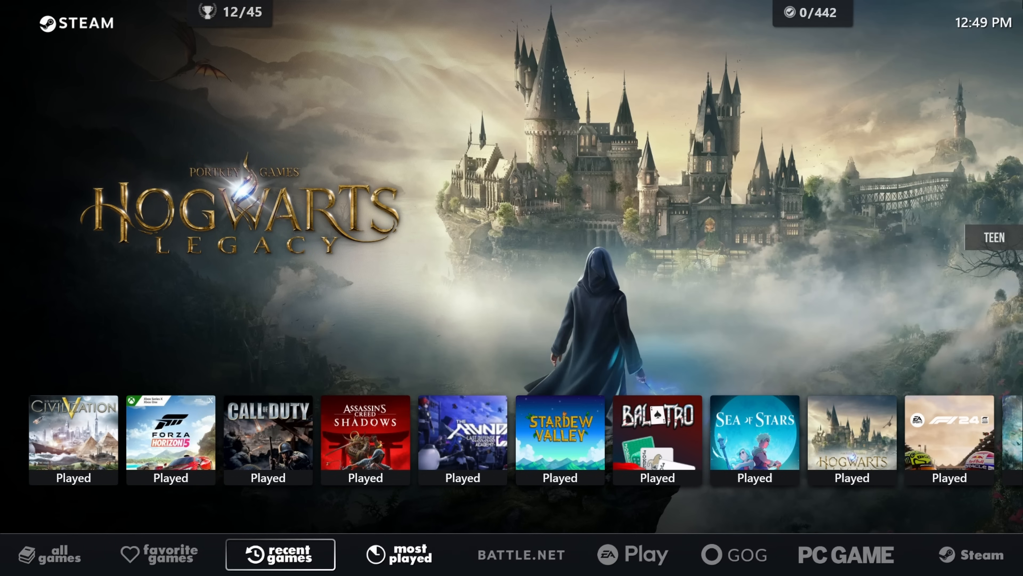
left_click(520, 554)
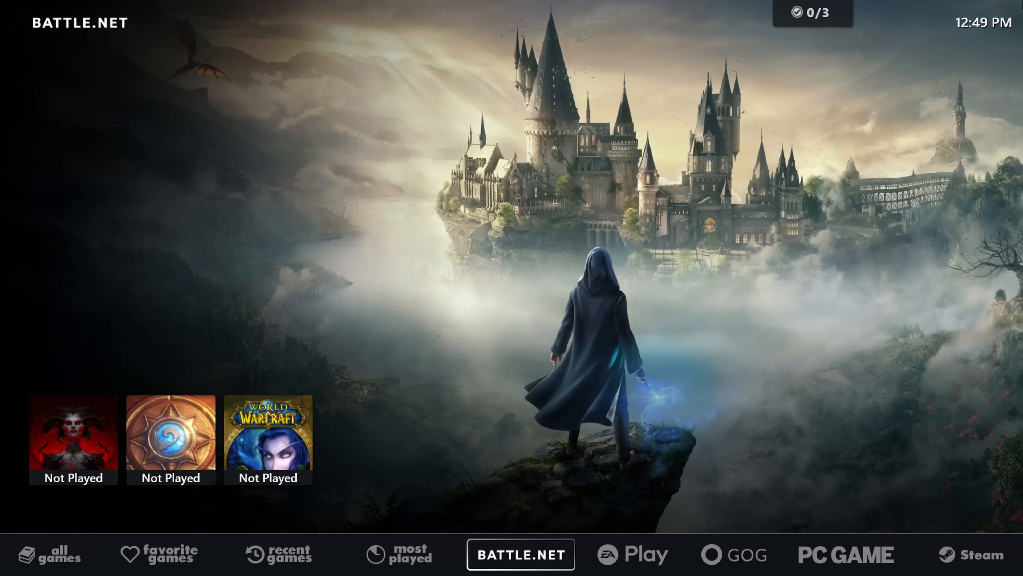
left_click(631, 555)
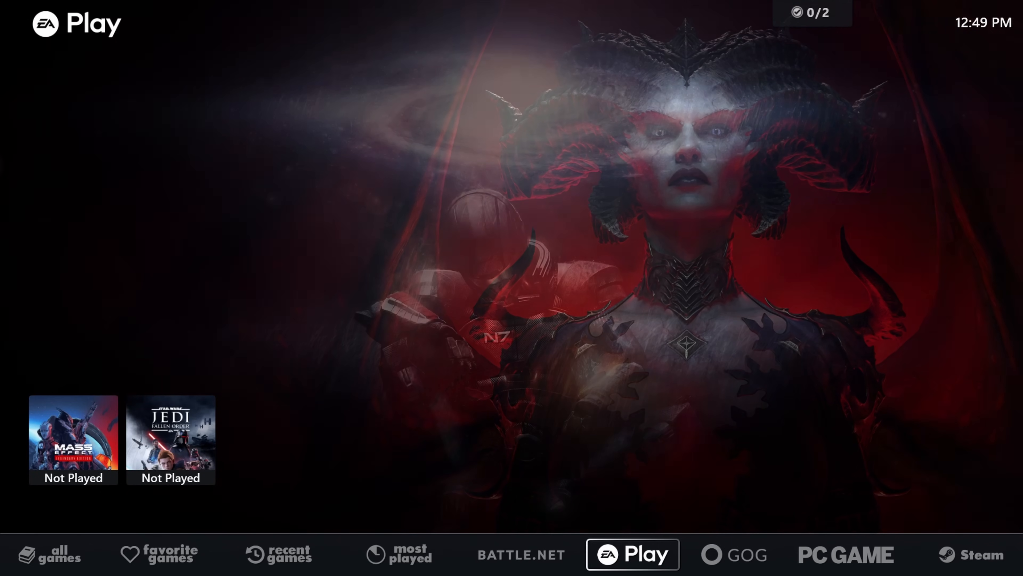
left_click(733, 554)
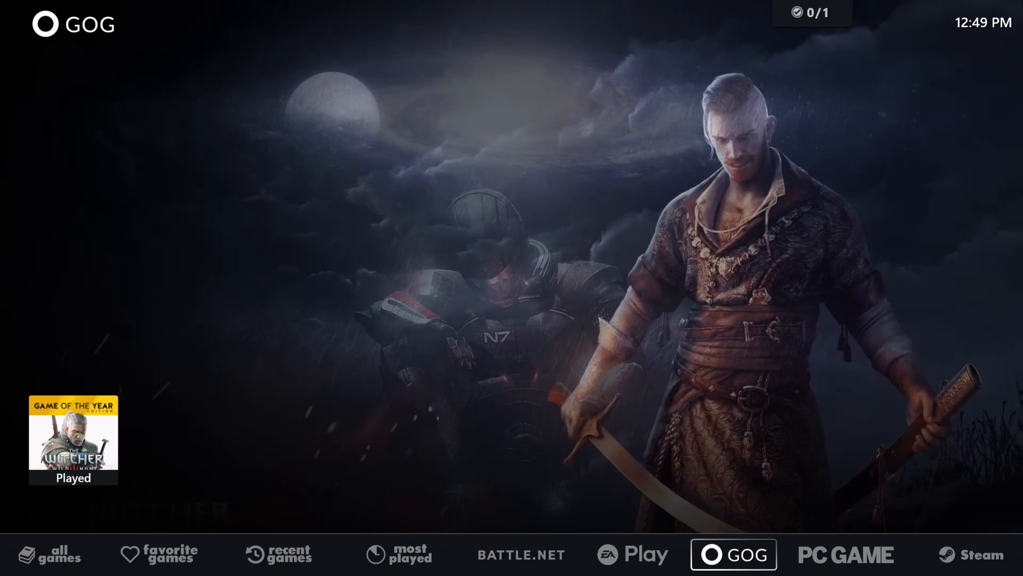
View The Witcher 3 details from the GOG list and return to it
left_click(74, 438)
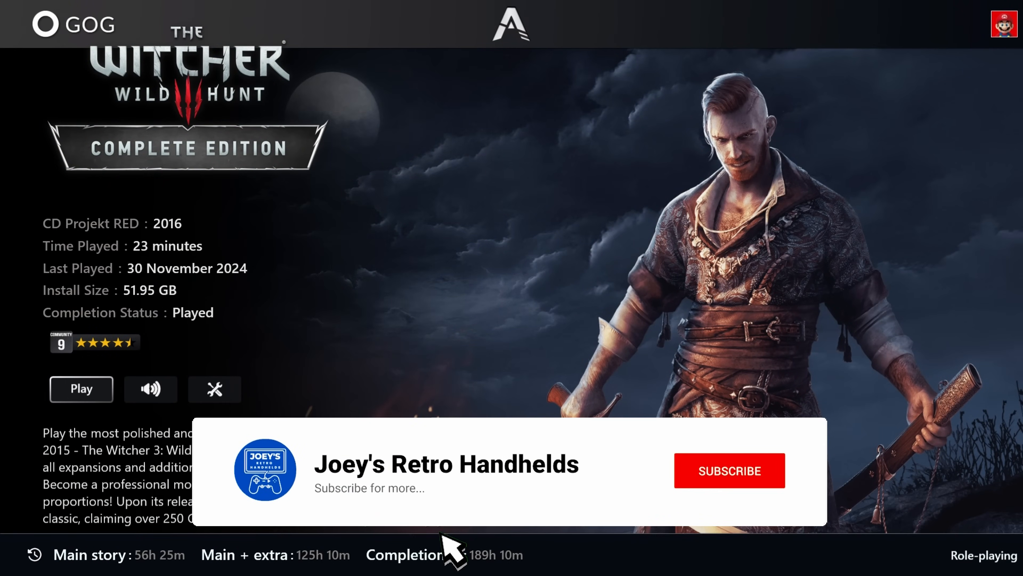
left_click(730, 470)
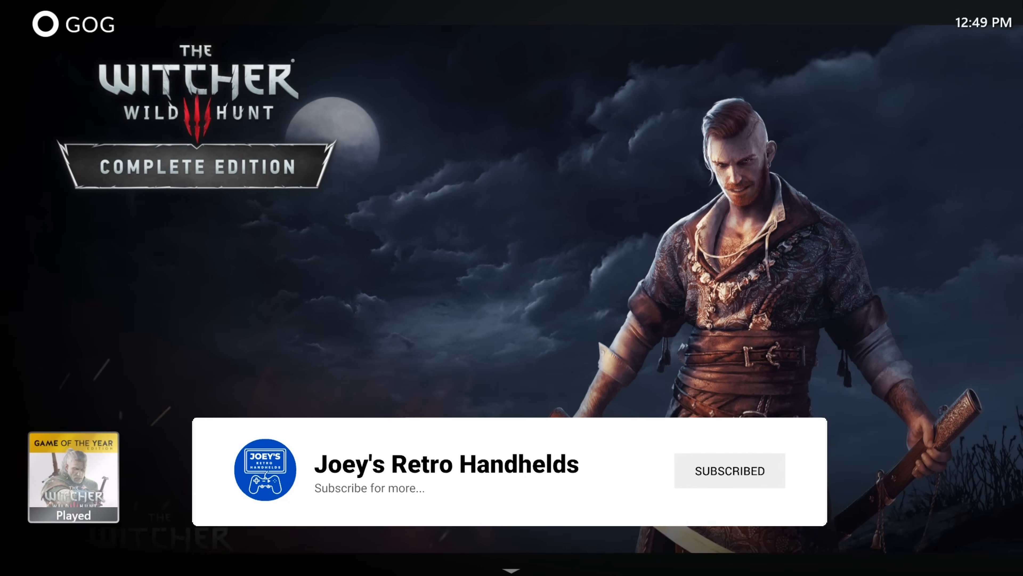